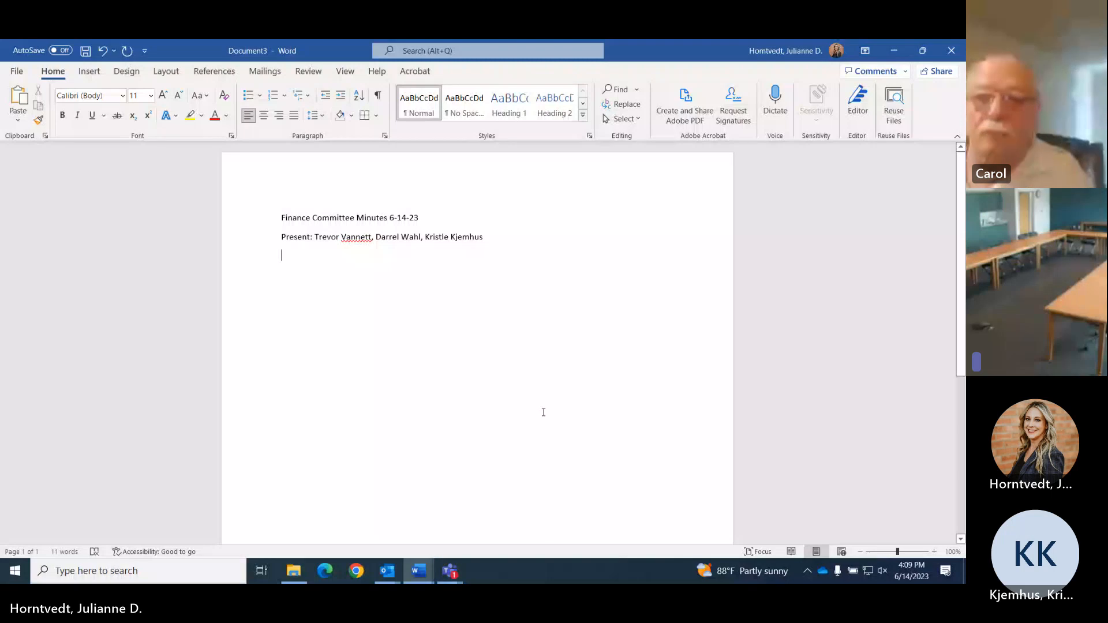
# Record that Trevor called the finance committee to order at 4:09 p.m
pyautogui.write('Trevor called the ti')
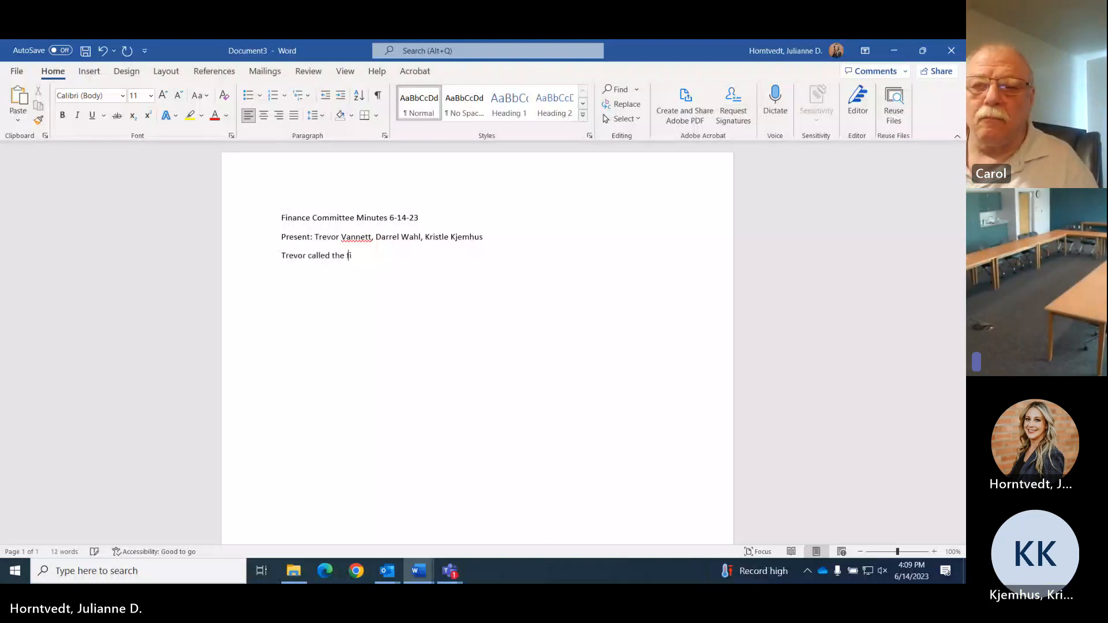
pyautogui.write('finance committee to c')
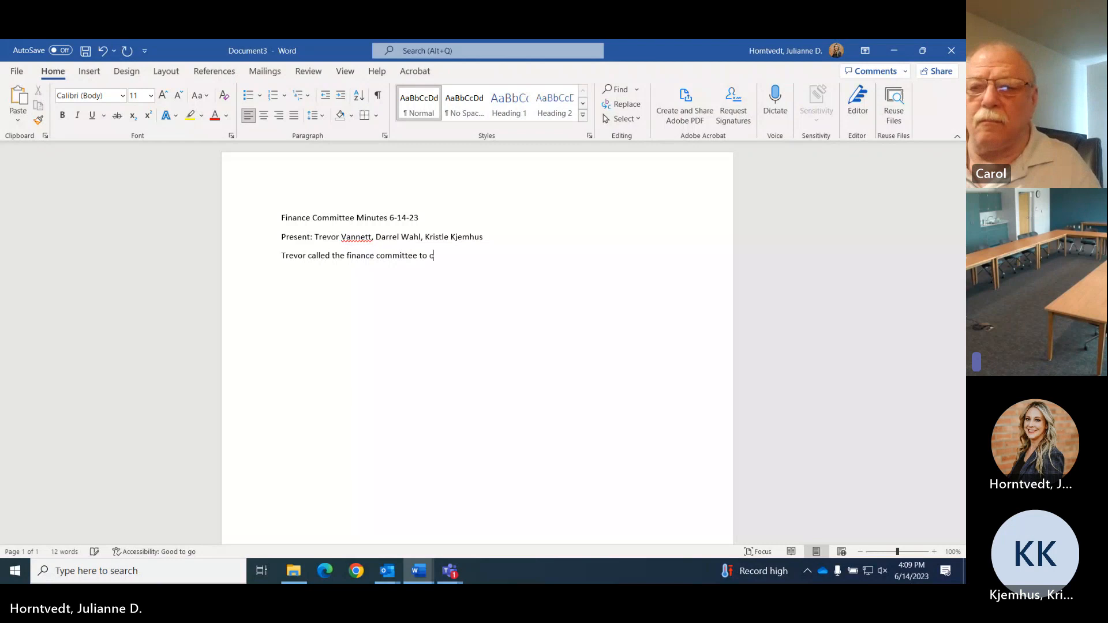
pyautogui.write('rder at 4:')
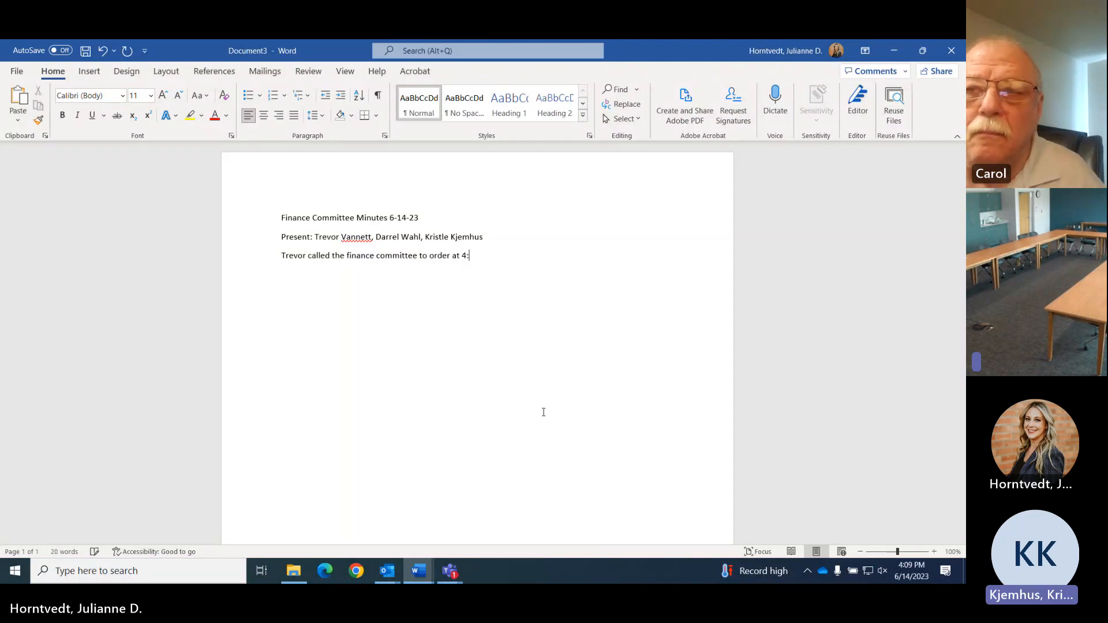
pyautogui.write('09 p.m.')
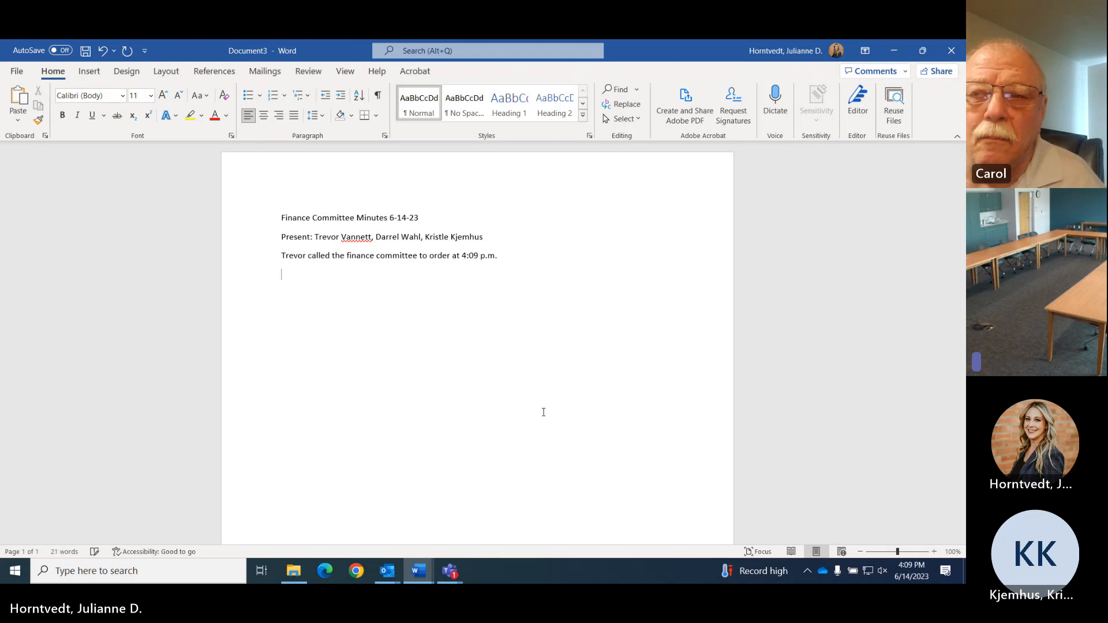
# Add the line that Julie pulled up the purchasing policy
pyautogui.write('Julie pulled')
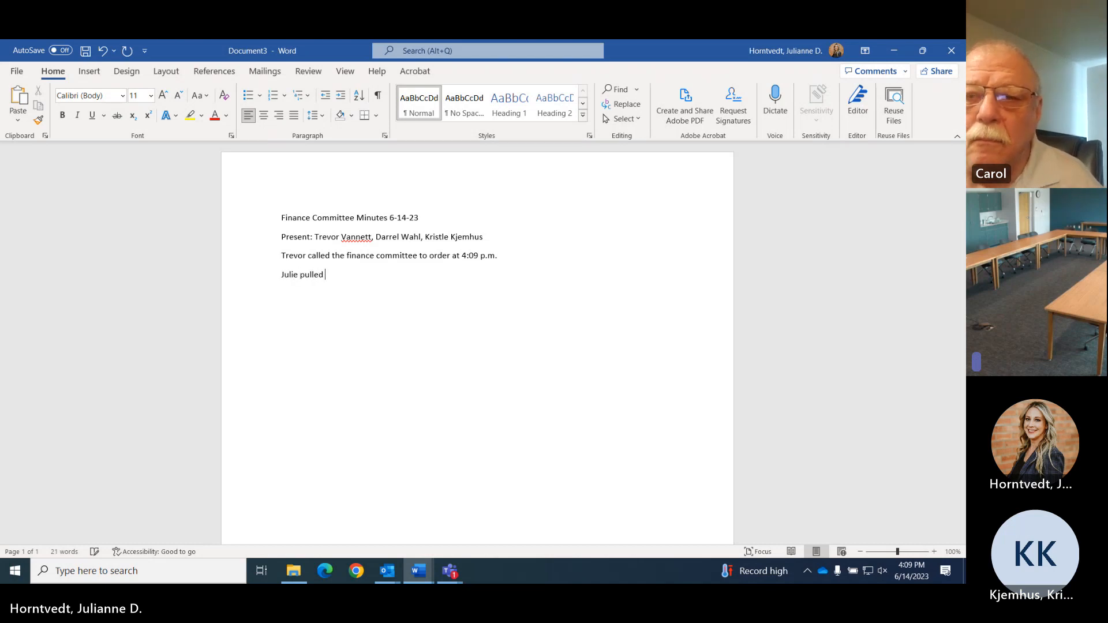
pyautogui.write('up the financ')
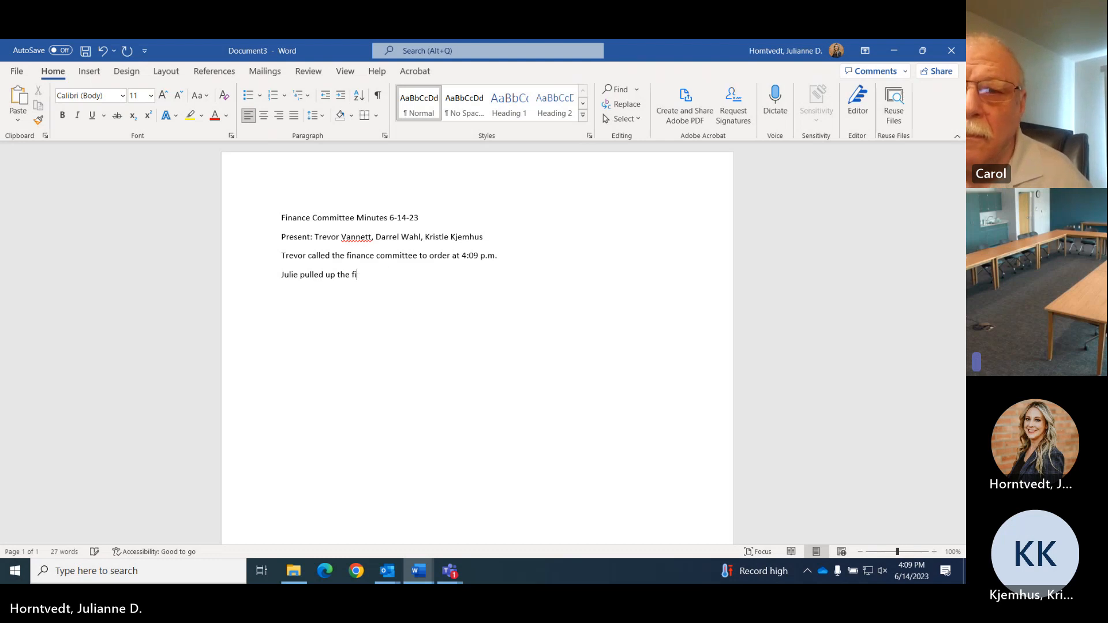
pyautogui.write('purchasing')
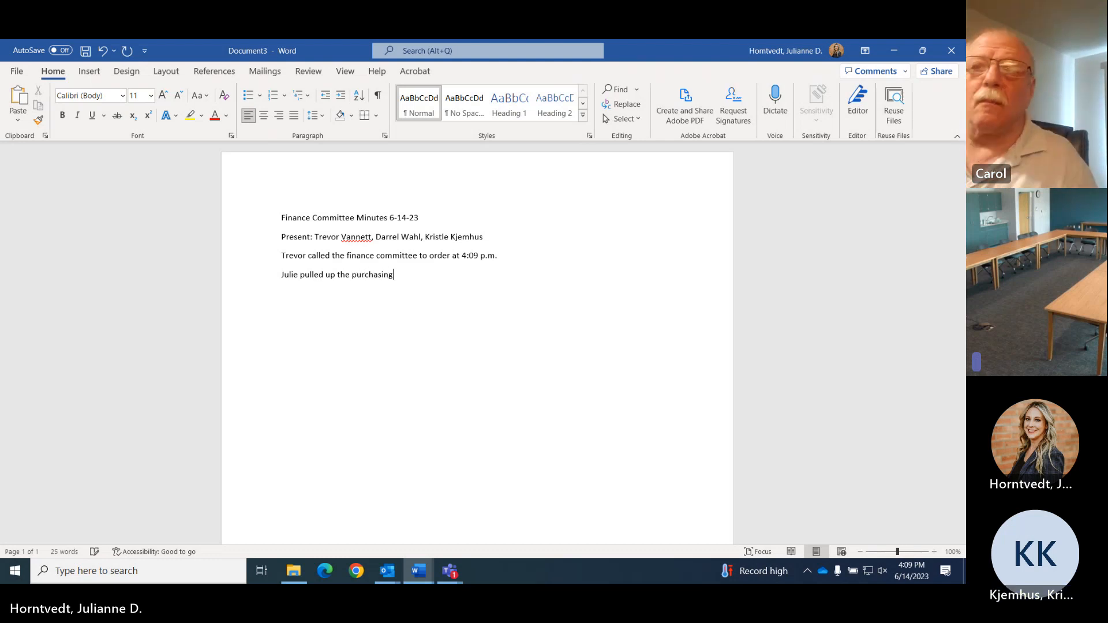
pyautogui.write('policy')
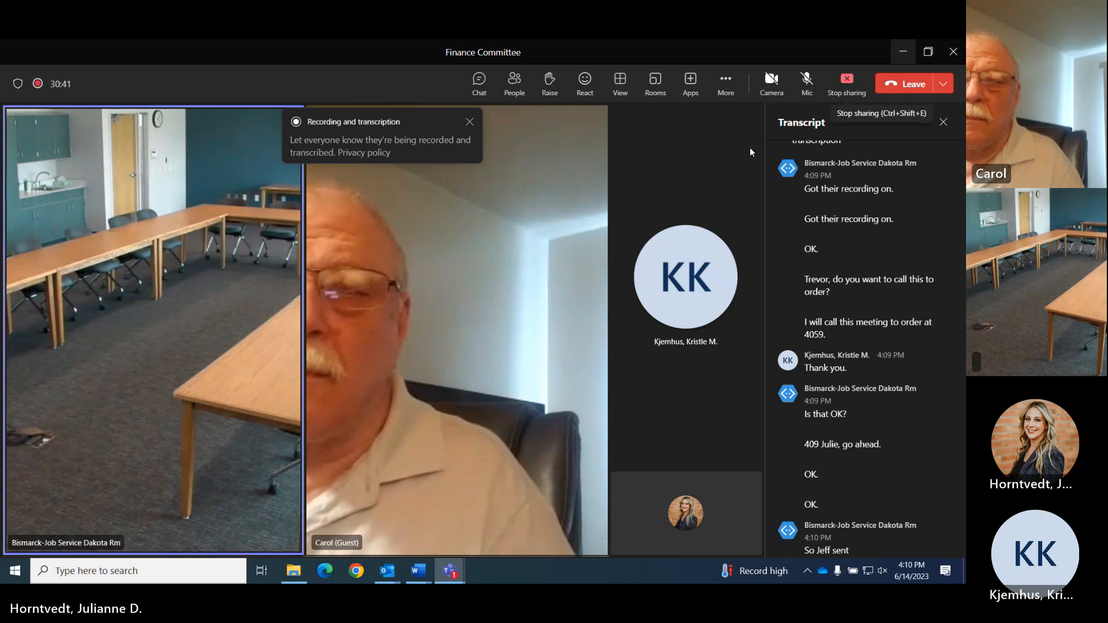
pyautogui.moveTo(417, 570)
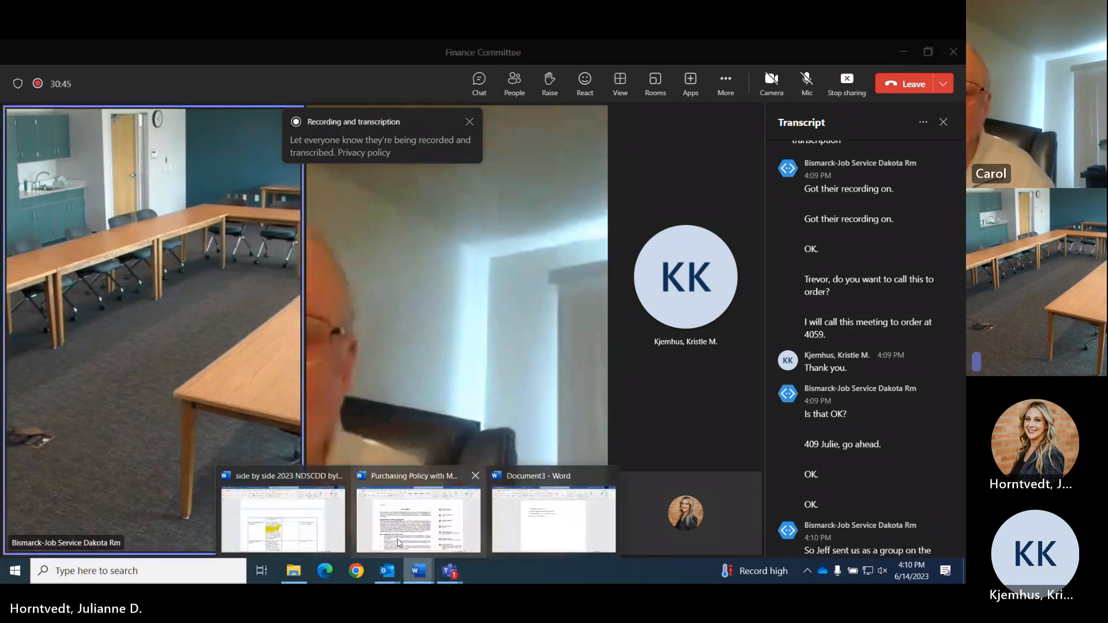
# Switch to the Purchasing Policy with Mark Ups window from Word's taskbar thumbnail
pyautogui.click(417, 516)
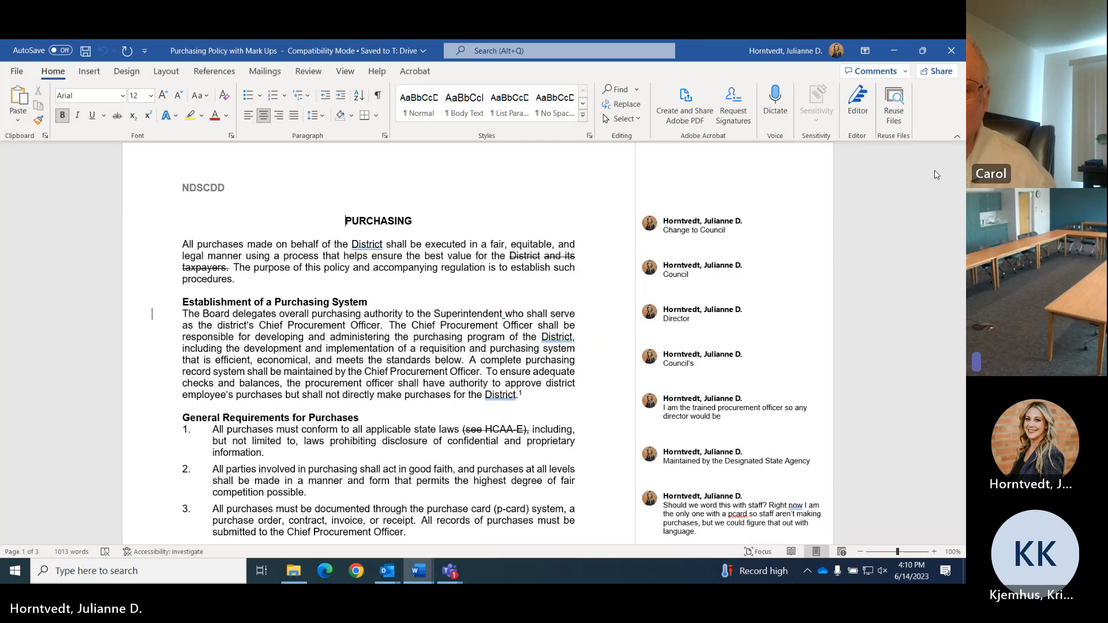
pyautogui.moveTo(931, 188)
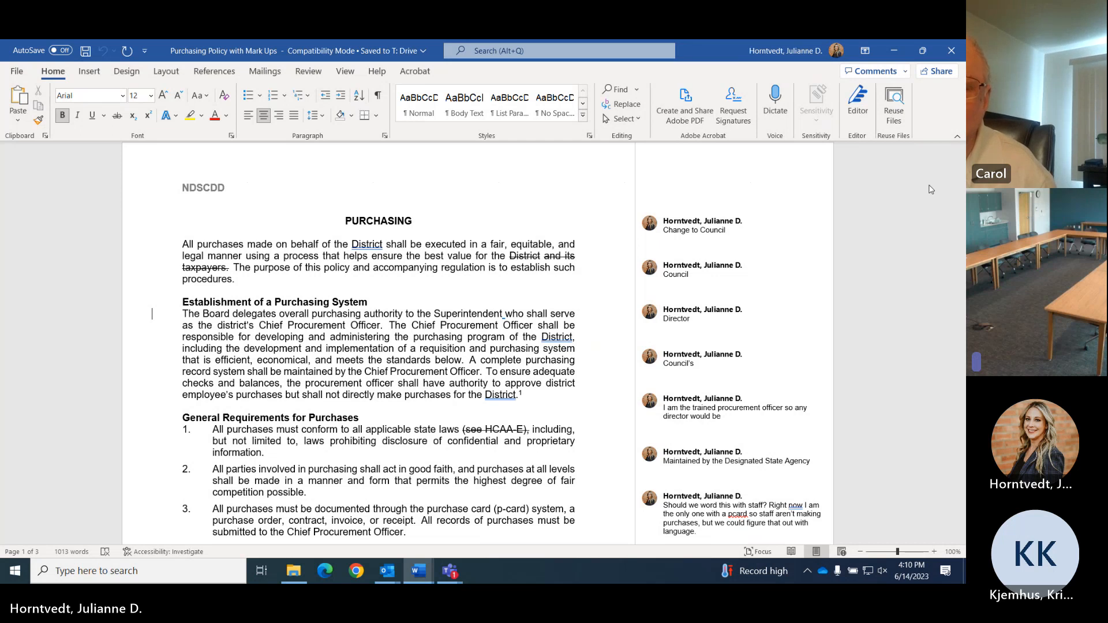
pyautogui.scroll(-3)
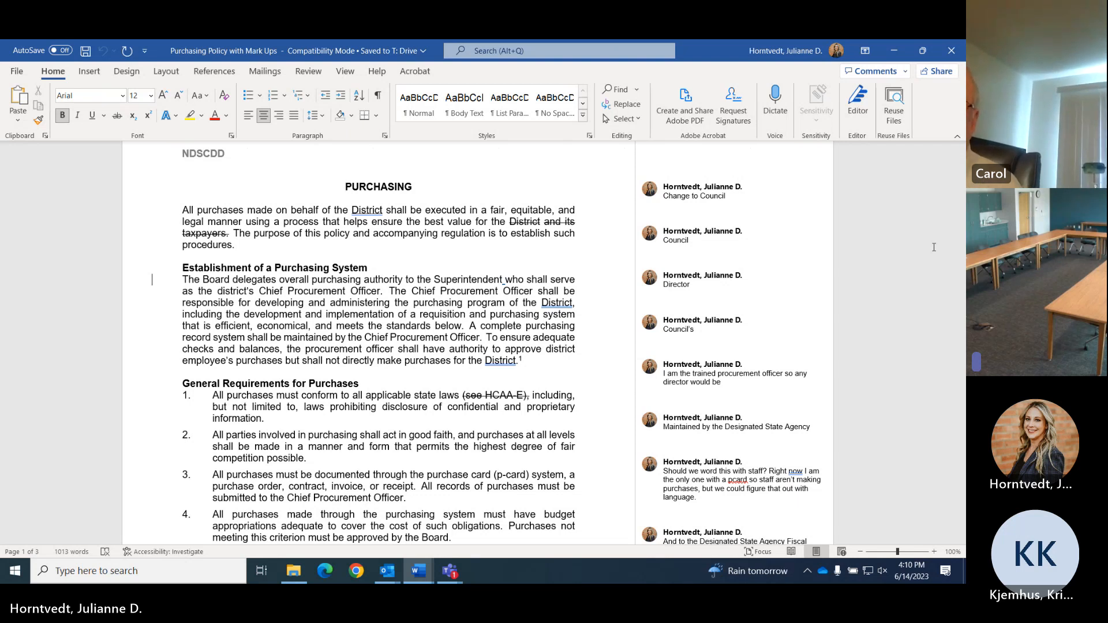
pyautogui.moveTo(860, 278)
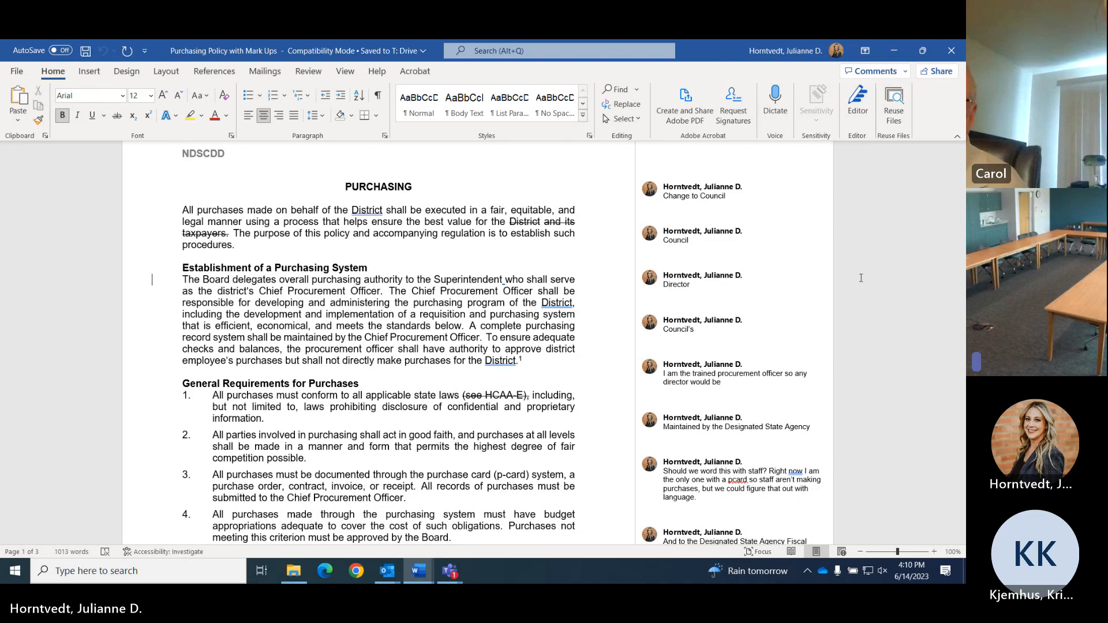
pyautogui.click(706, 280)
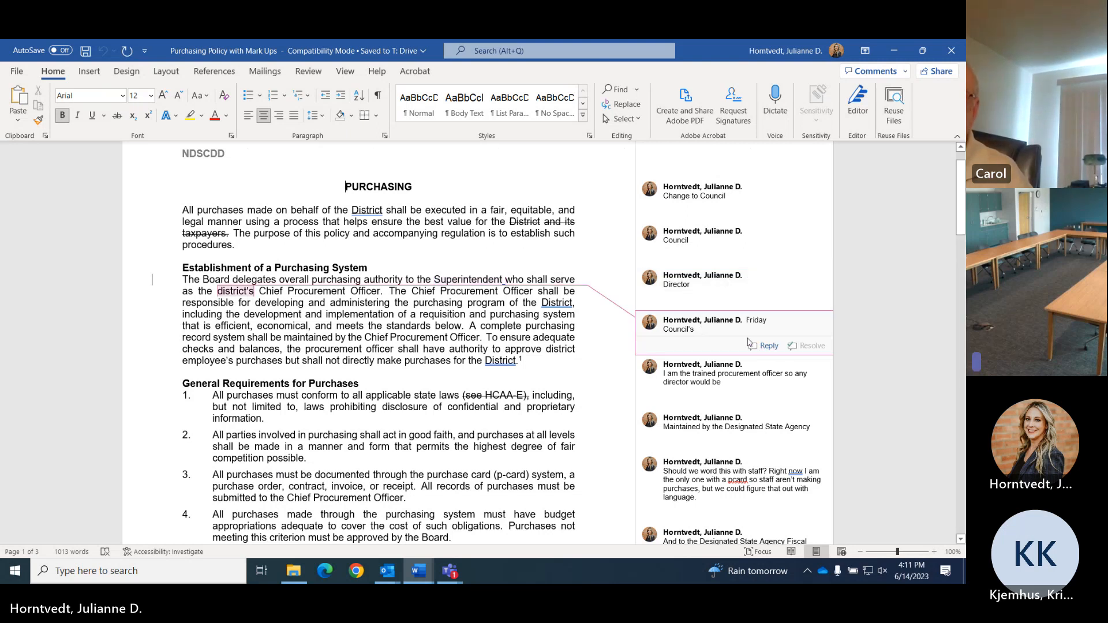
# Scroll down to the procurement officer authority clause and select it
pyautogui.scroll(-3)
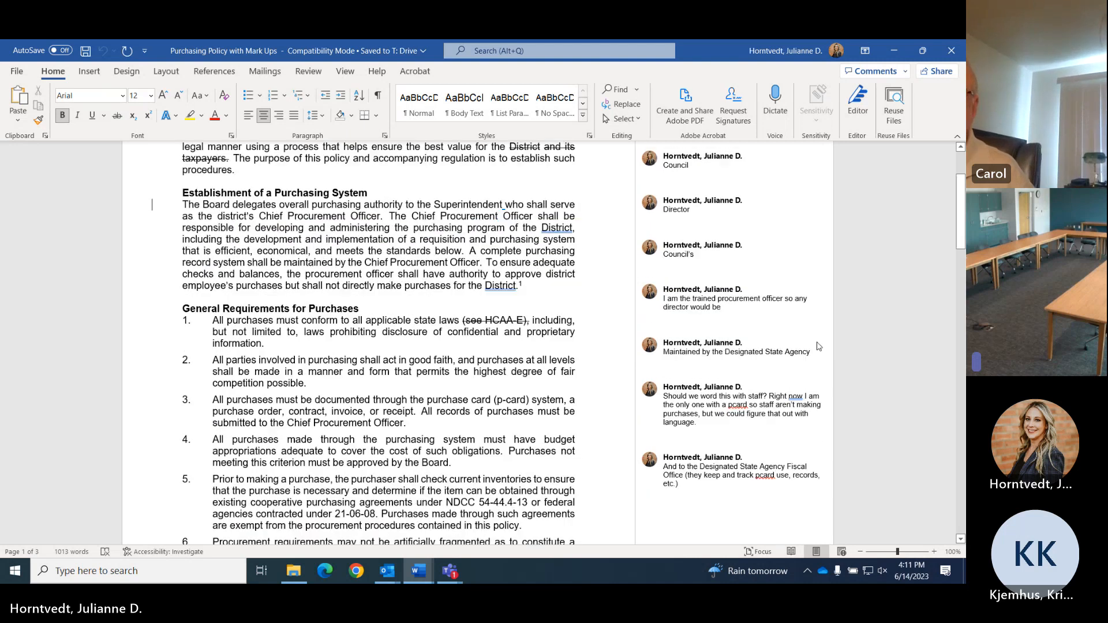
pyautogui.click(735, 302)
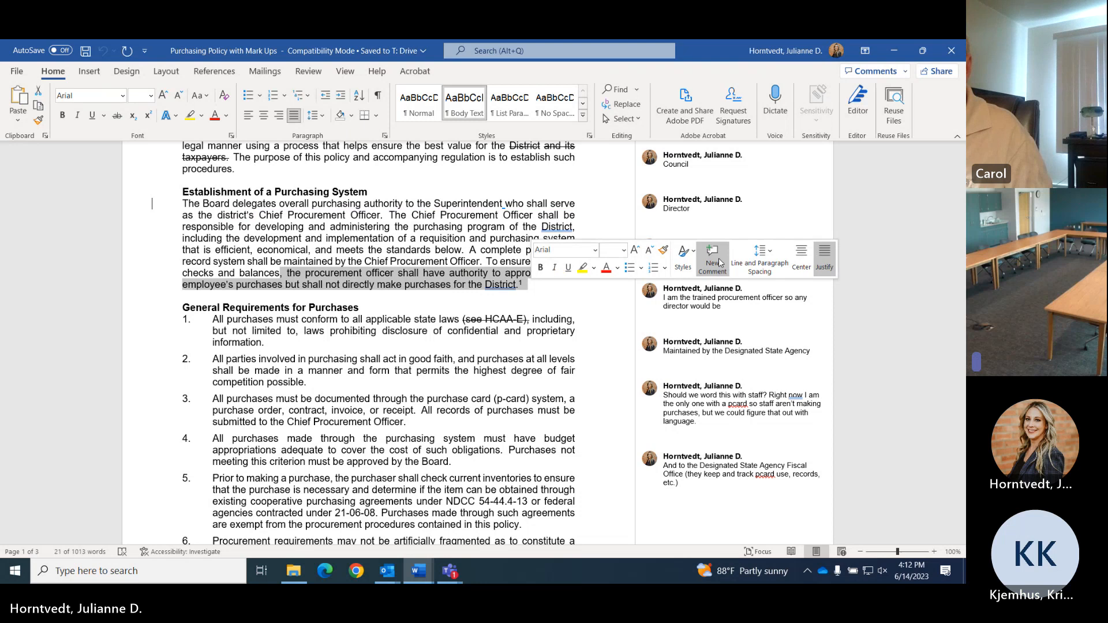
pyautogui.moveTo(712, 255)
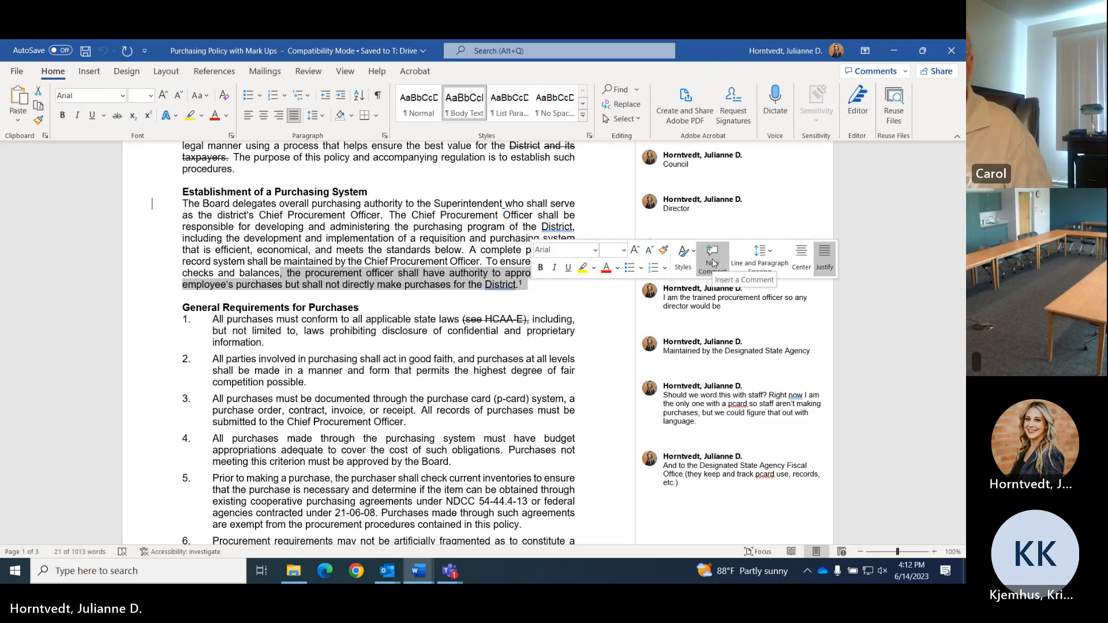
# Add a 'Remove this' comment to the procurement officer clause
pyautogui.click(712, 252)
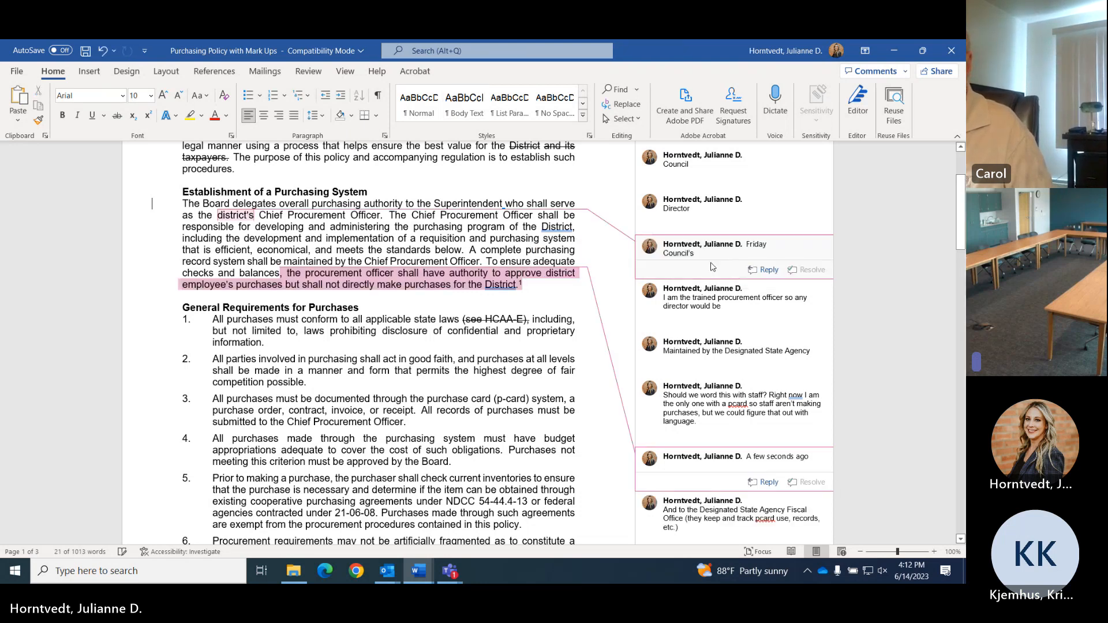
pyautogui.write('Remove')
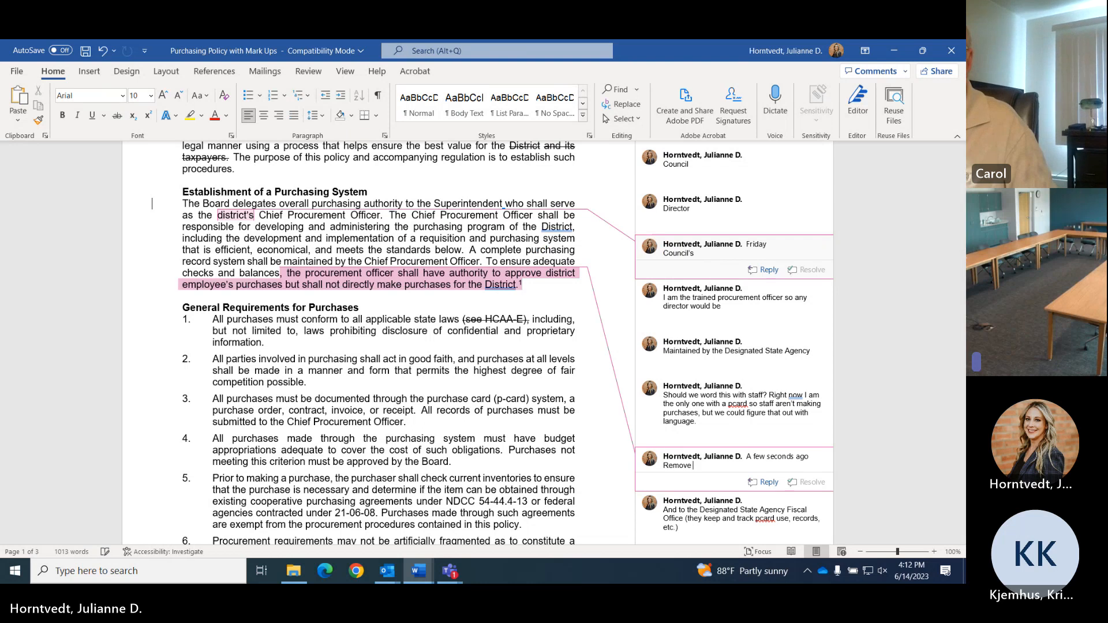
pyautogui.write('this')
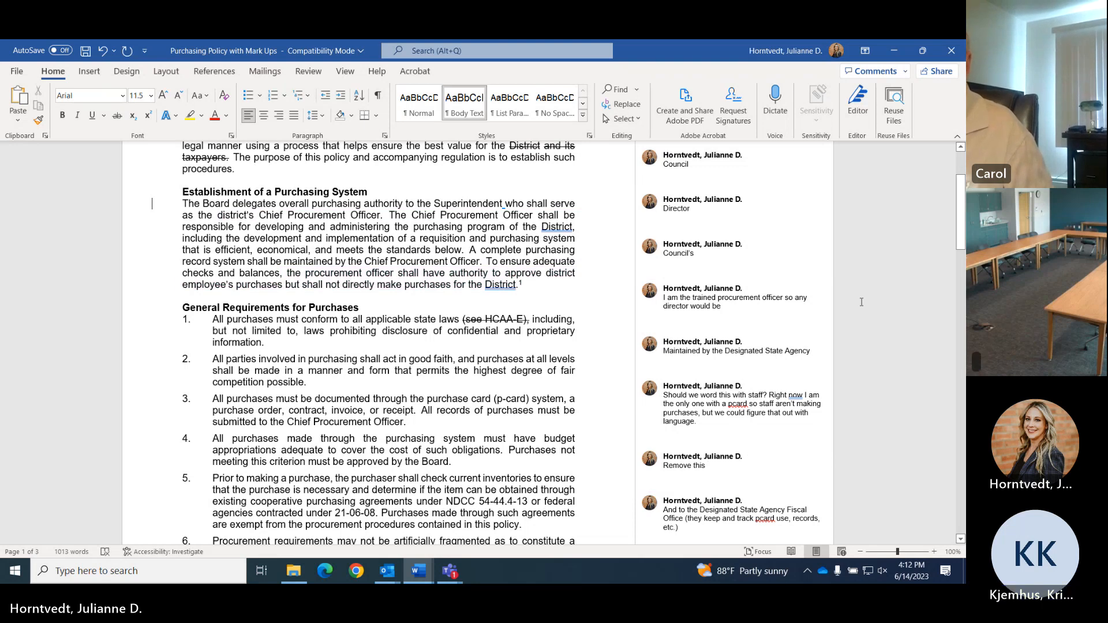
# Review the Designated State Agency, staff wording, and State Agency Fiscal Office comments
pyautogui.click(714, 346)
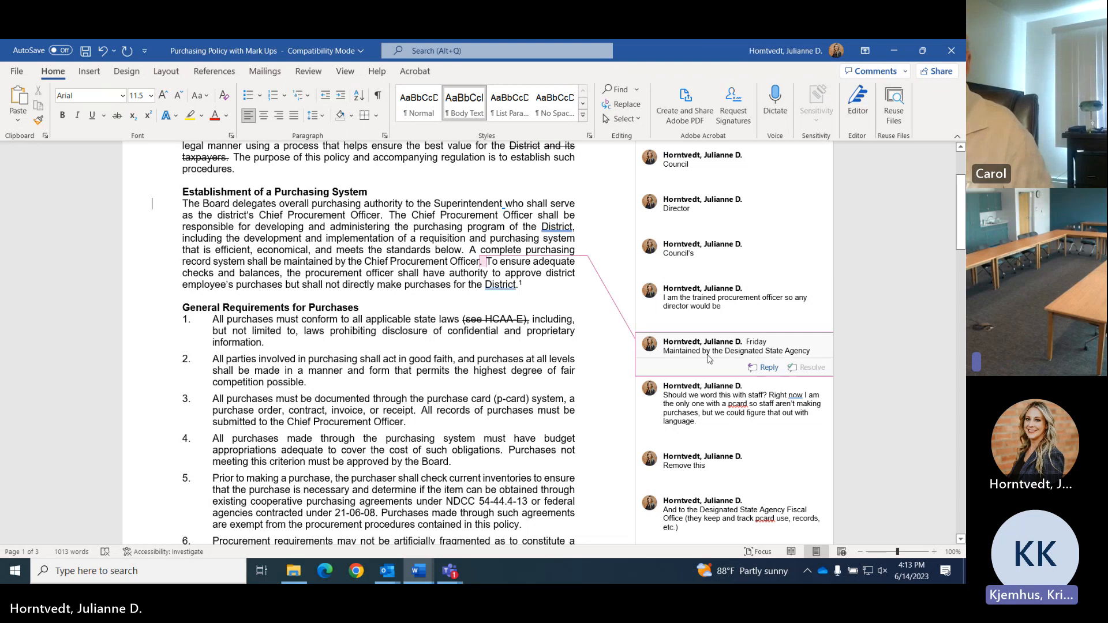
pyautogui.click(730, 403)
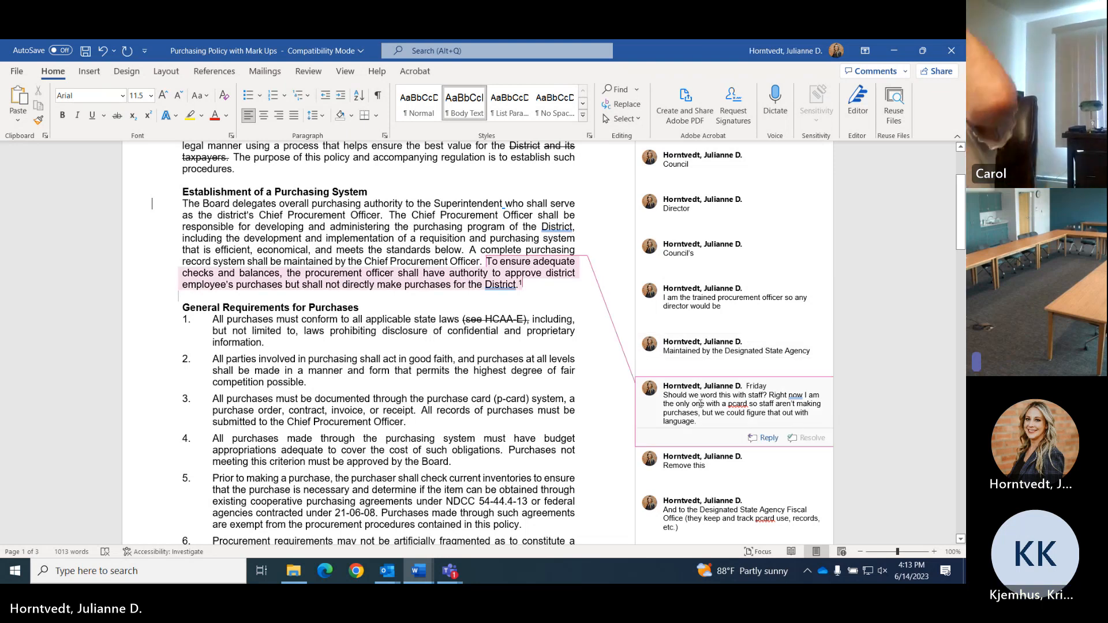
pyautogui.scroll(-3)
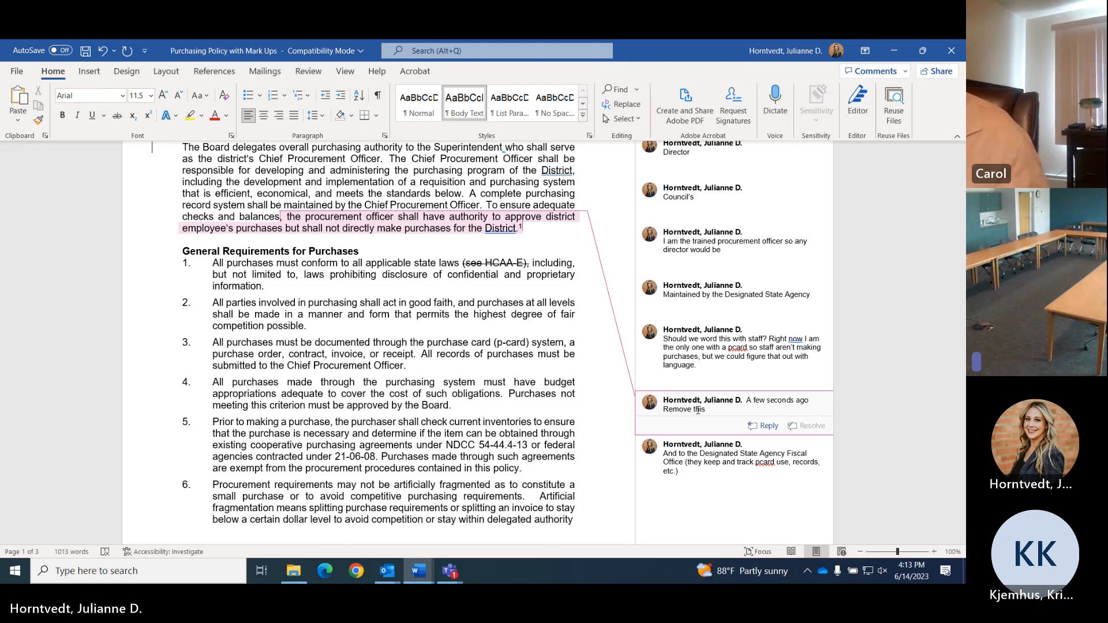
pyautogui.click(735, 462)
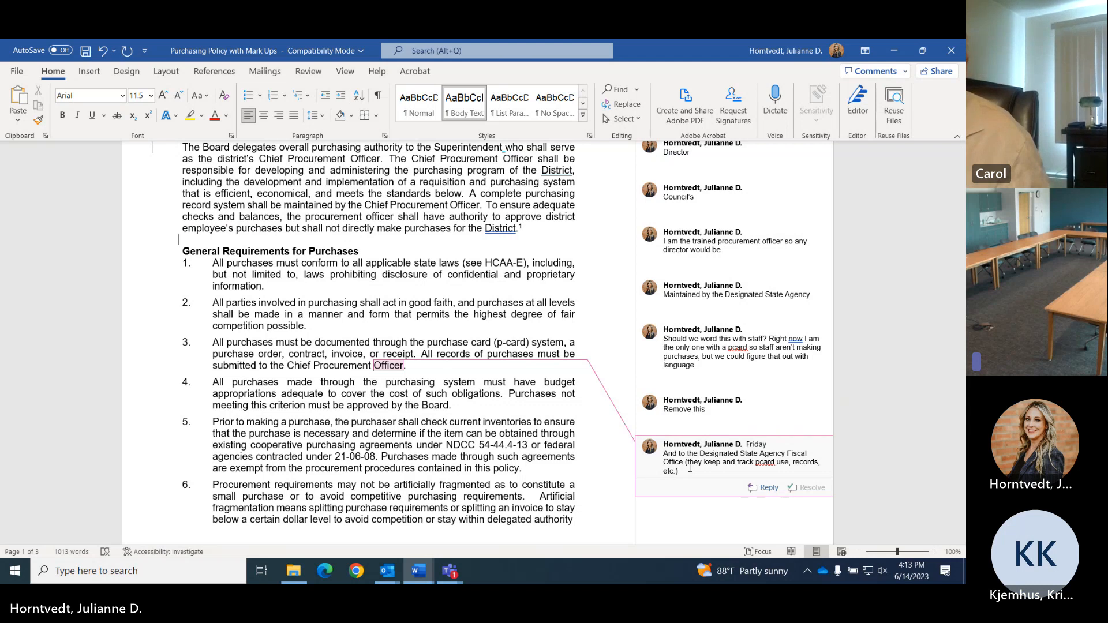
pyautogui.scroll(-3)
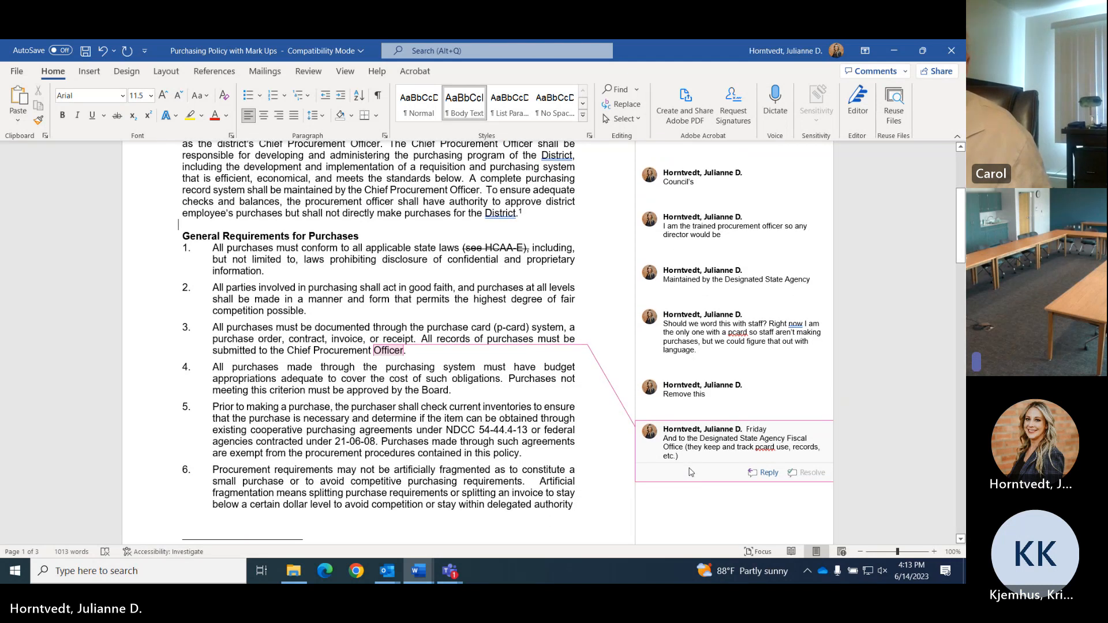
pyautogui.scroll(-3)
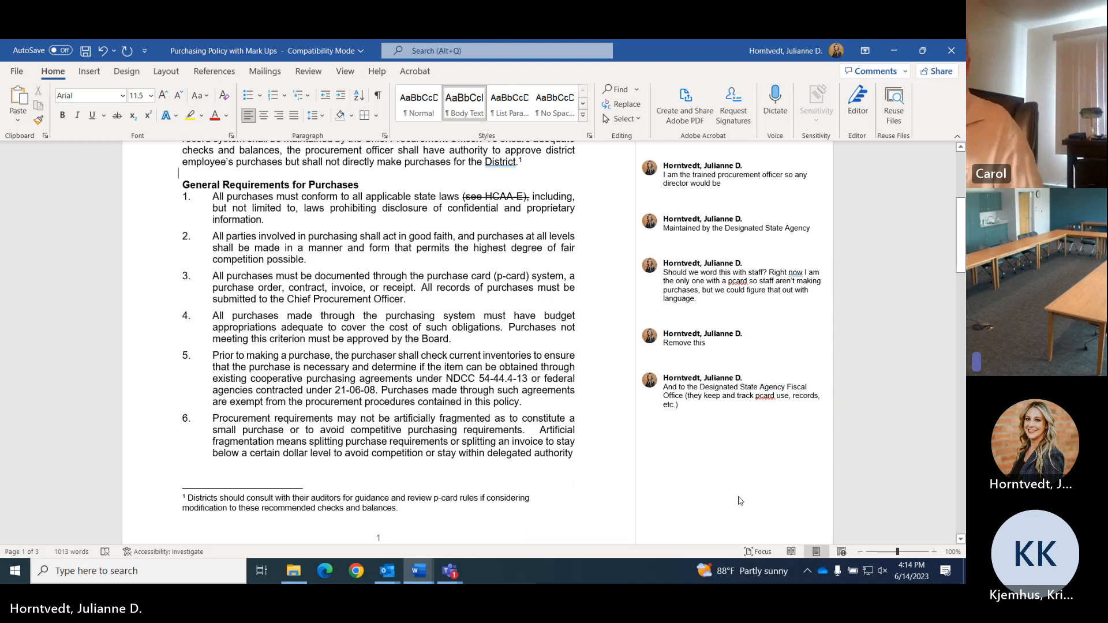
pyautogui.scroll(-3)
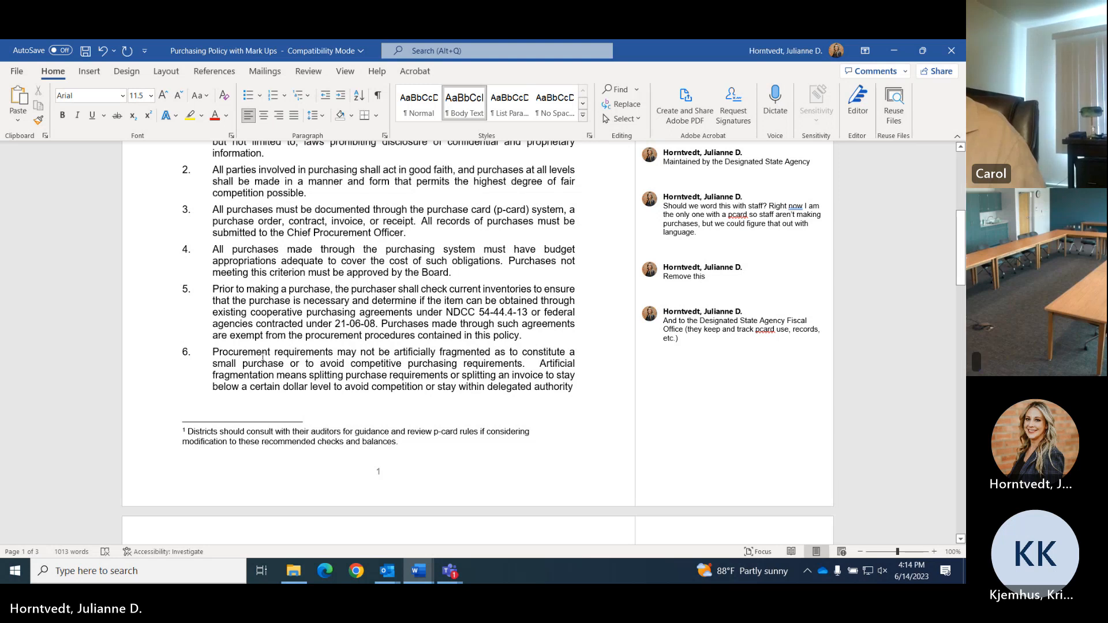
# On page 2, review the District wording, item 7, Remove this, and Thoughts on this? comments
pyautogui.scroll(-3)
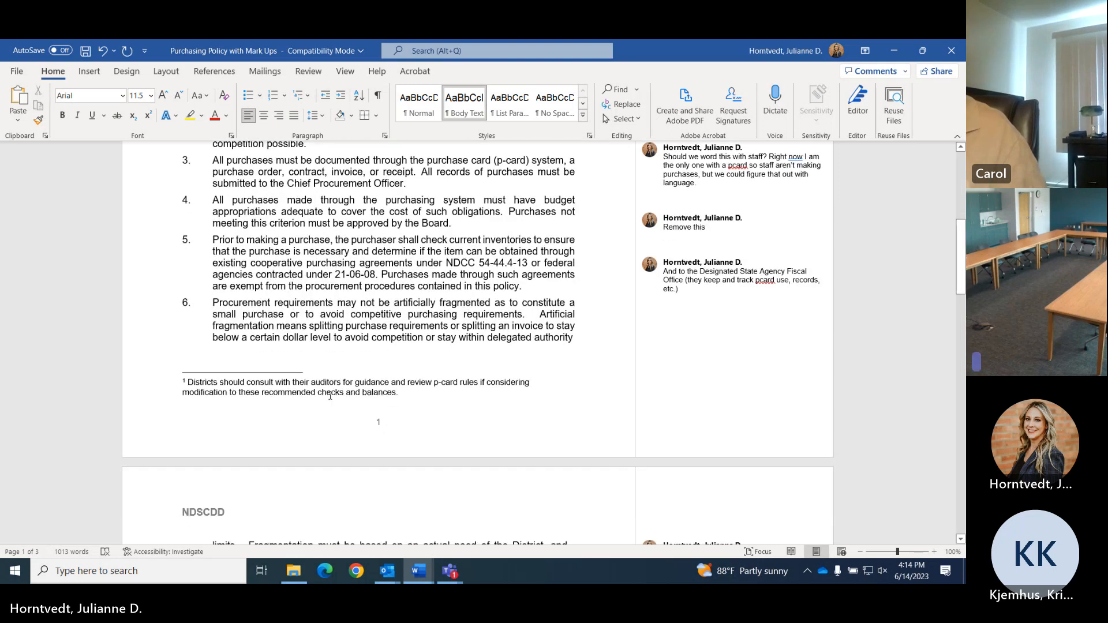
pyautogui.scroll(-3)
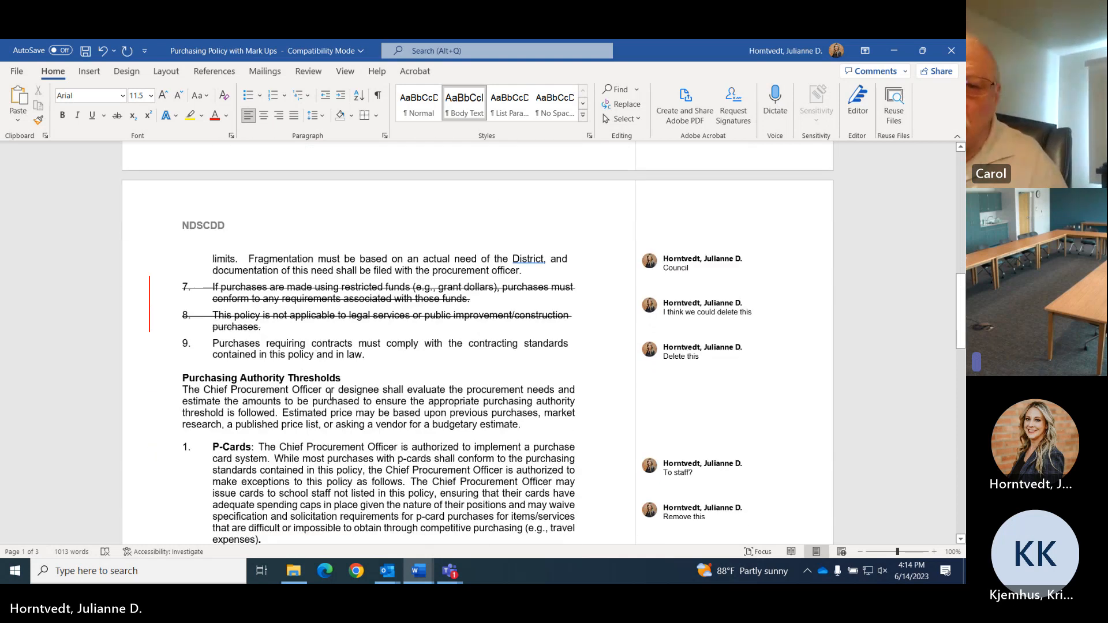
pyautogui.scroll(-3)
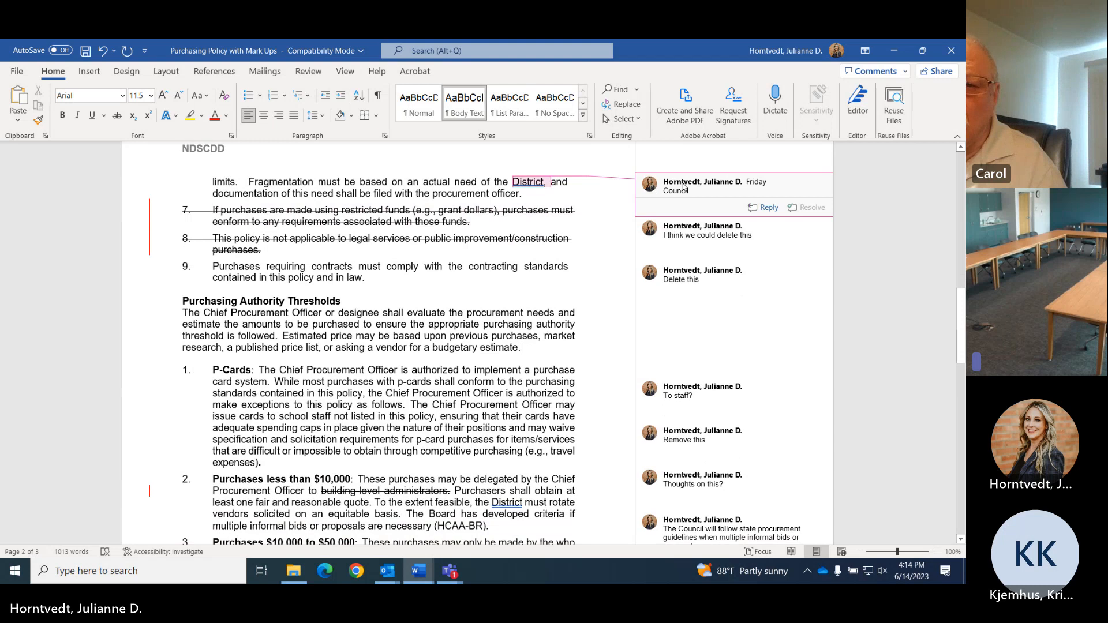
pyautogui.click(721, 235)
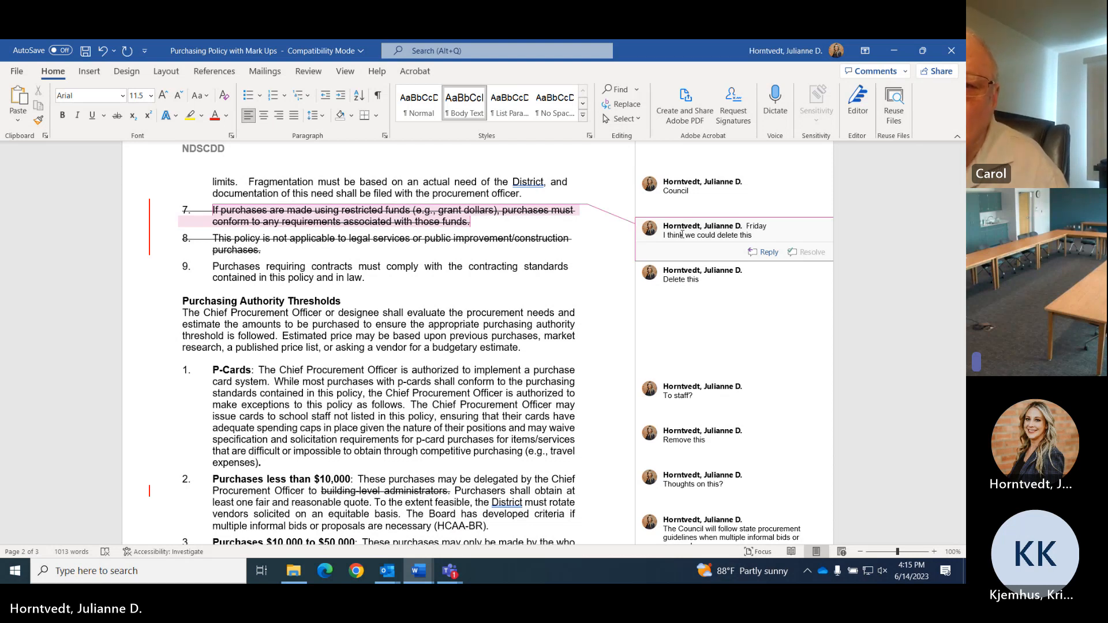
pyautogui.click(680, 278)
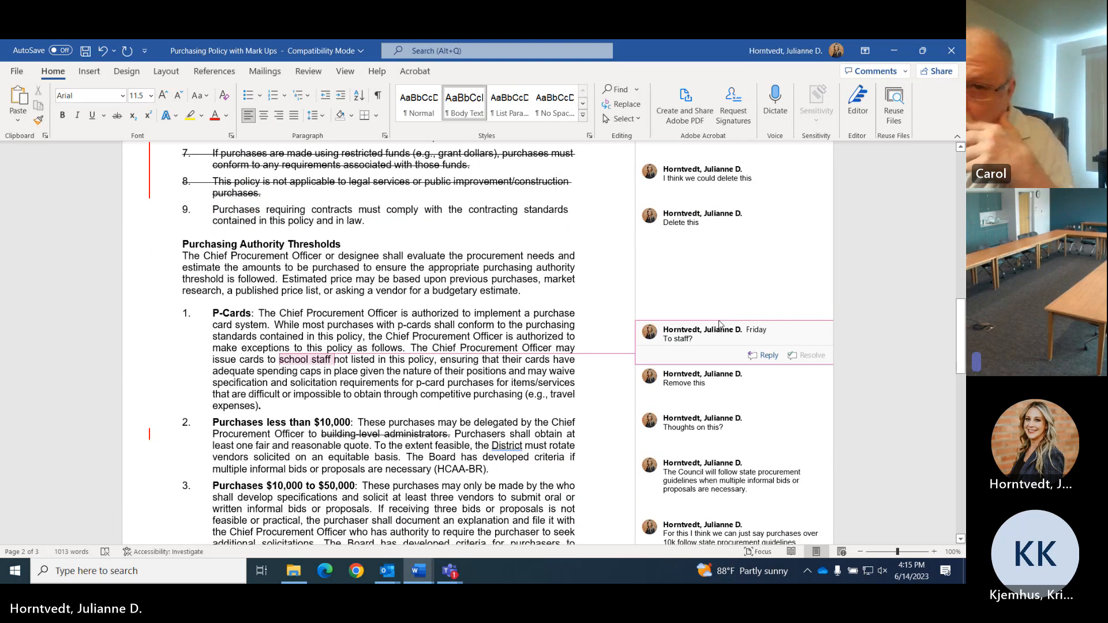
pyautogui.scroll(-3)
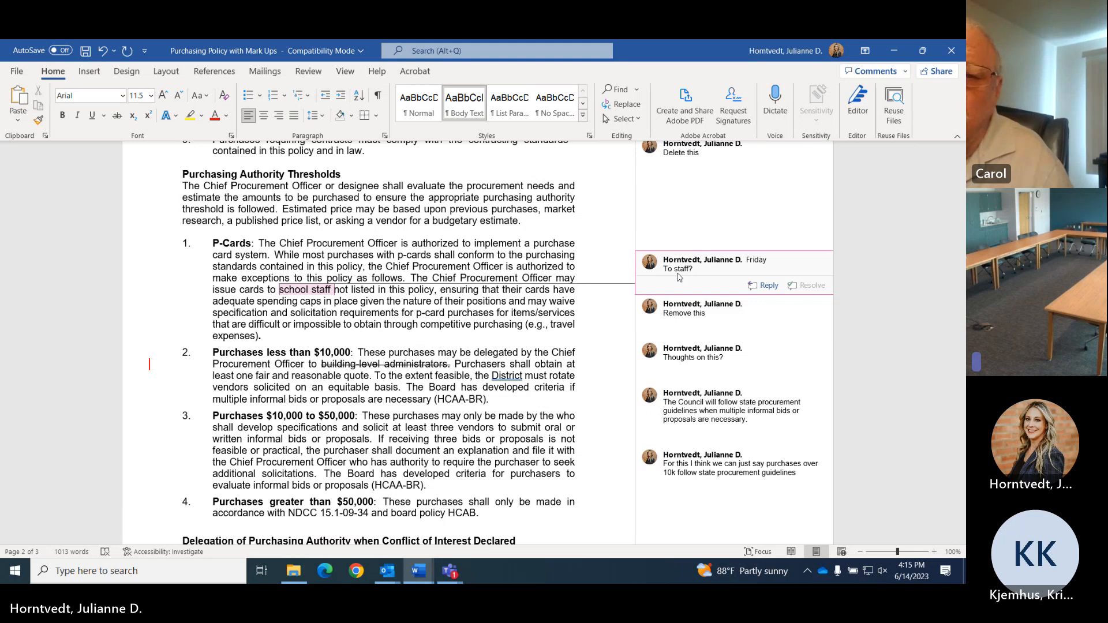
pyautogui.click(702, 308)
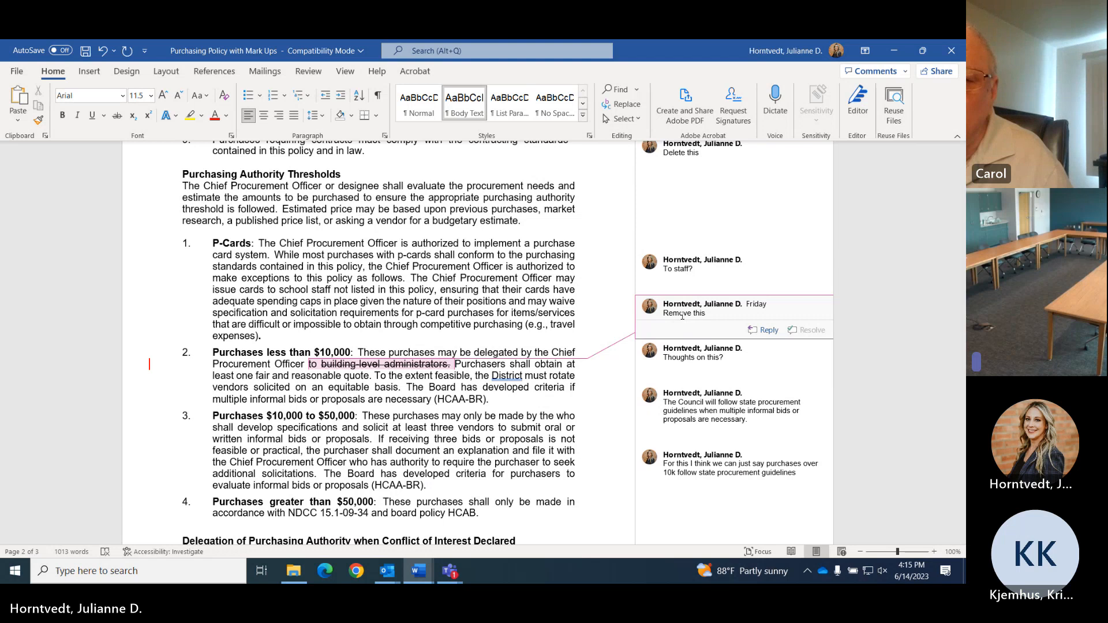
pyautogui.click(692, 356)
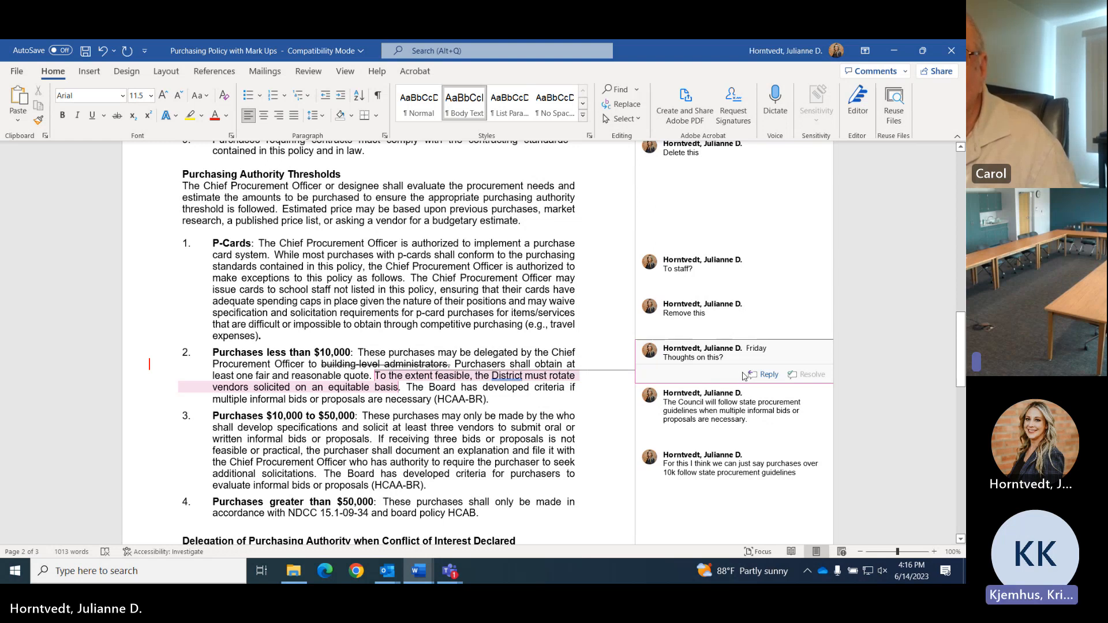
# Reply 'Keep language 10k or less' to the Thoughts on this? comment
pyautogui.click(768, 375)
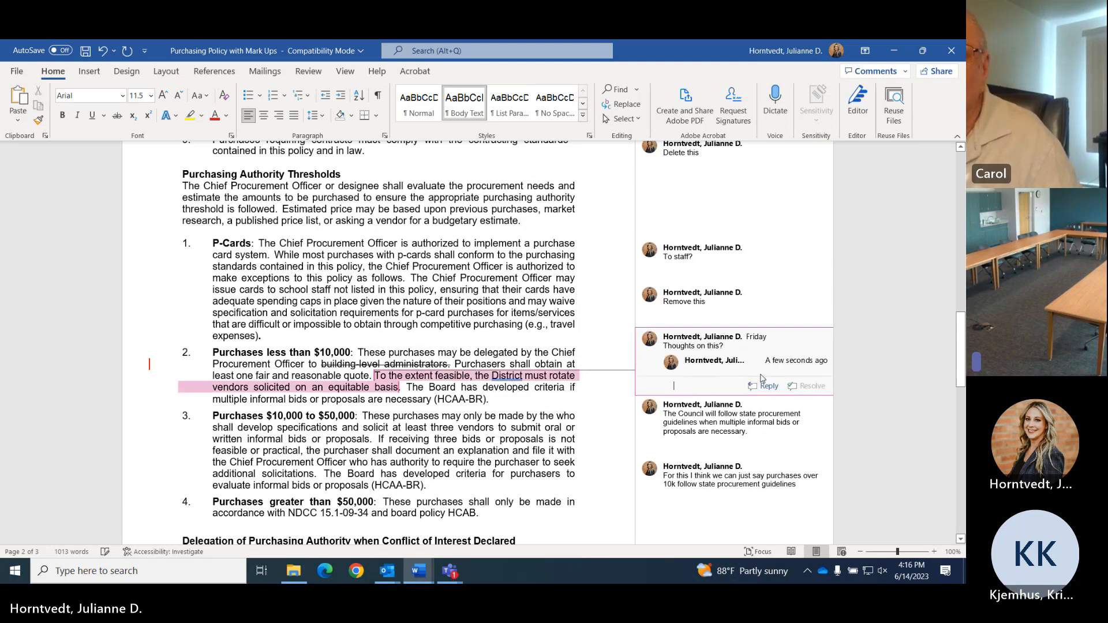
pyautogui.write('Keep language')
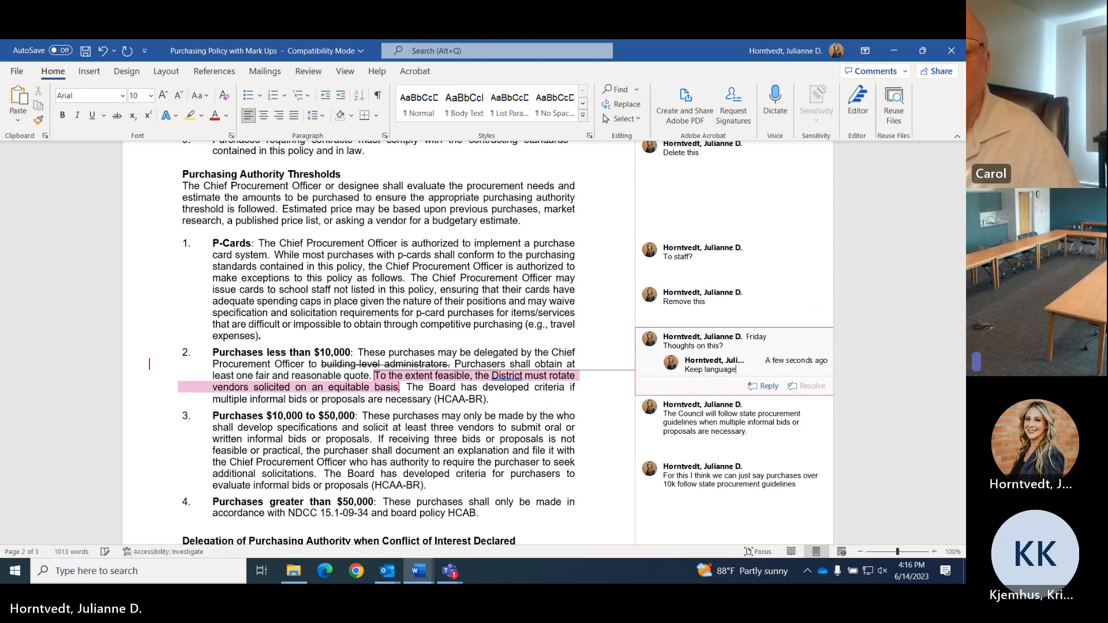
pyautogui.write('10k or less because we get to procurement at 10k')
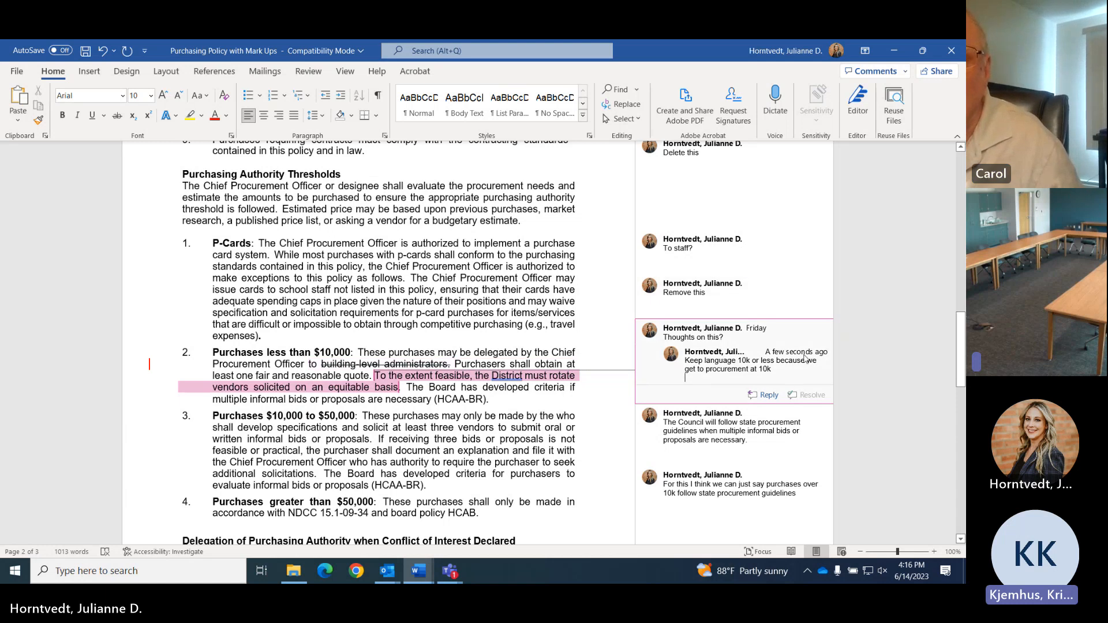
pyautogui.scroll(3)
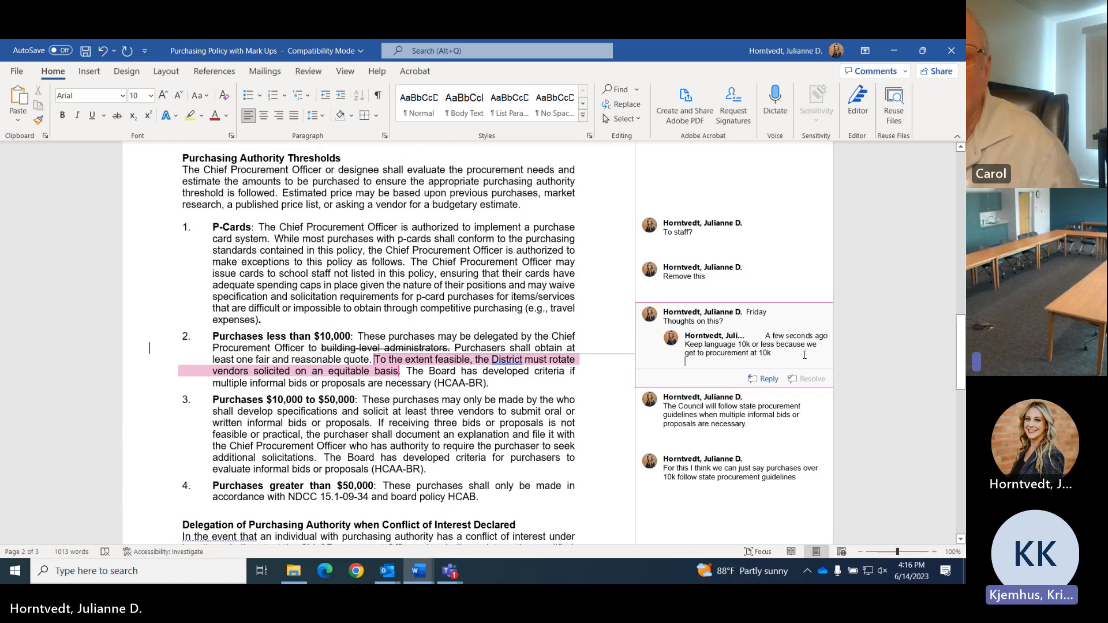
pyautogui.scroll(3)
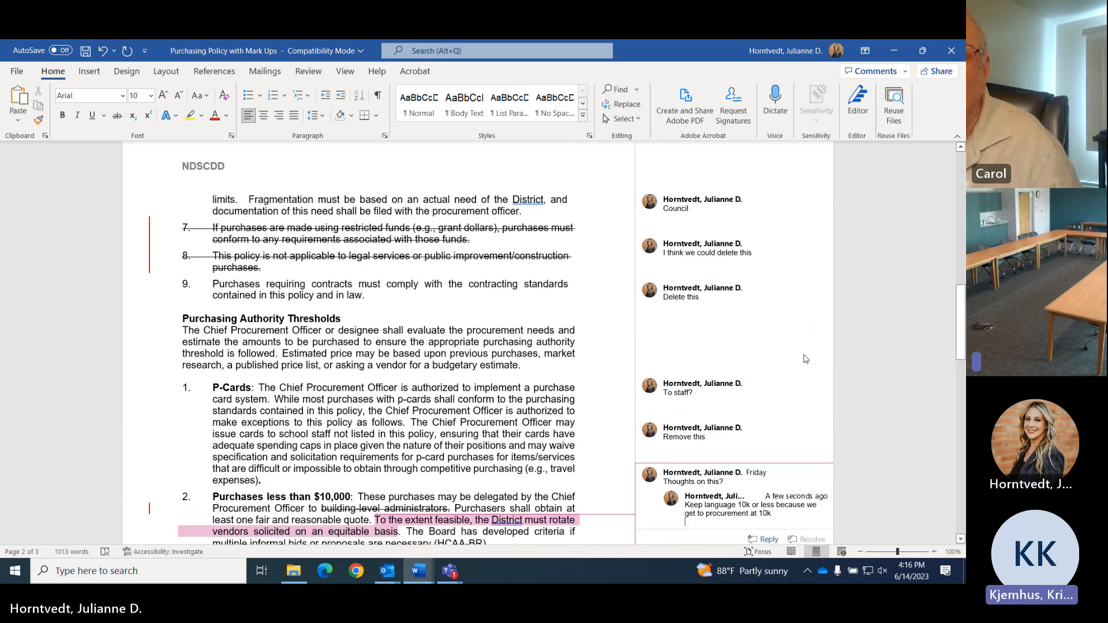
pyautogui.scroll(3)
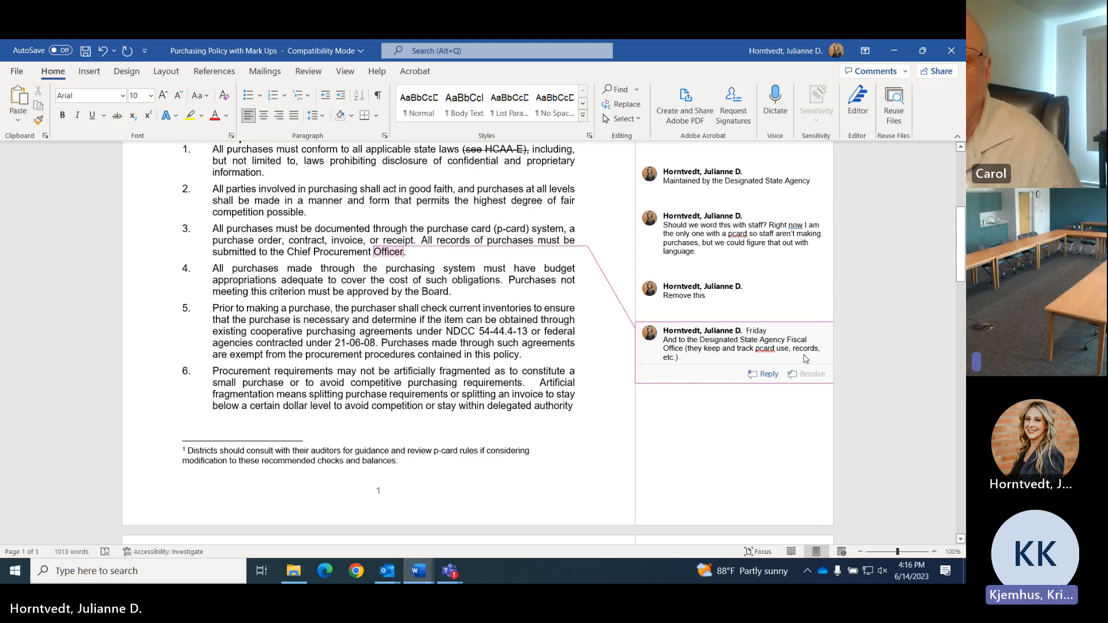
pyautogui.scroll(3)
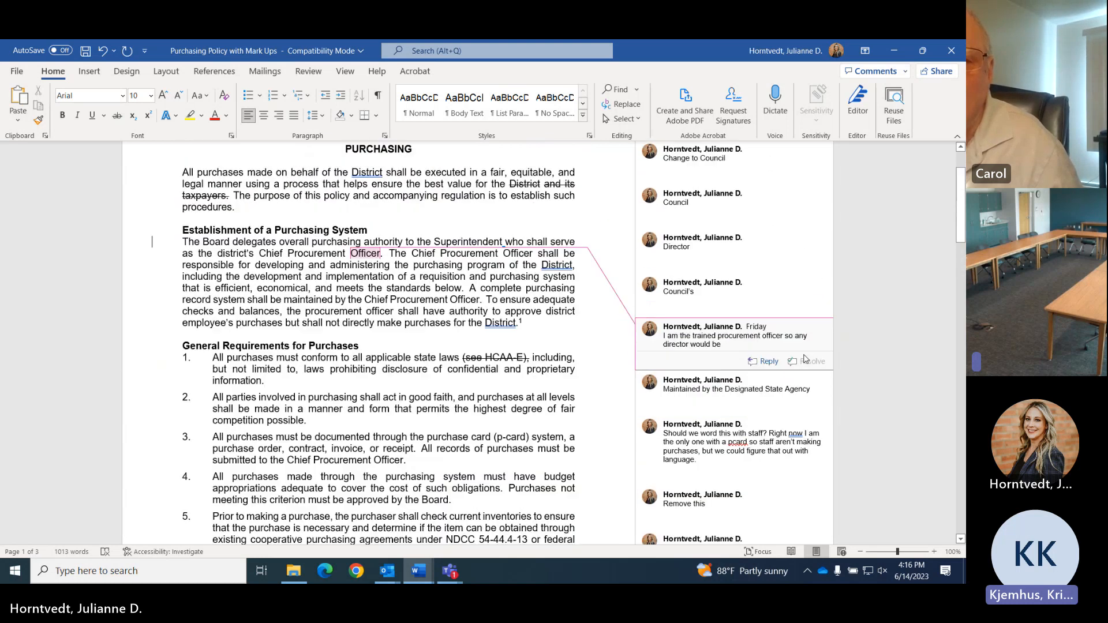
pyautogui.scroll(3)
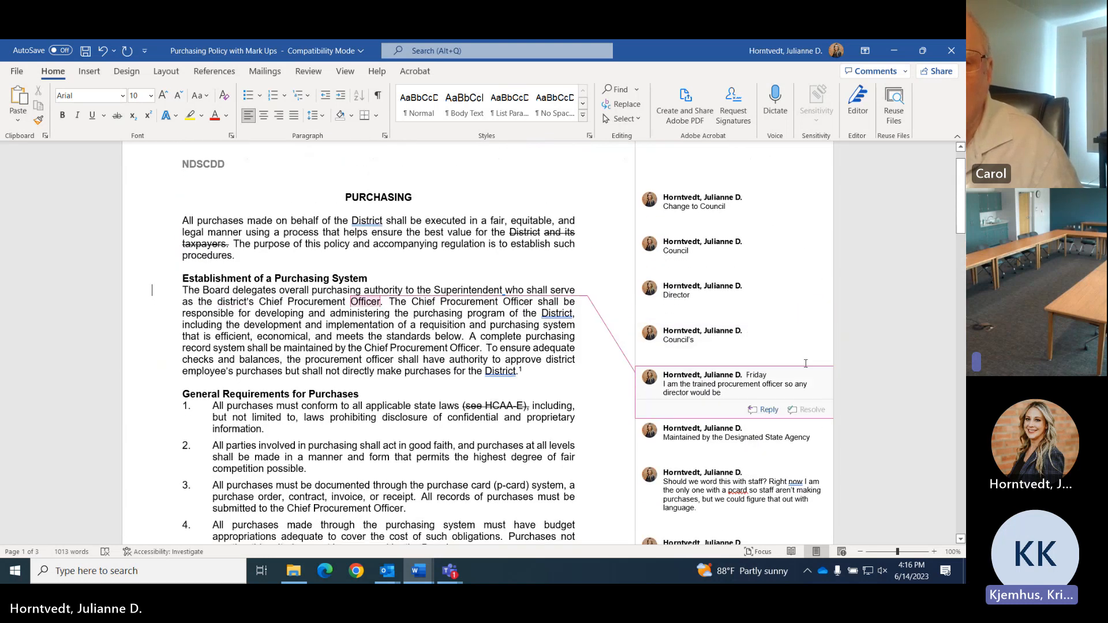
pyautogui.scroll(-3)
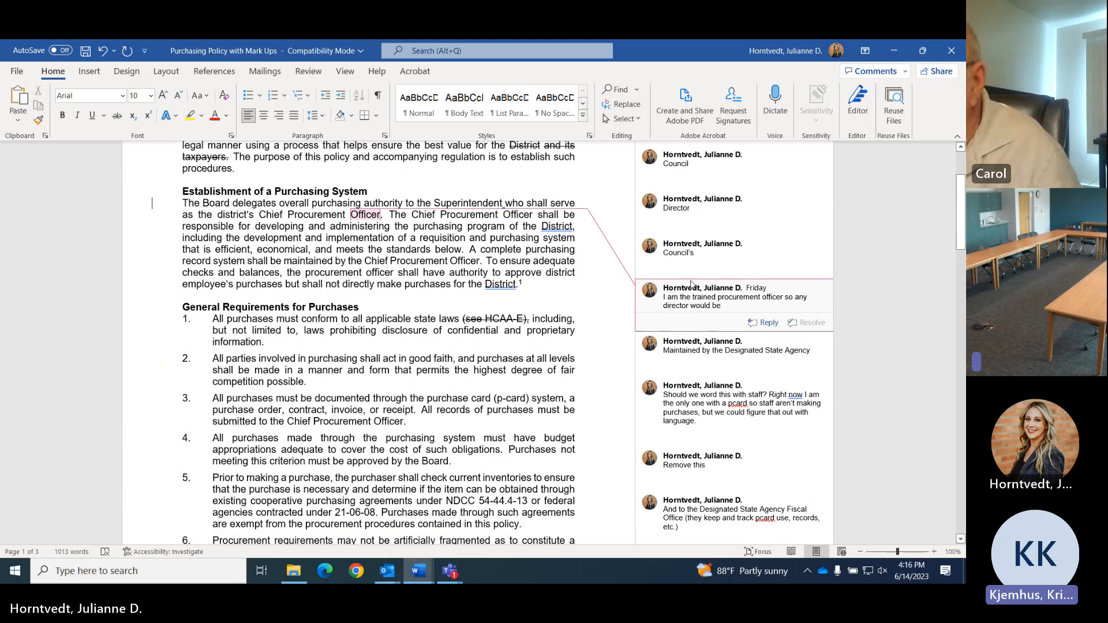
pyautogui.click(734, 345)
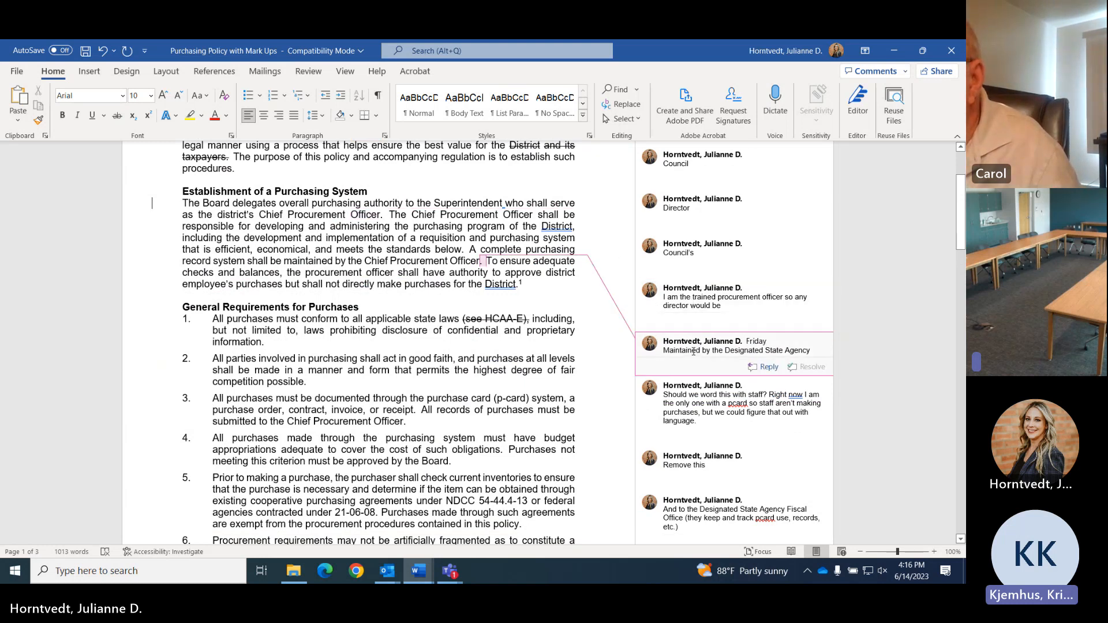
pyautogui.click(735, 403)
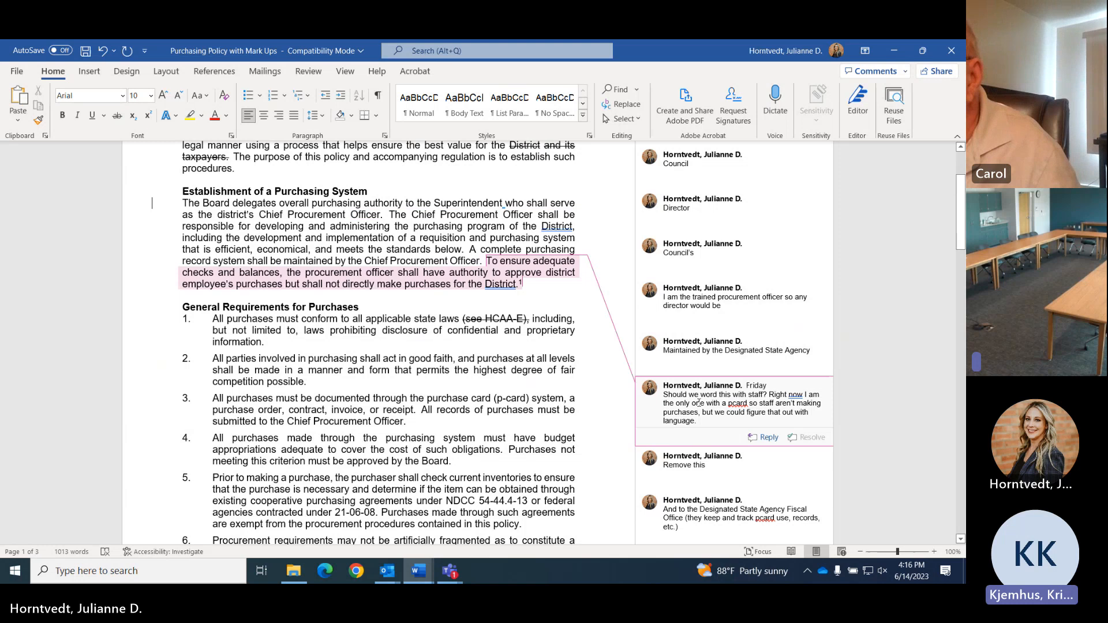
pyautogui.scroll(-3)
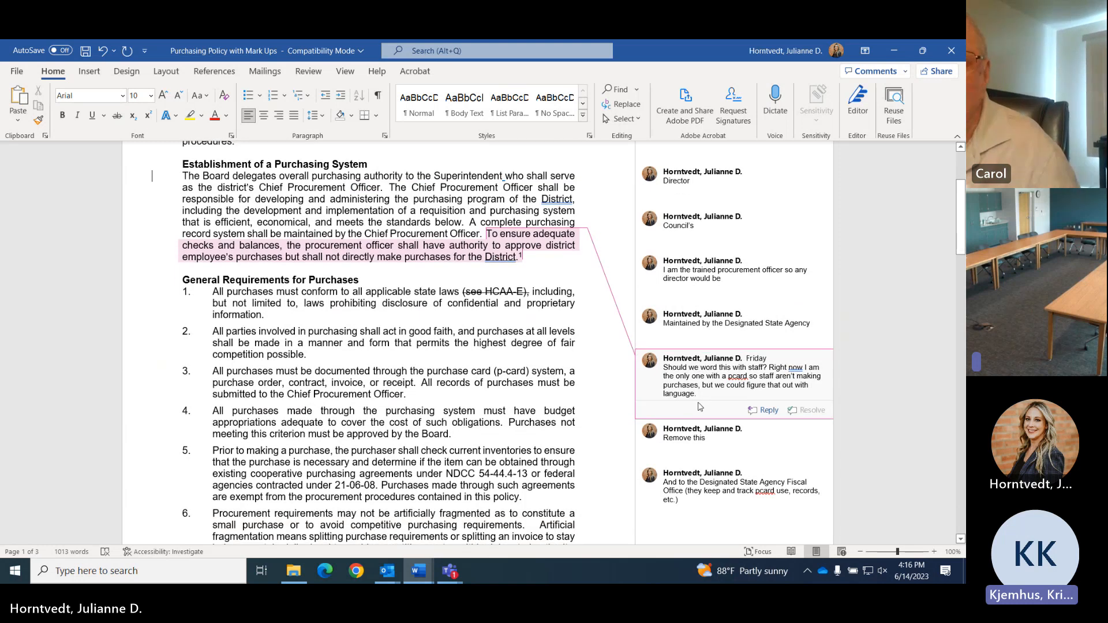
pyautogui.scroll(-3)
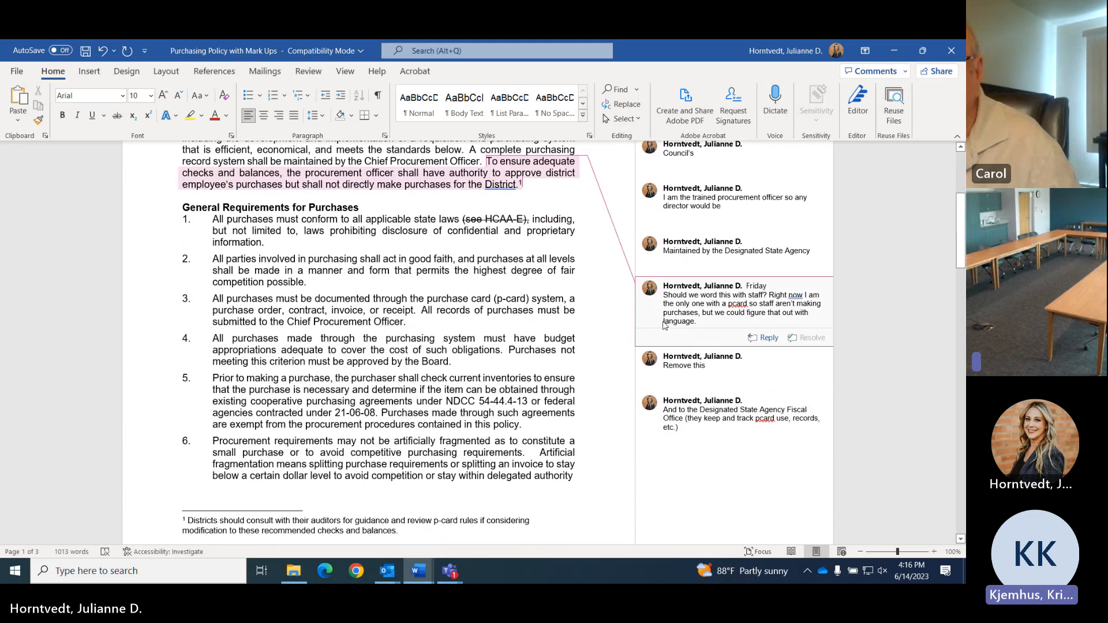
pyautogui.click(734, 416)
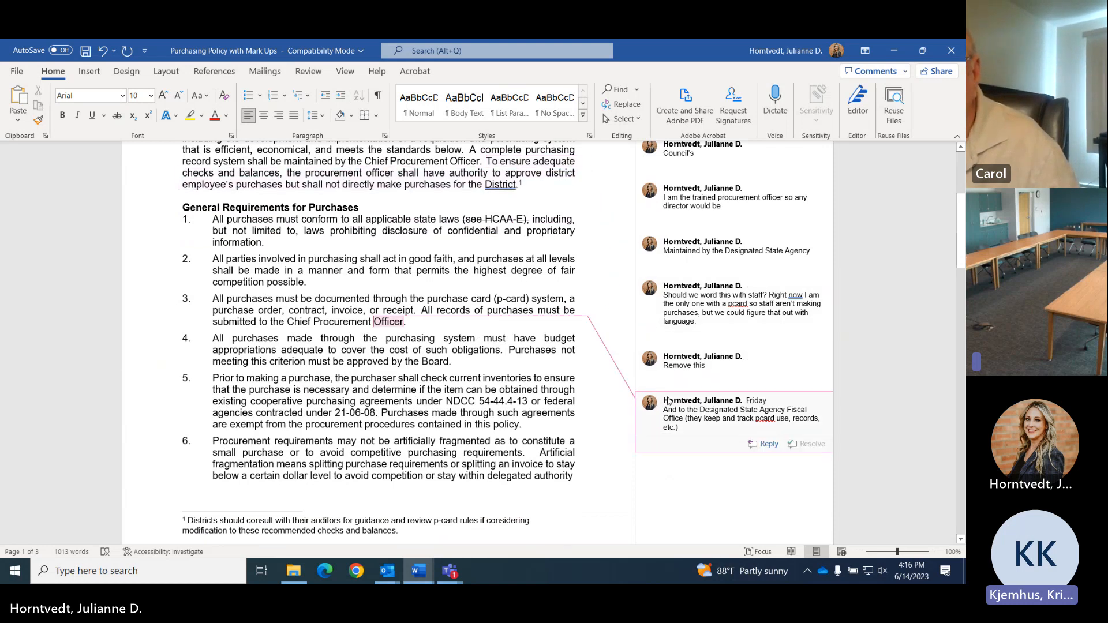
pyautogui.moveTo(761, 444)
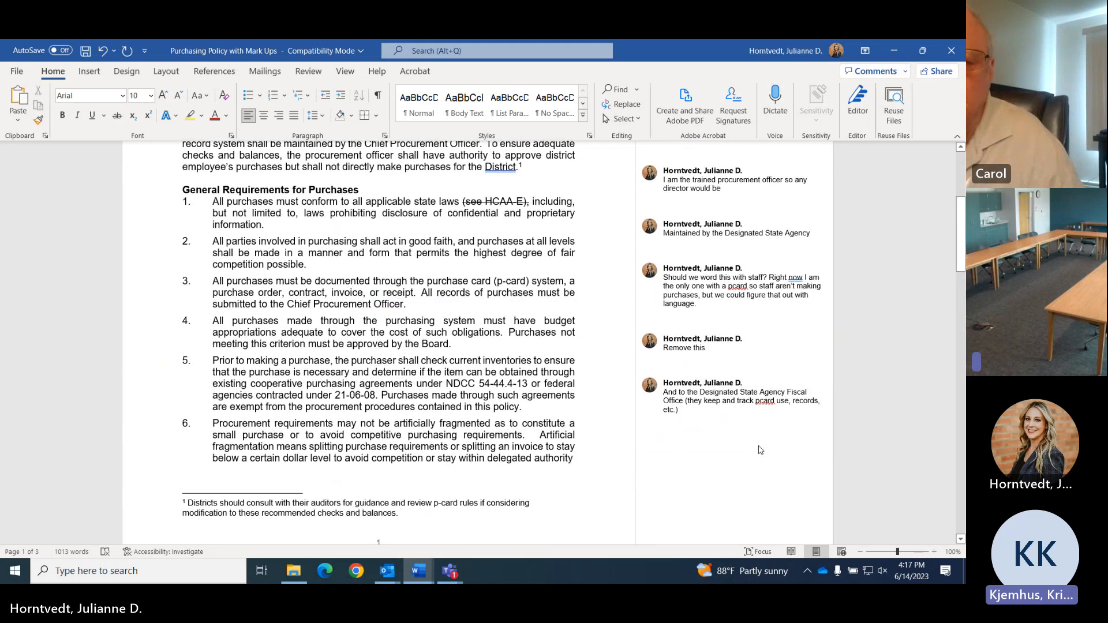
pyautogui.scroll(-3)
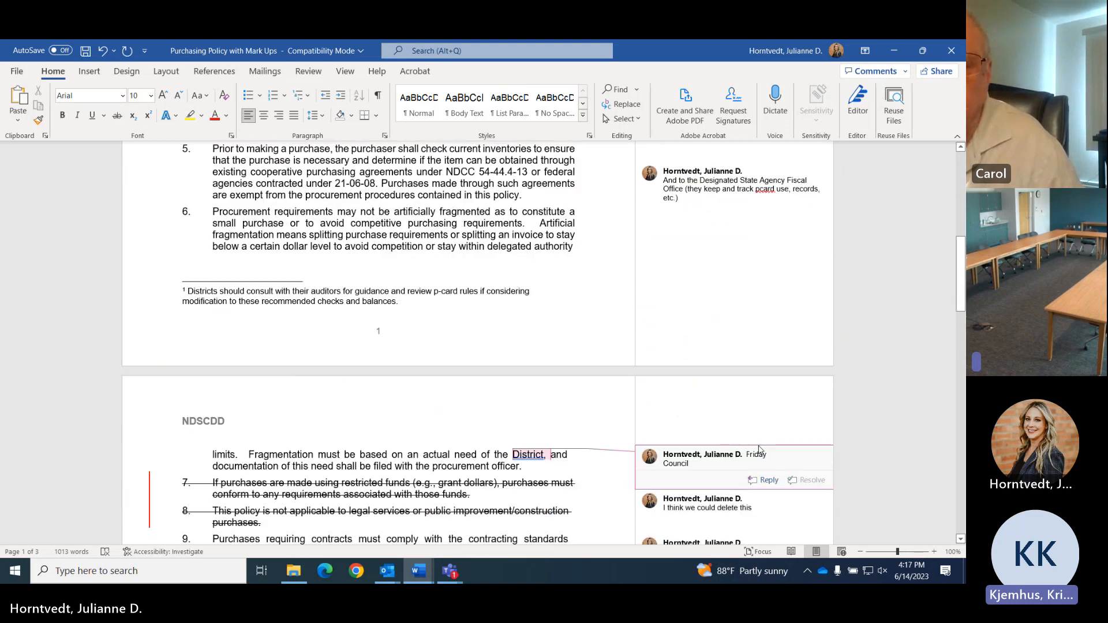
pyautogui.scroll(-3)
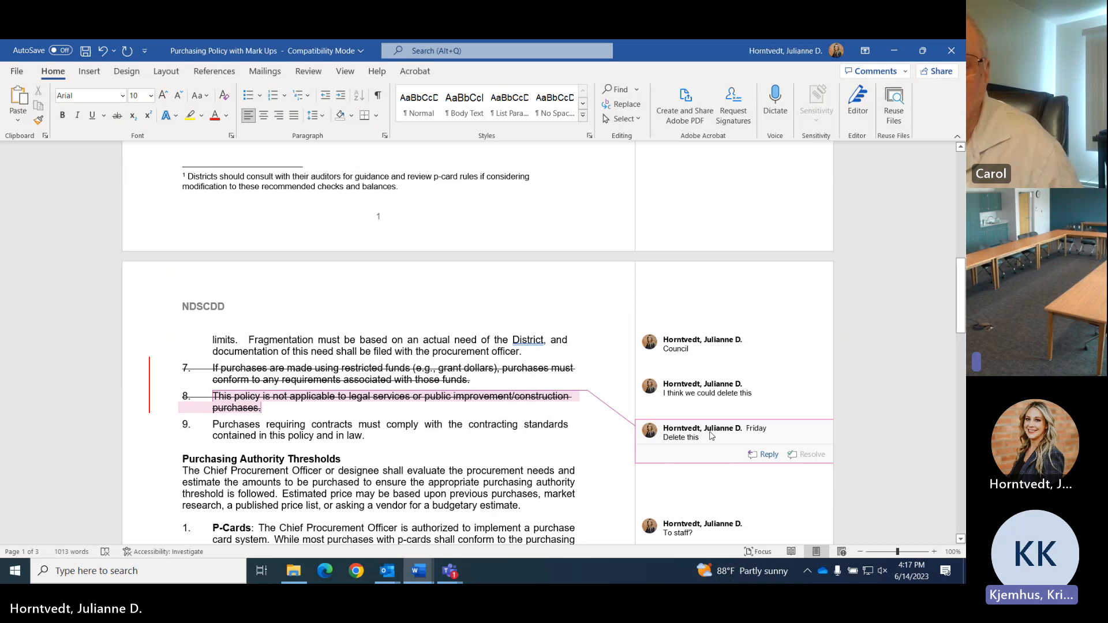
pyautogui.click(706, 388)
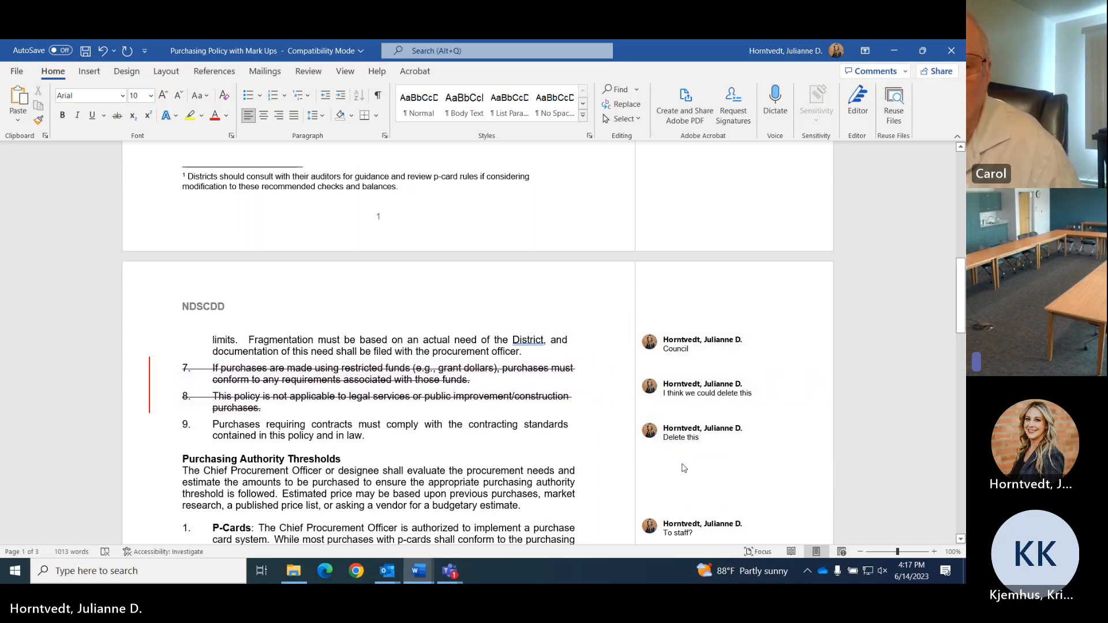
pyautogui.scroll(-3)
pyautogui.write('Staff could p')
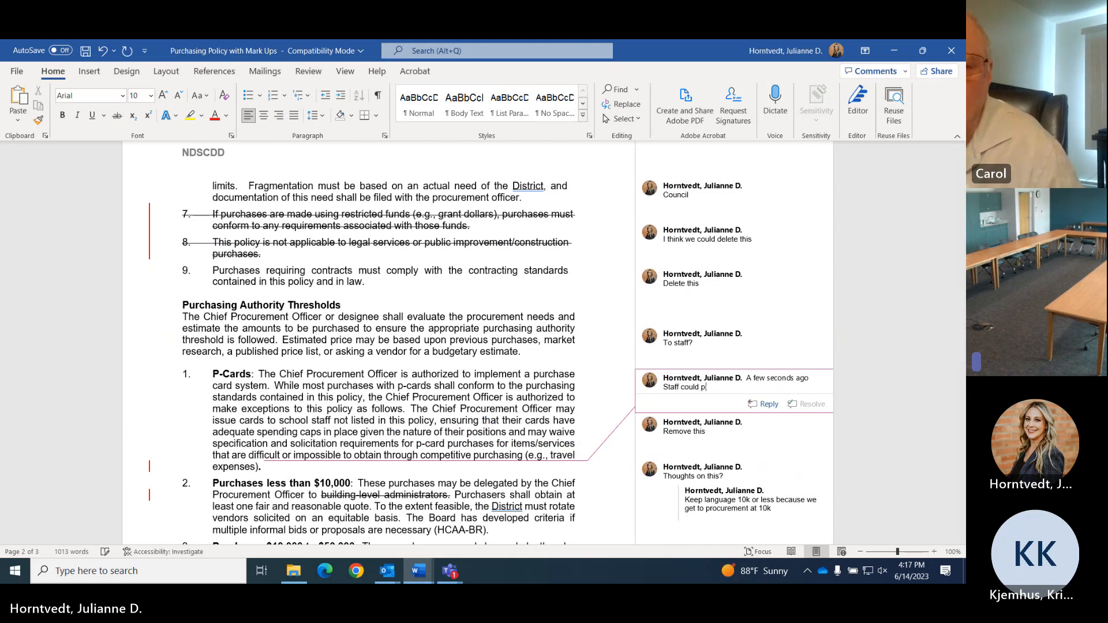
# Write that staff may purchase items with Director authority, reimbursement permissible for allowable costs
pyautogui.write('ick')
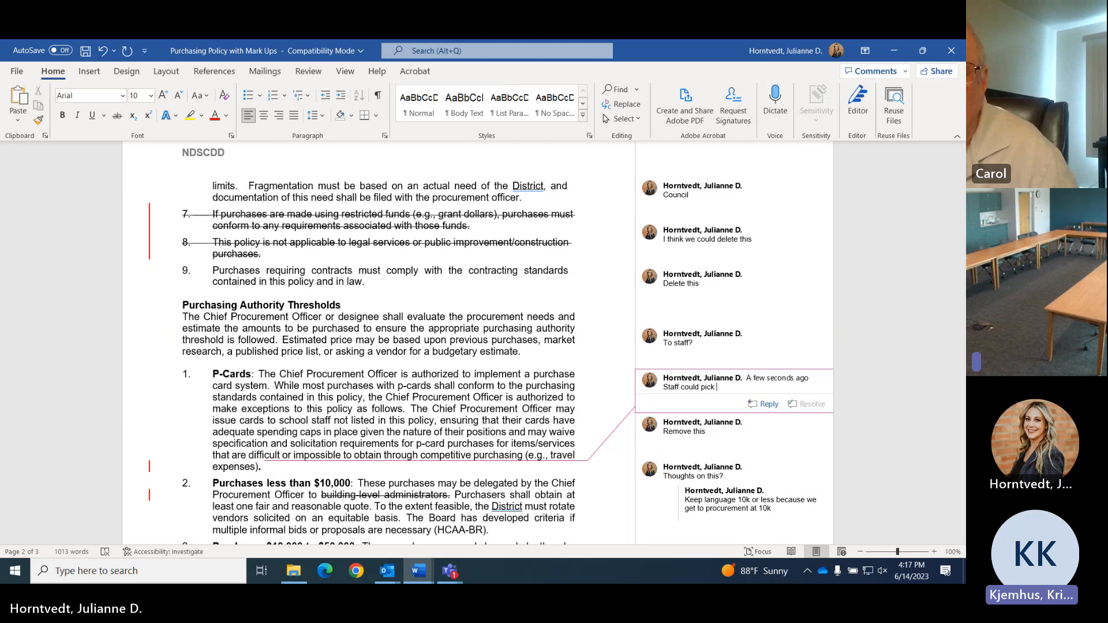
pyautogui.press('BackSpace')
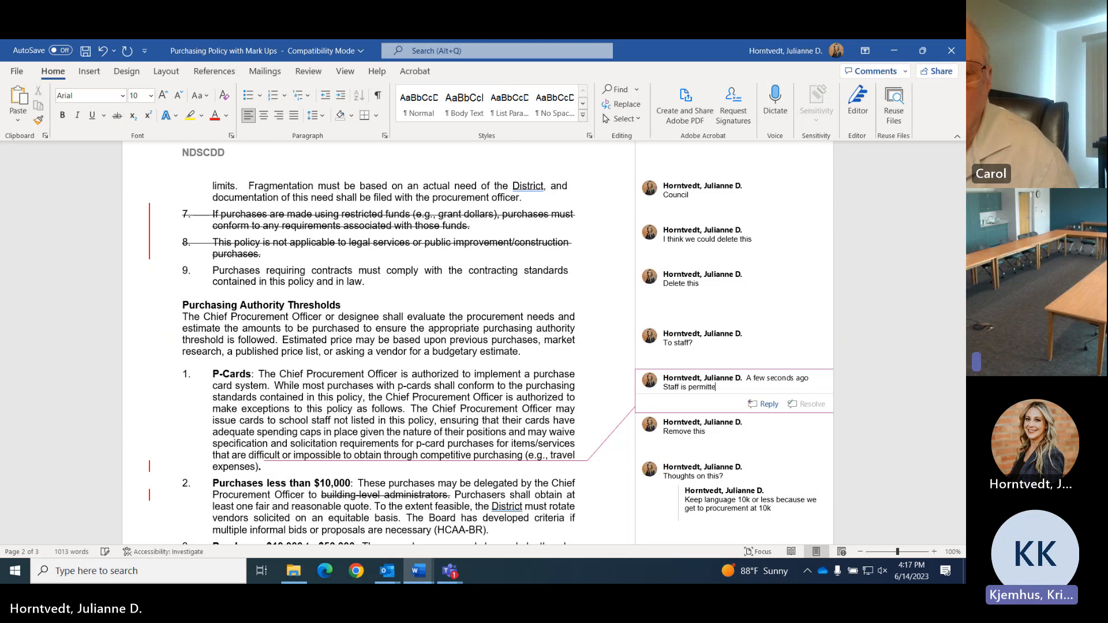
pyautogui.write('d to purc')
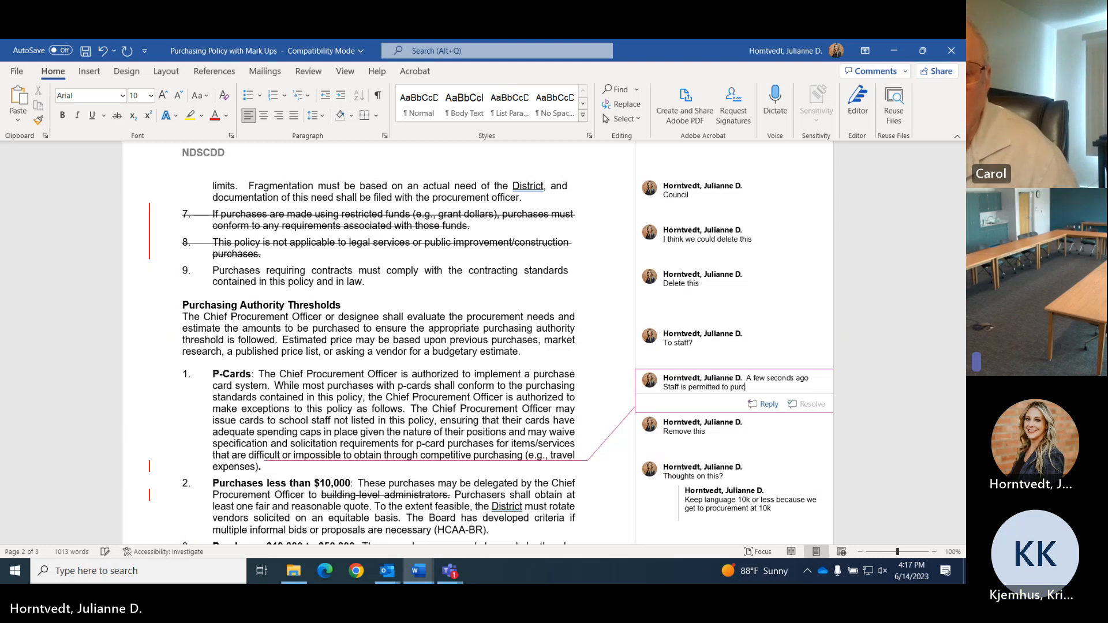
pyautogui.write('hase items with Director authority')
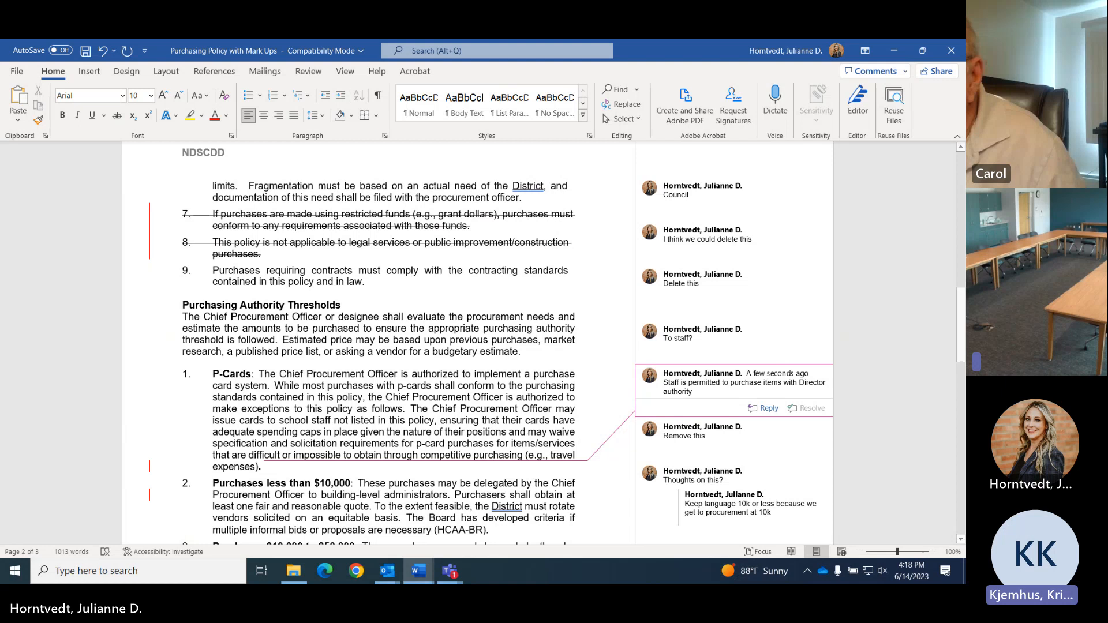
pyautogui.write('with the understanding that')
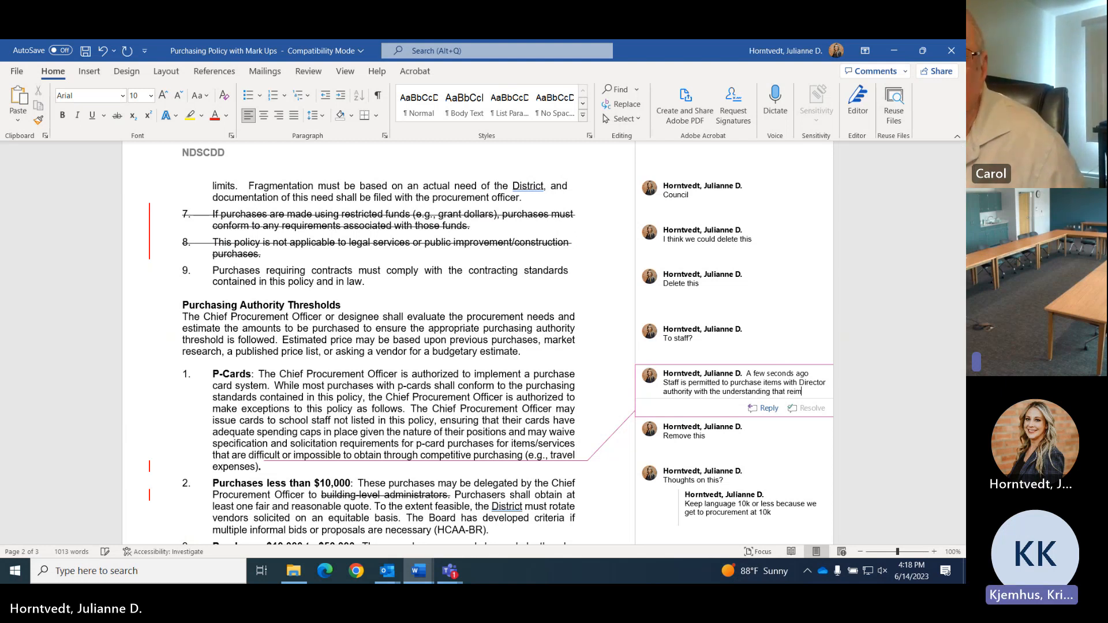
pyautogui.write('reimbursement is permi')
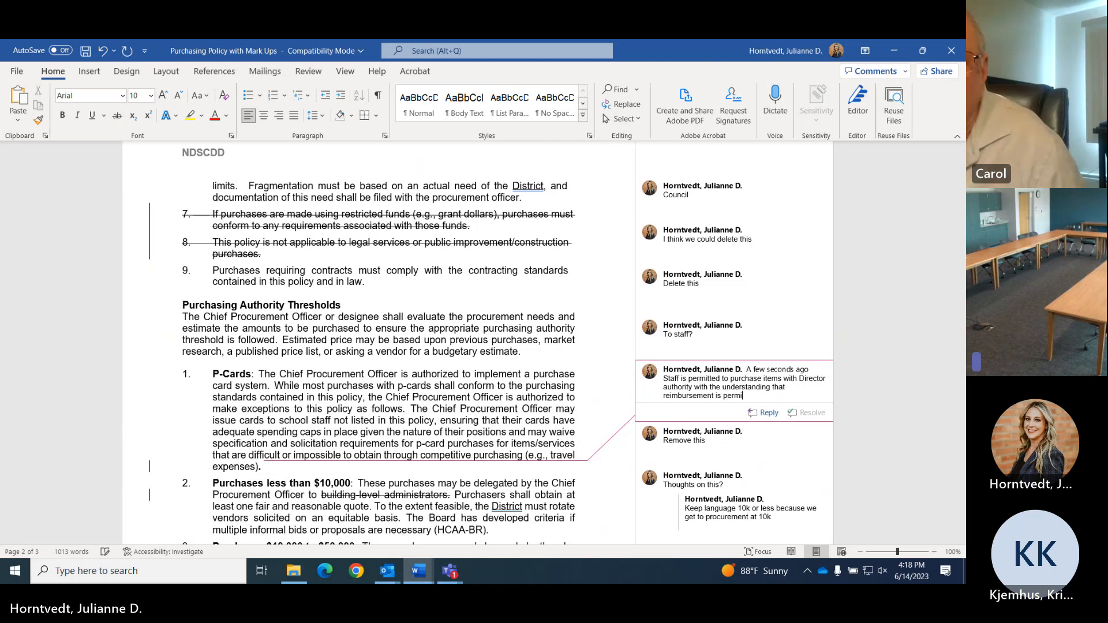
pyautogui.write('ssible for allowable costs.')
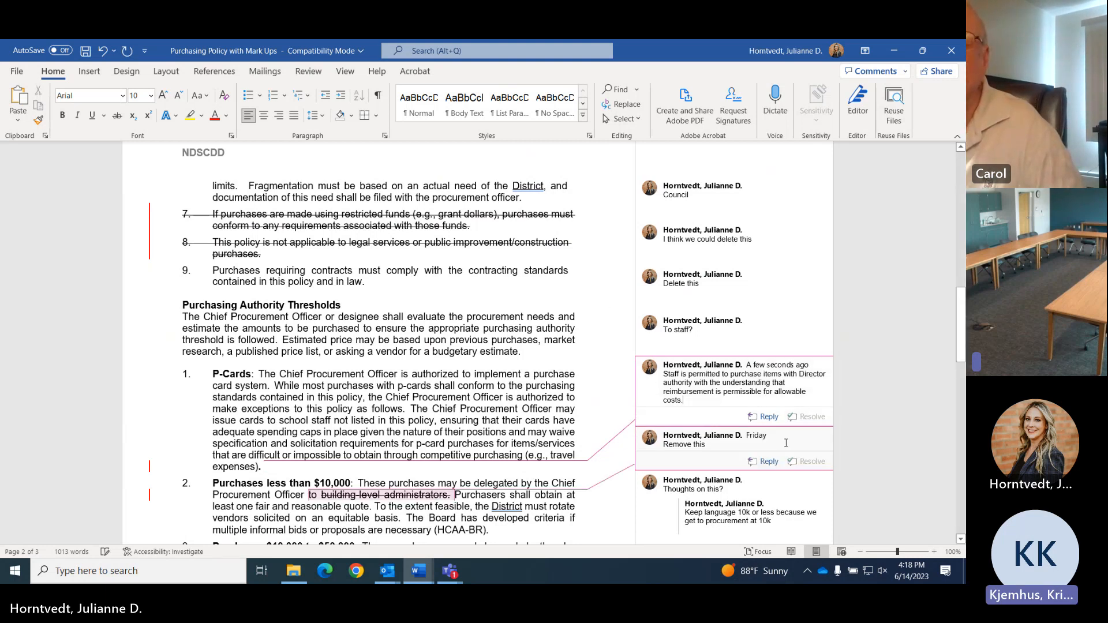
pyautogui.scroll(-3)
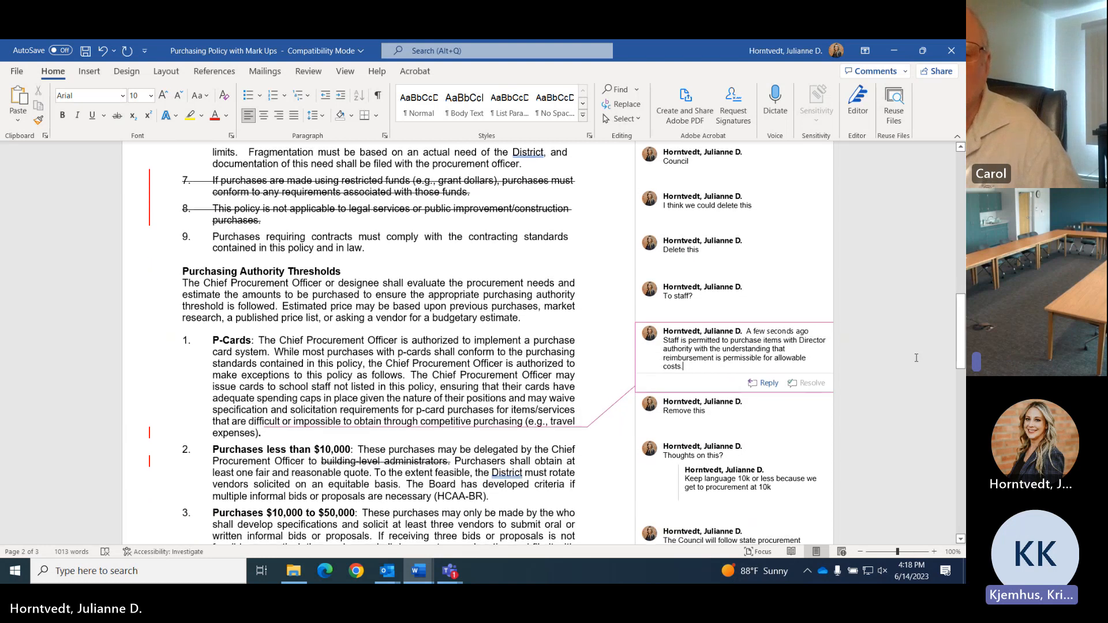
pyautogui.scroll(-3)
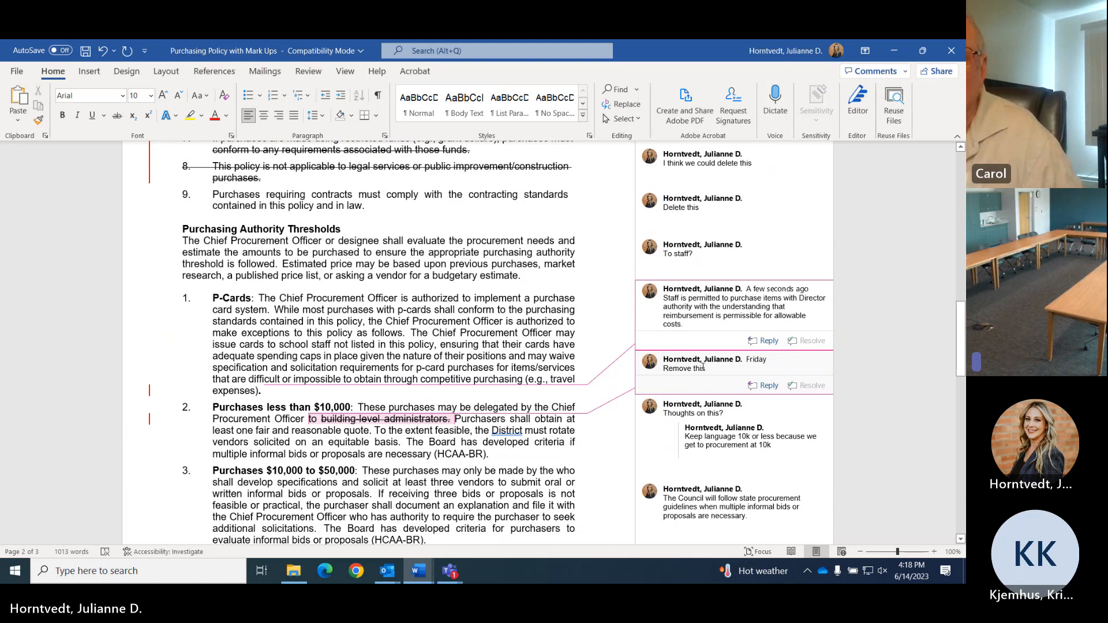
pyautogui.scroll(-3)
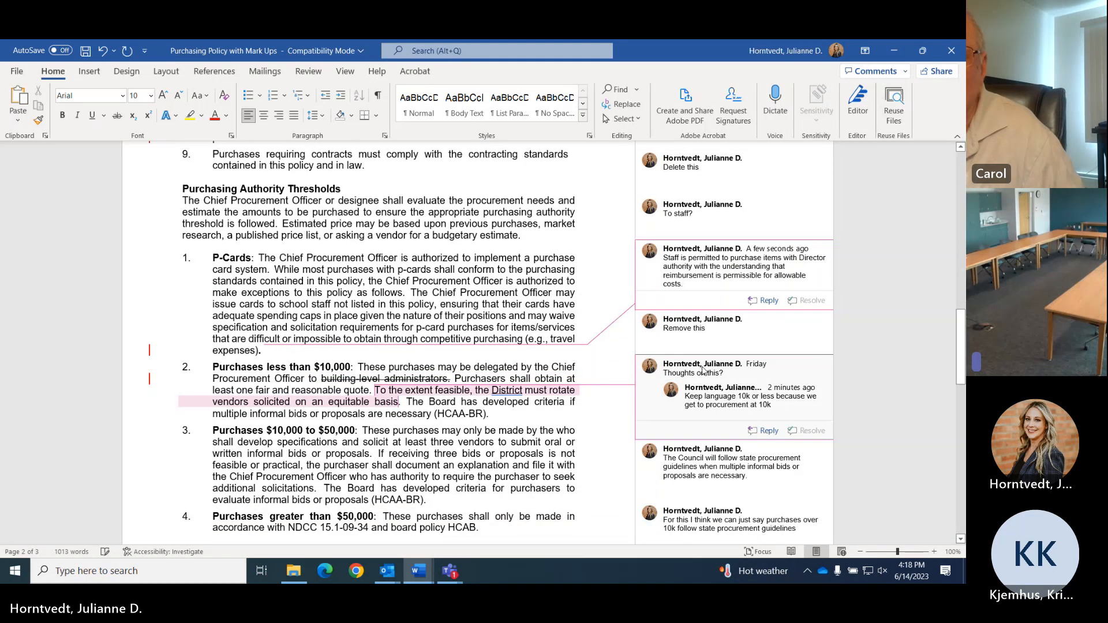
pyautogui.scroll(-3)
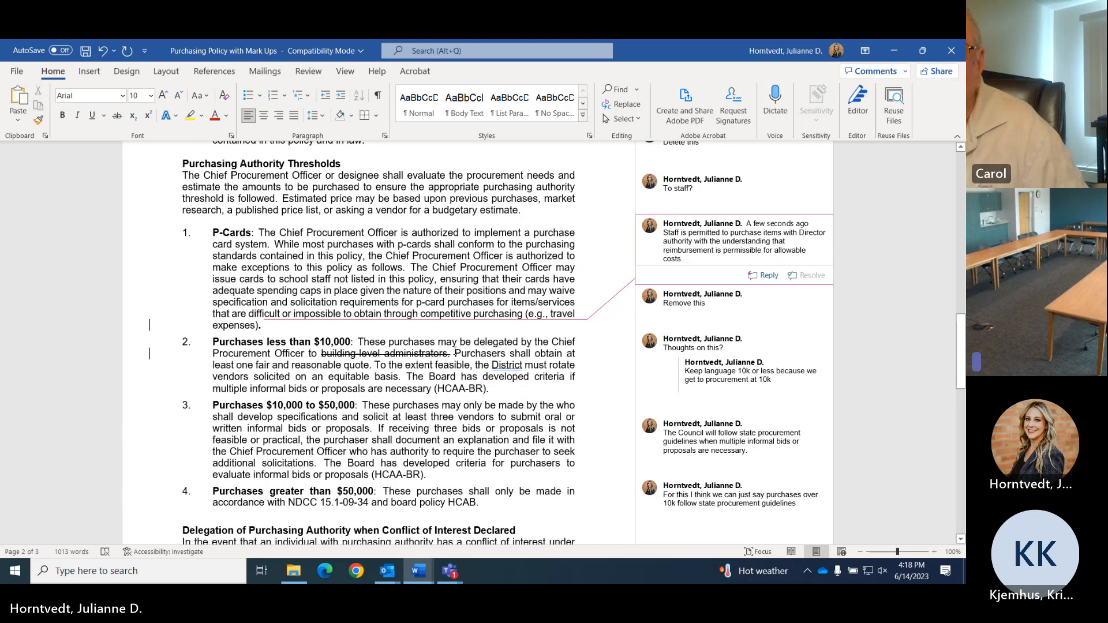
pyautogui.click(681, 259)
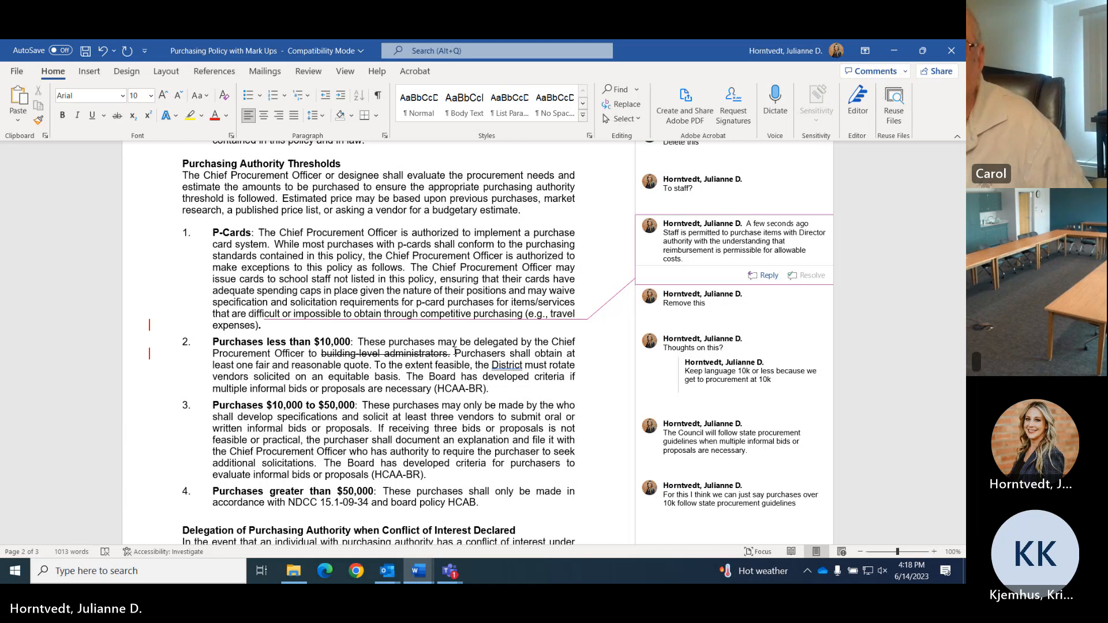
pyautogui.click(680, 258)
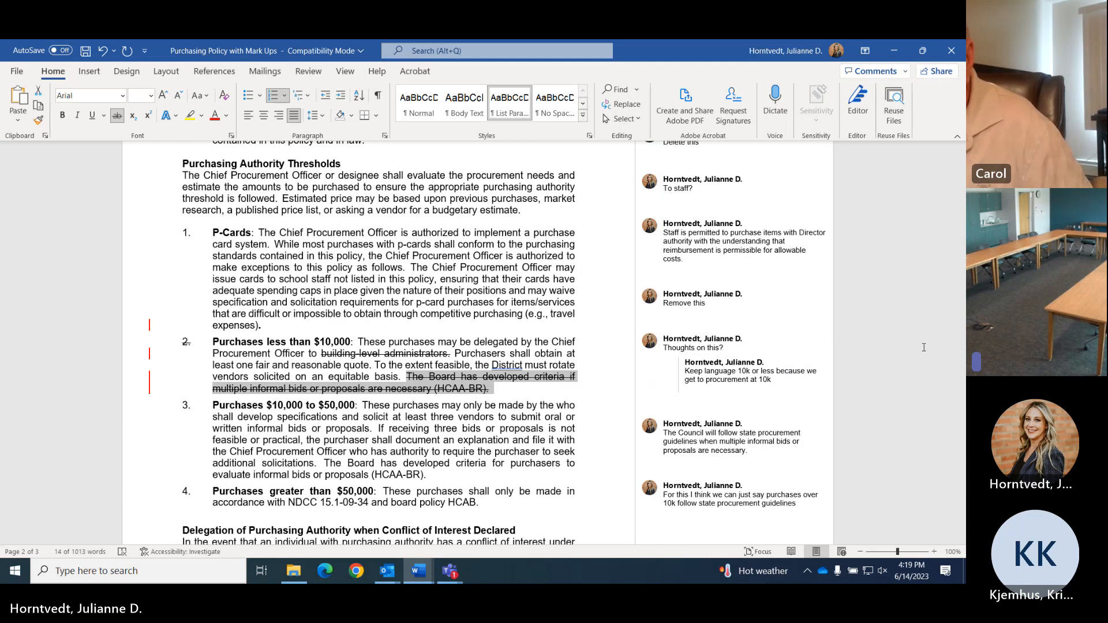
# Check the over-10k comment's covered text, then move to page three's Purchases Requiring Contracts
pyautogui.scroll(-3)
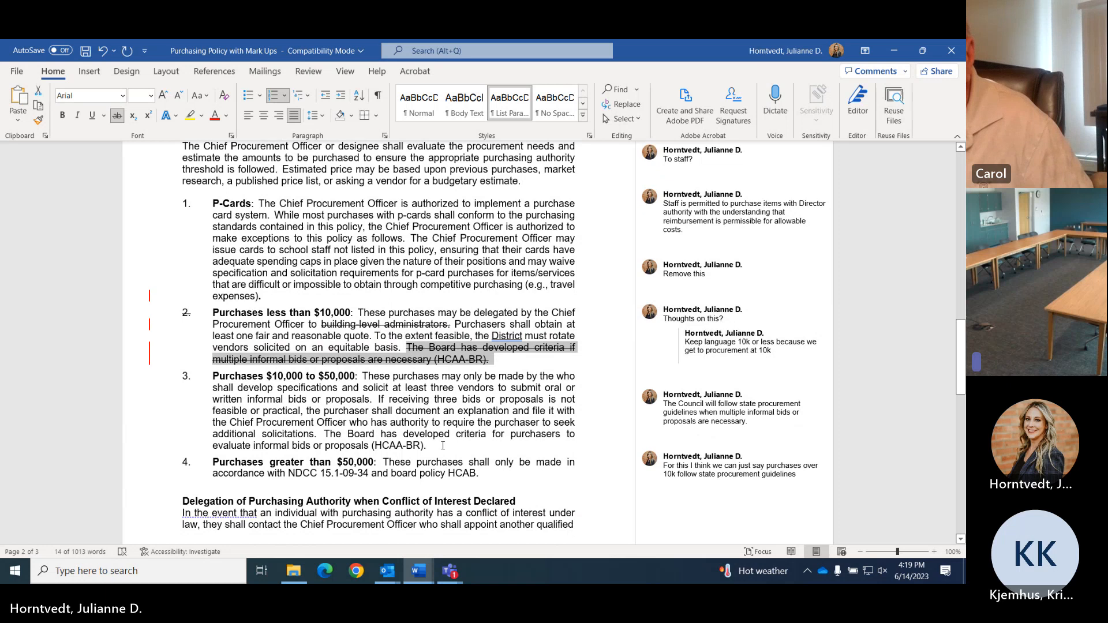
pyautogui.moveTo(573, 417)
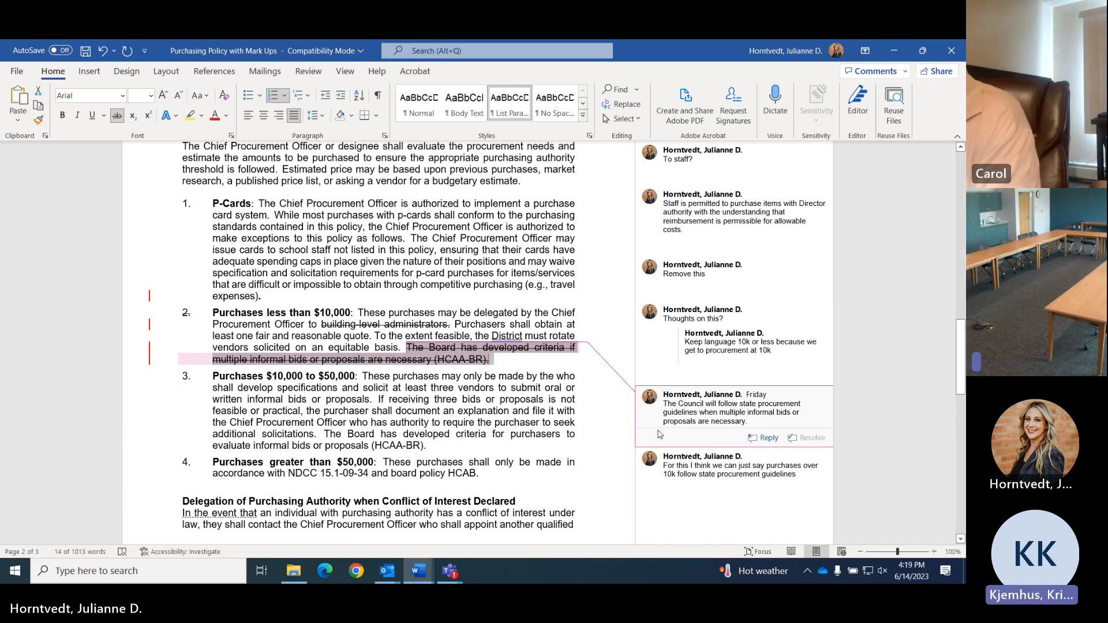
pyautogui.click(733, 465)
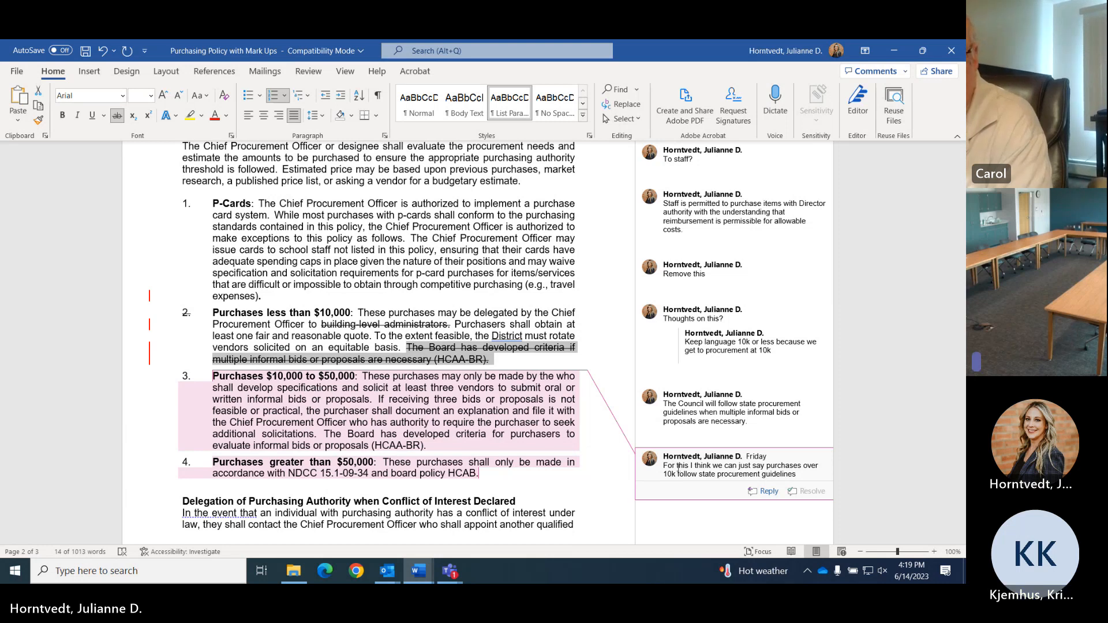
pyautogui.scroll(-3)
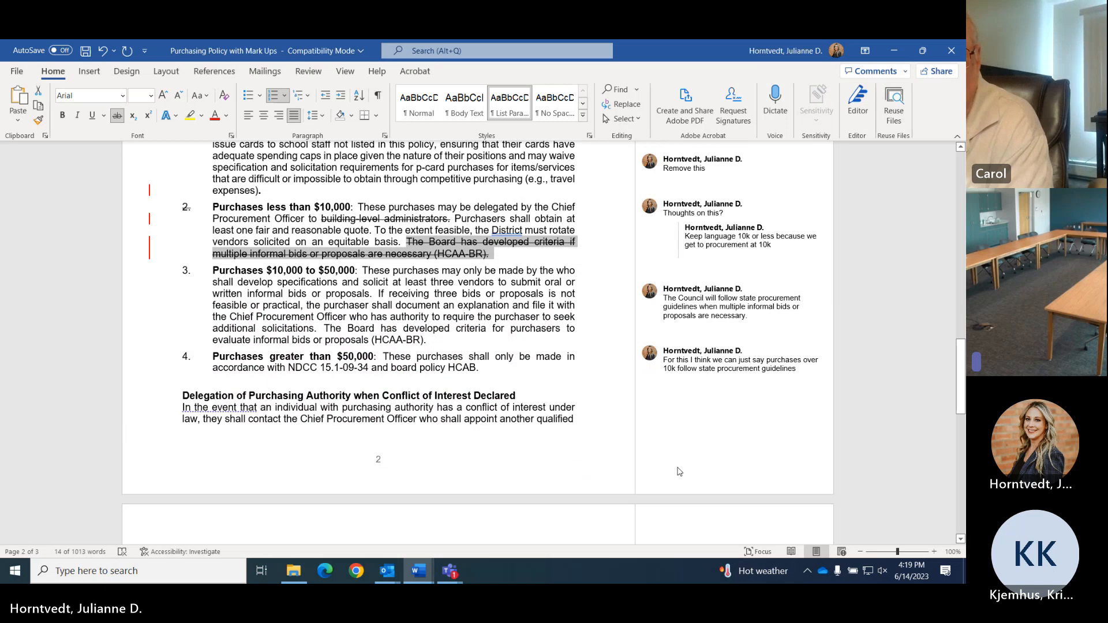
pyautogui.scroll(-3)
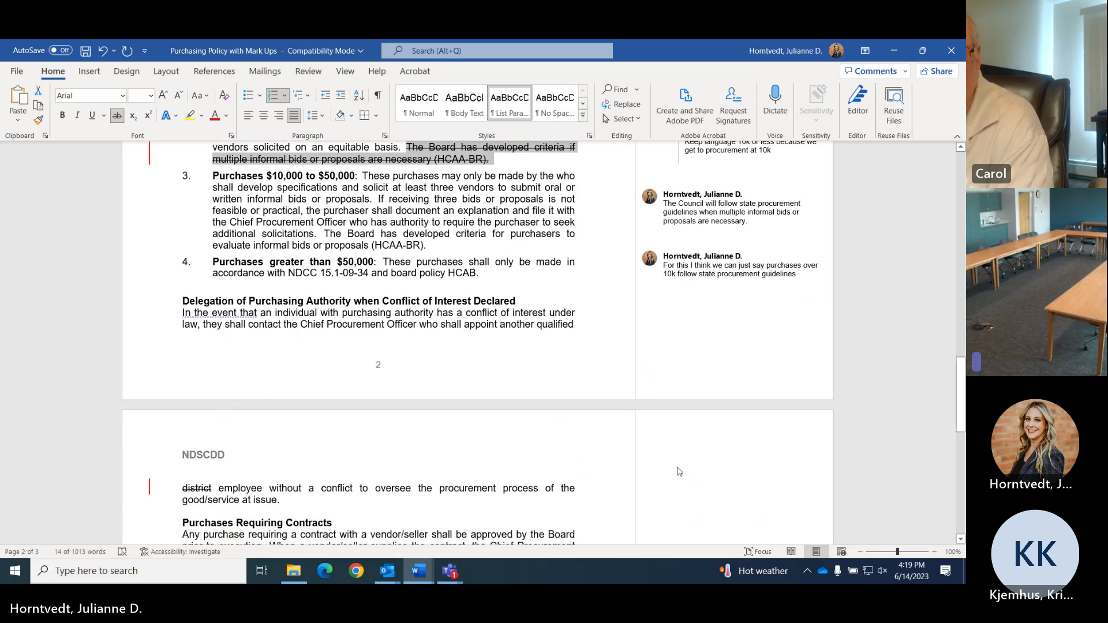
pyautogui.scroll(-3)
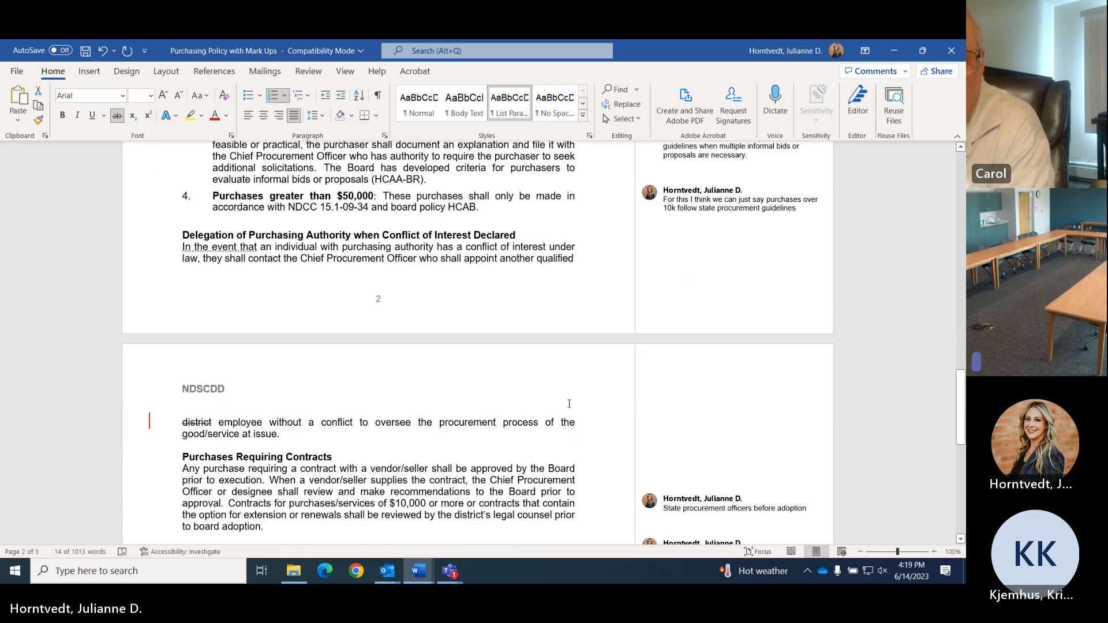
pyautogui.scroll(-3)
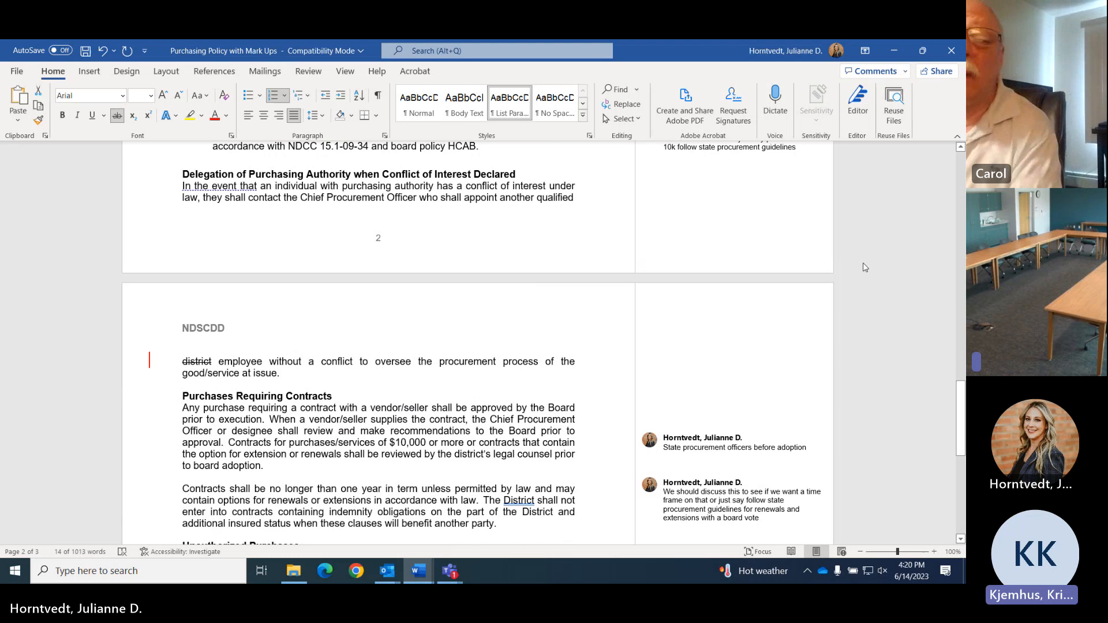
pyautogui.moveTo(289, 371)
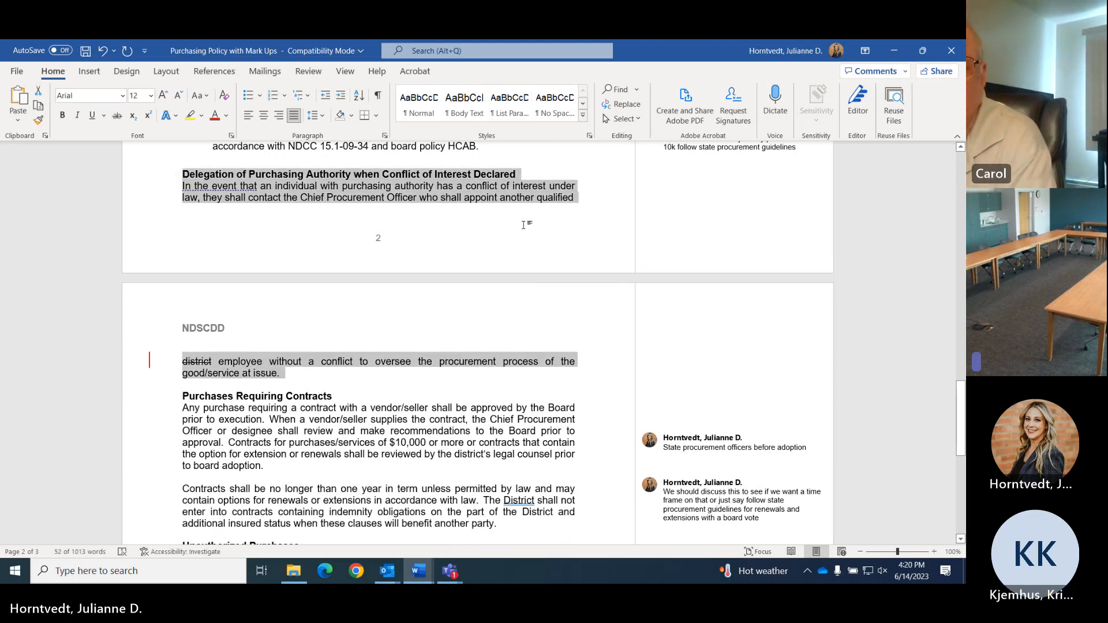
# Strike through the conflict-of-interest delegation section and open the state procurement officers comment
pyautogui.click(375, 197)
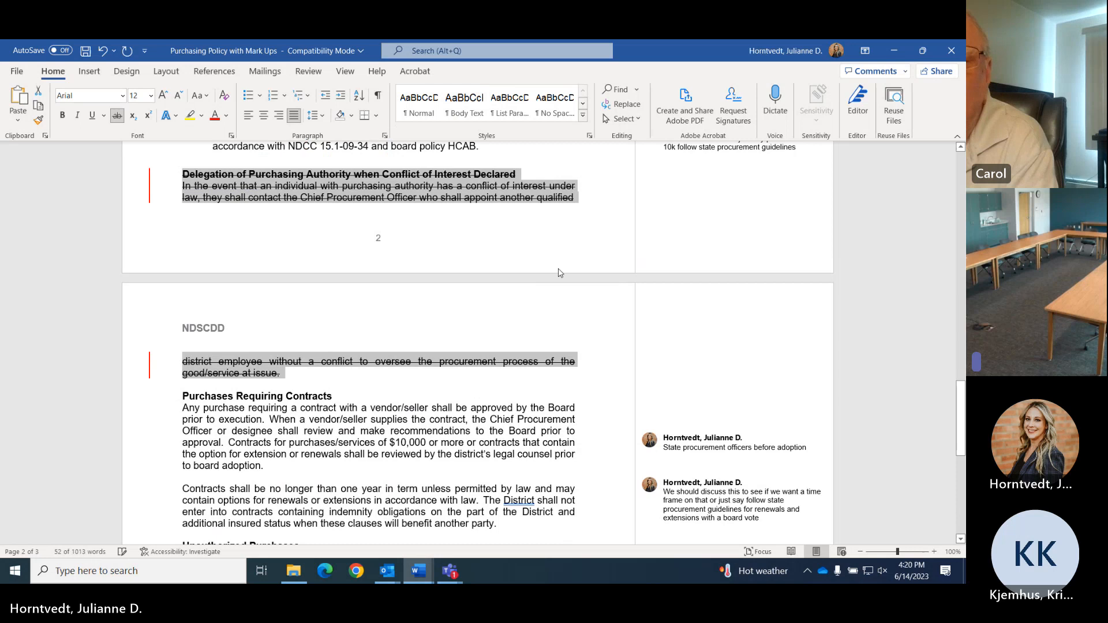
pyautogui.scroll(-3)
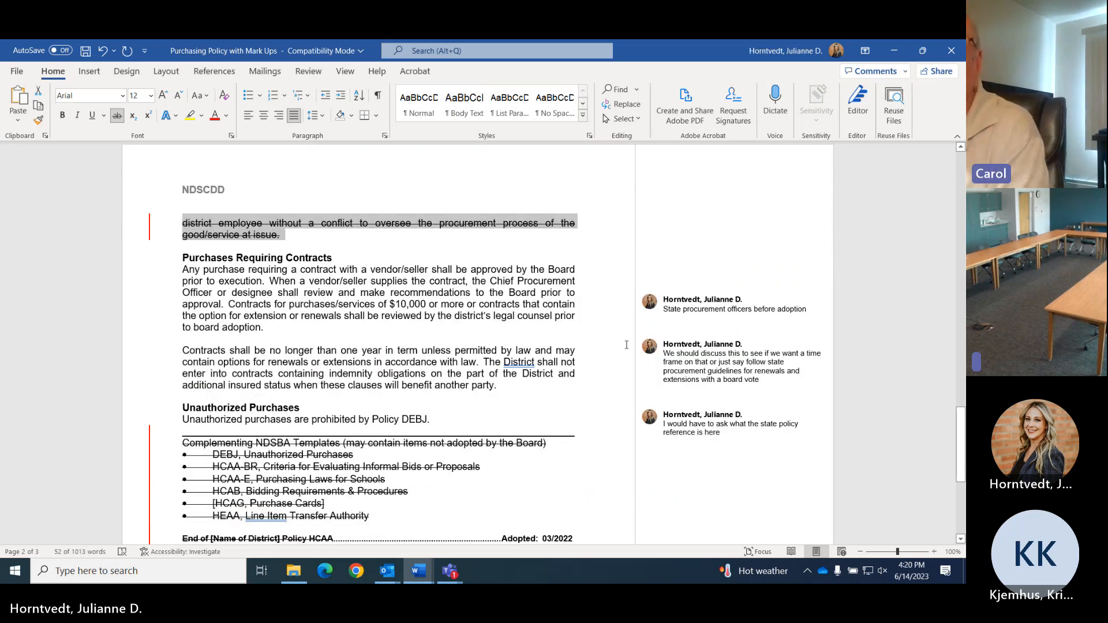
pyautogui.click(734, 304)
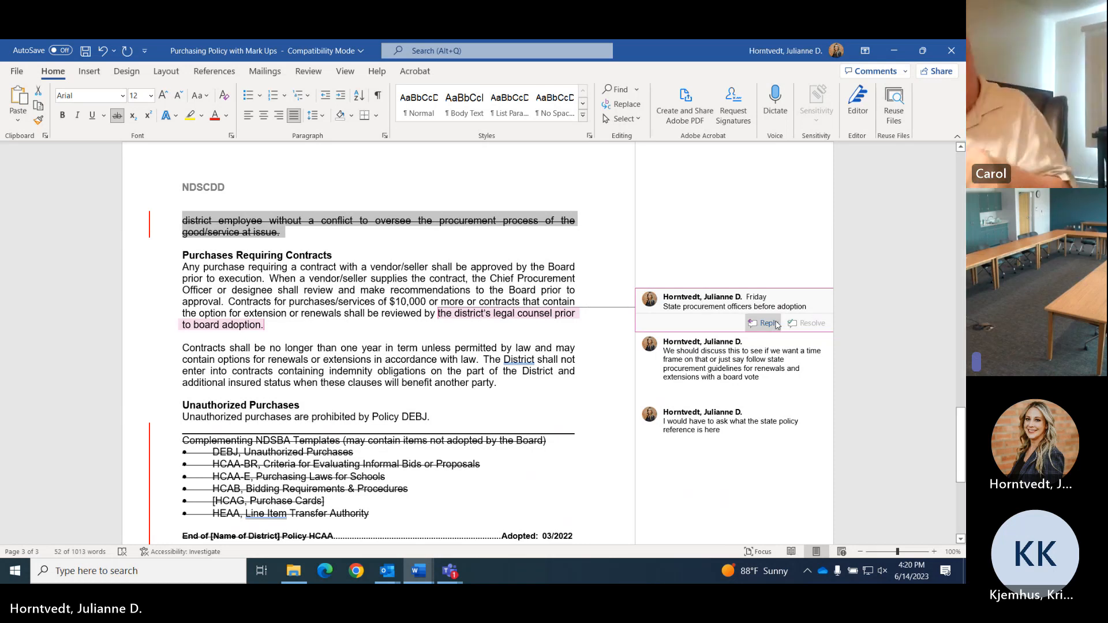
# Reply 'And to the executive committee and/or full council for a vote' to the procurement comment
pyautogui.click(766, 323)
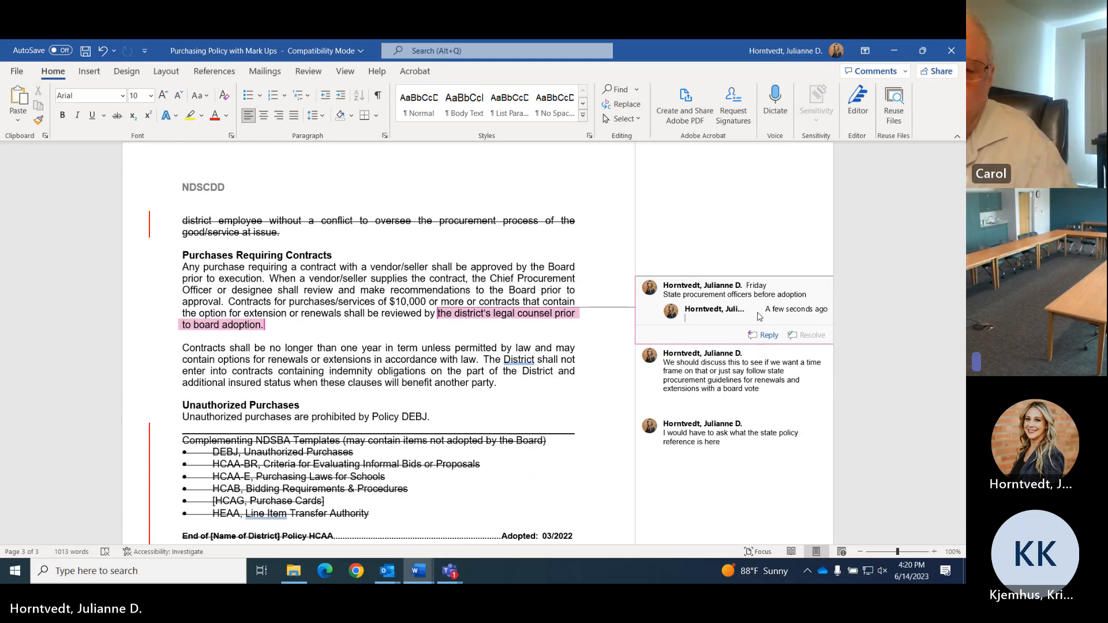
pyautogui.write('and')
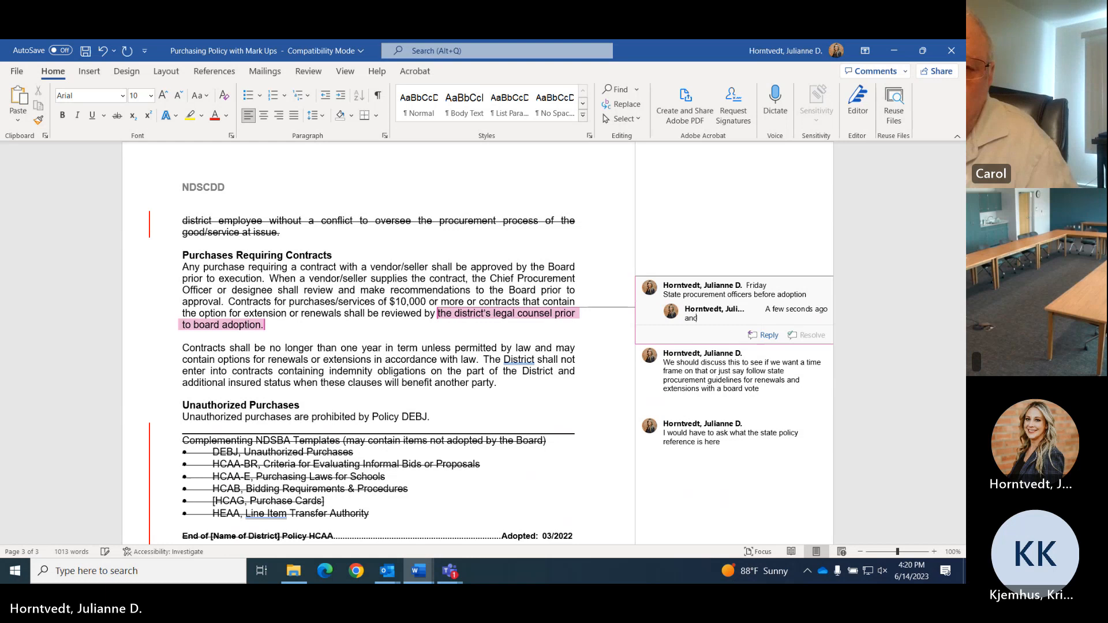
pyautogui.write('And to th')
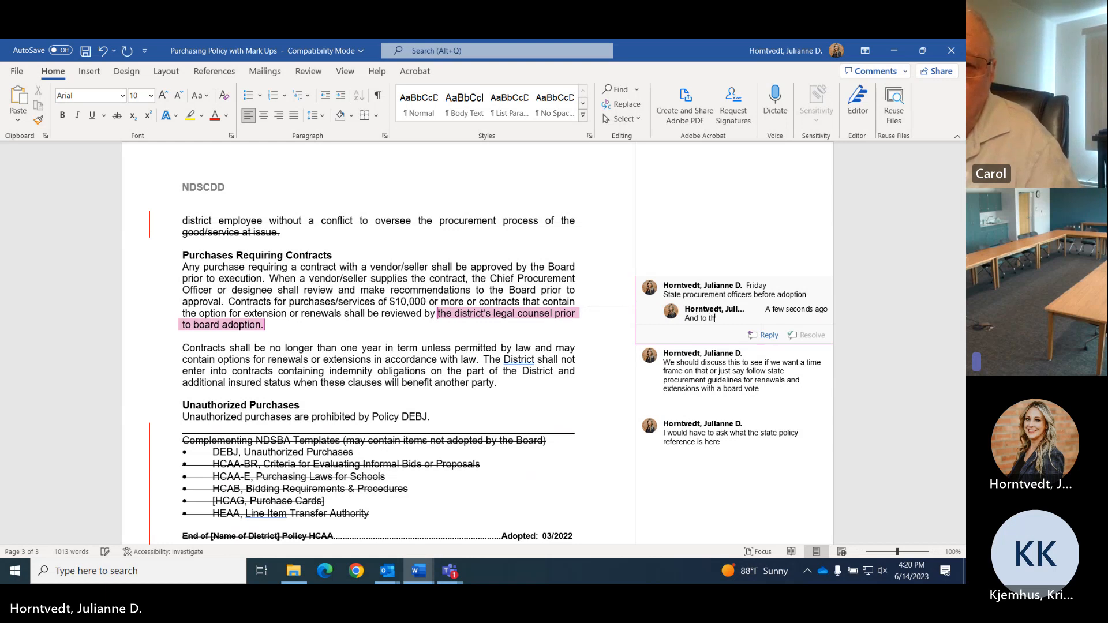
pyautogui.write('eE')
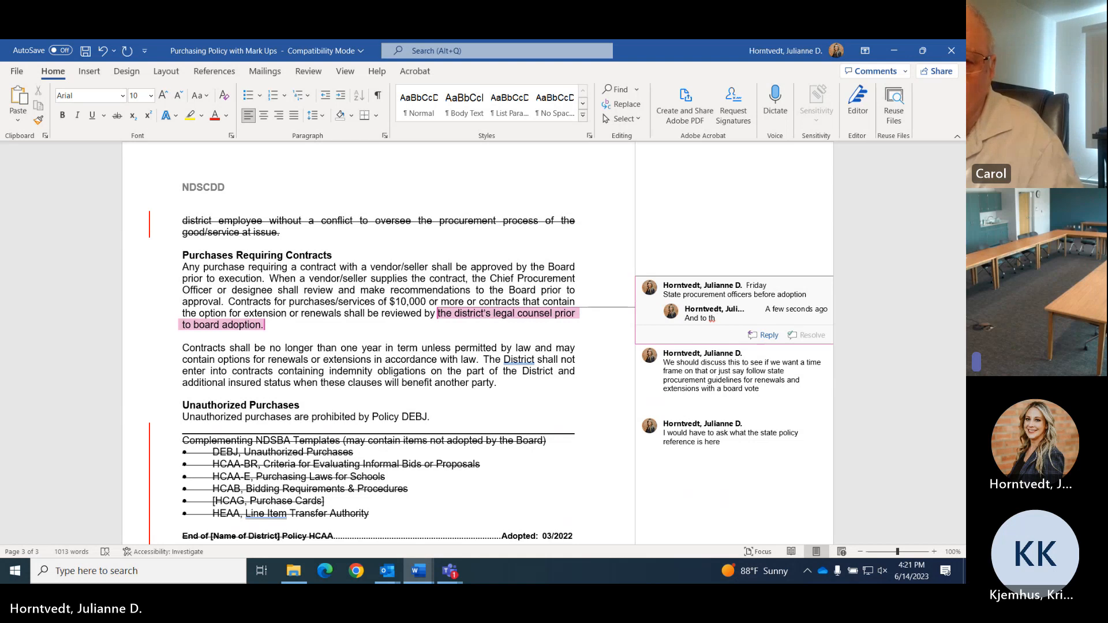
pyautogui.write('executive committee and/or full council for a vote')
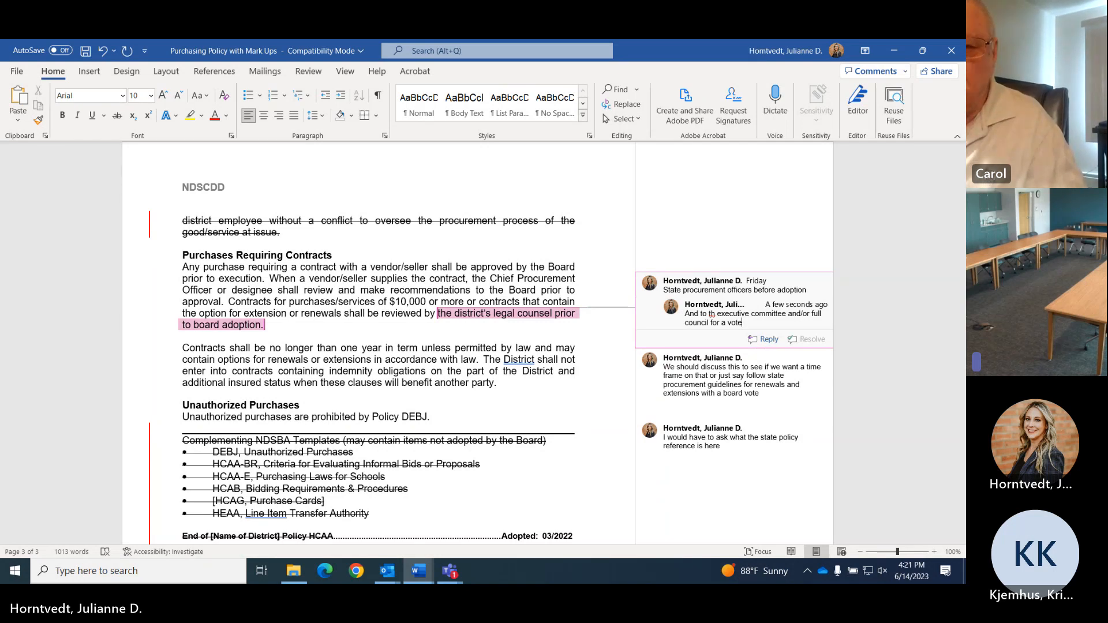
pyautogui.click(735, 375)
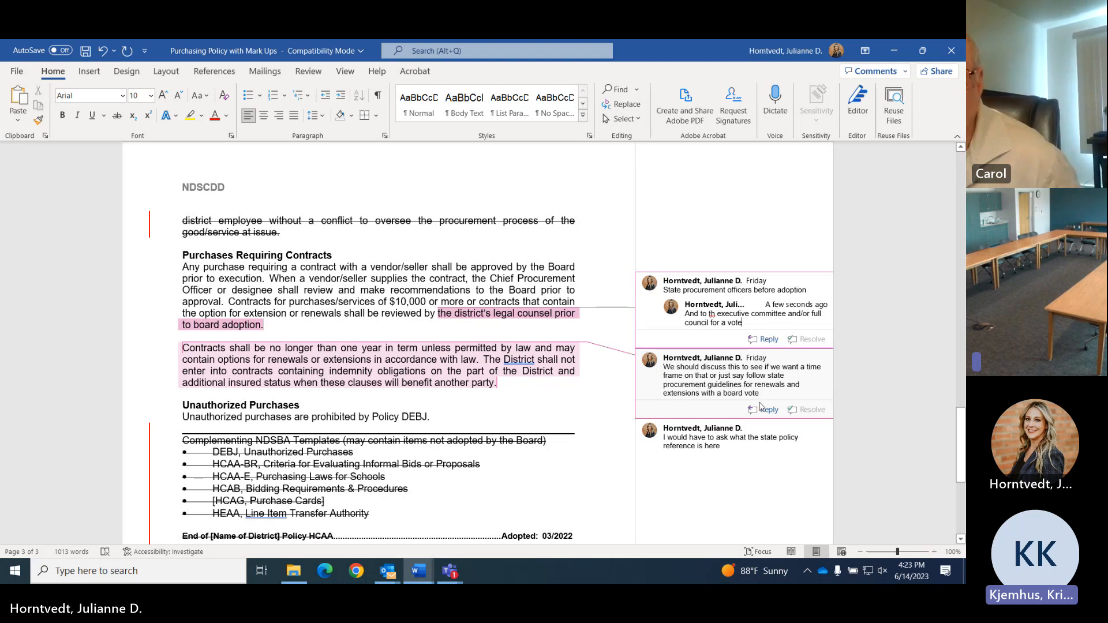
# Reply: Director approves administrative contracts up to three years; committee or board votes on program contracts
pyautogui.click(767, 409)
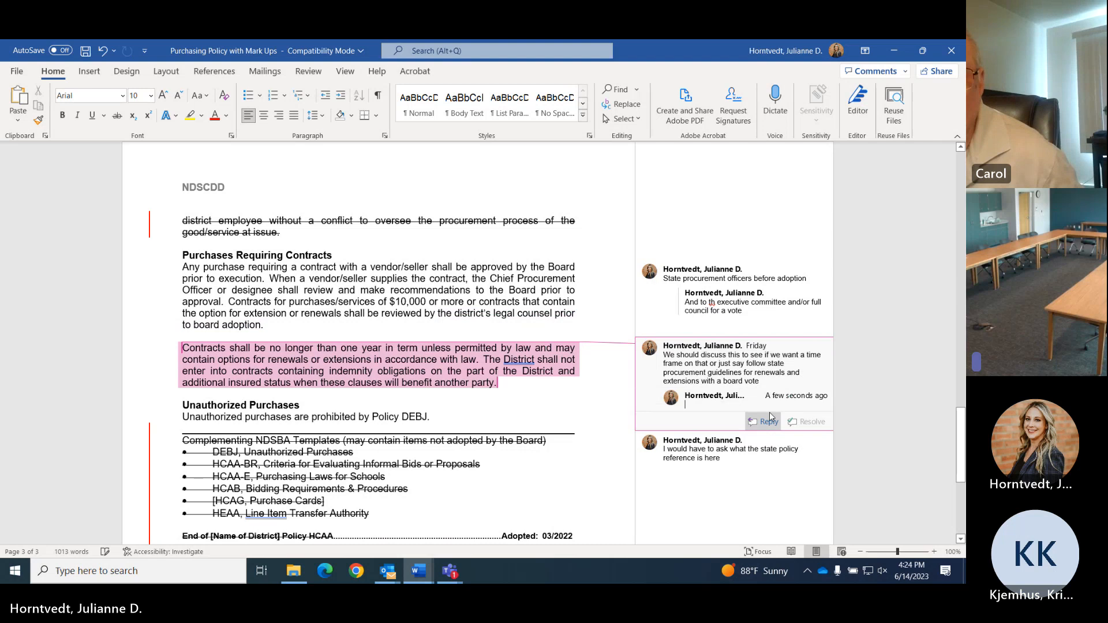
pyautogui.write('Contract length should')
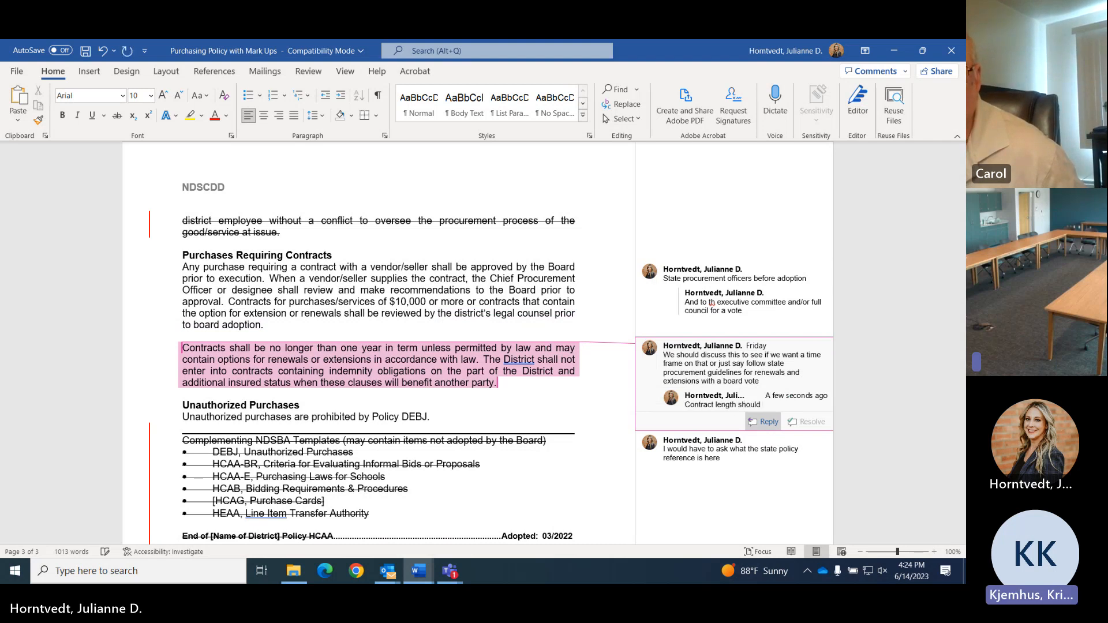
pyautogui.write('be up to the Directo')
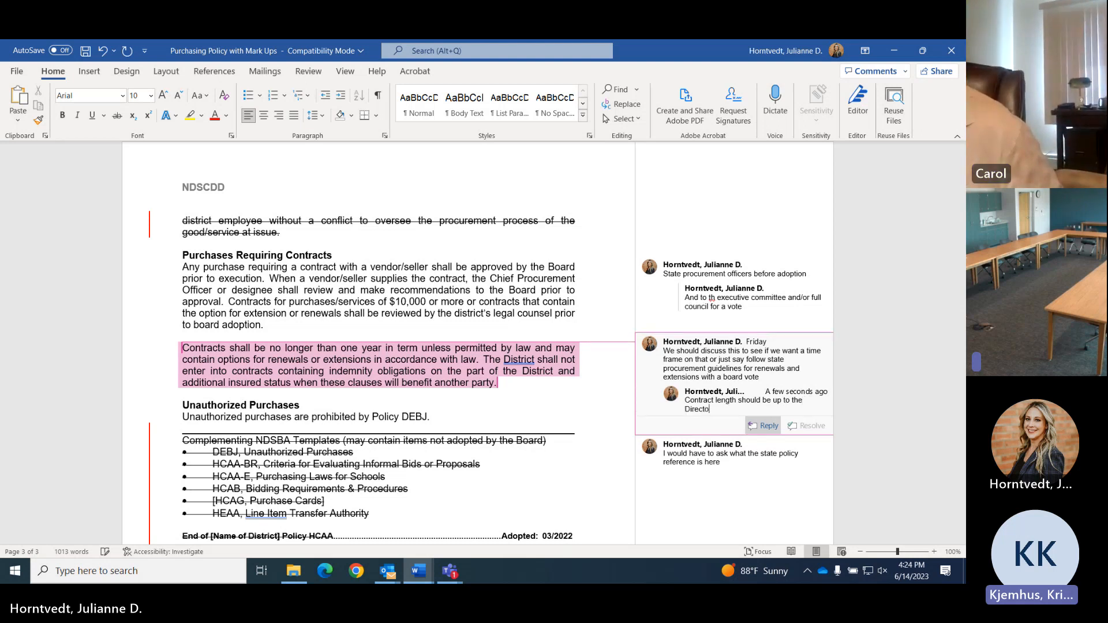
pyautogui.write('and')
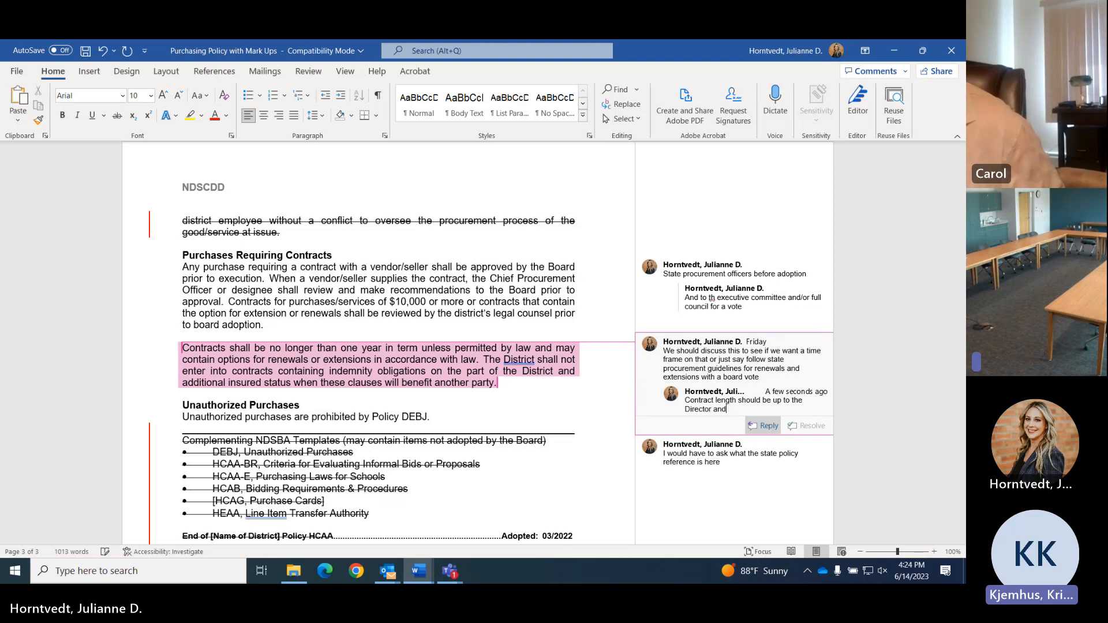
pyautogui.press('Backspace')
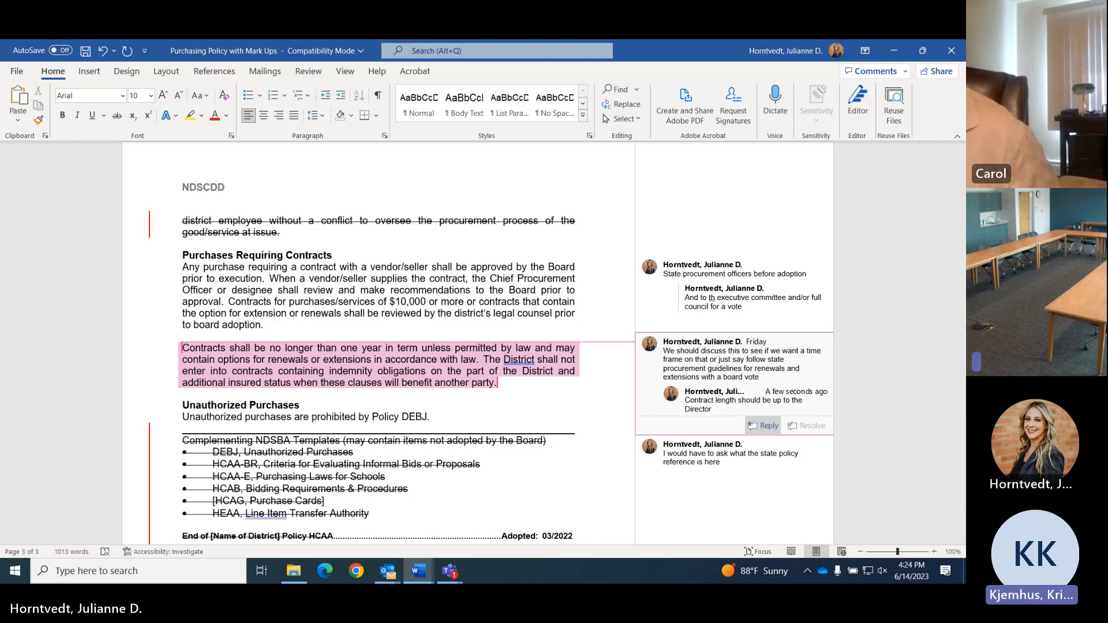
pyautogui.click(715, 409)
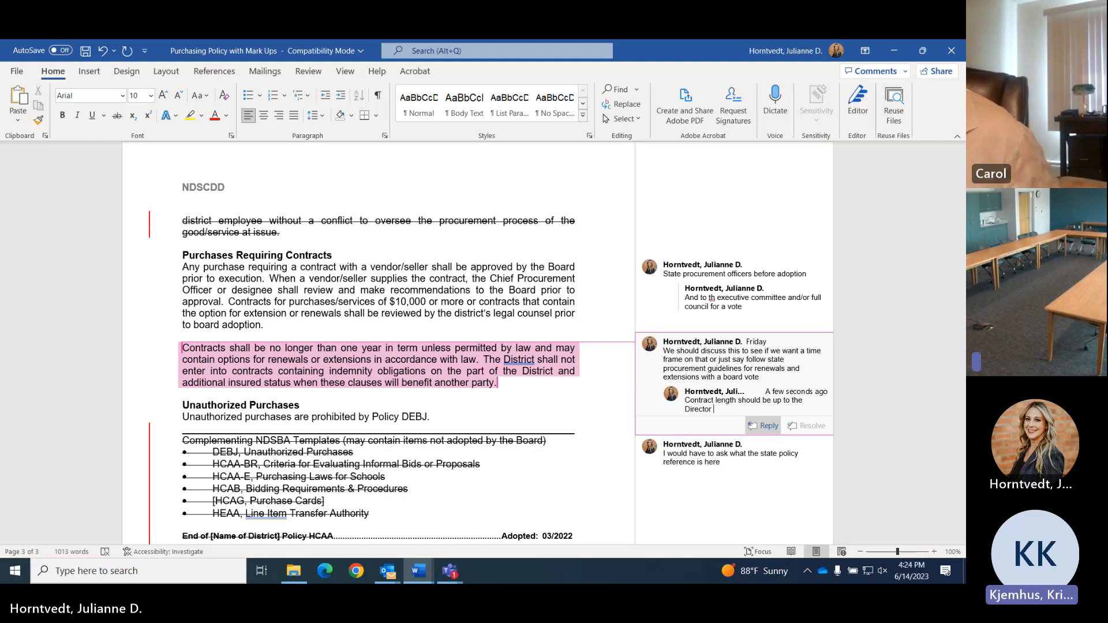
pyautogui.write('for up to three')
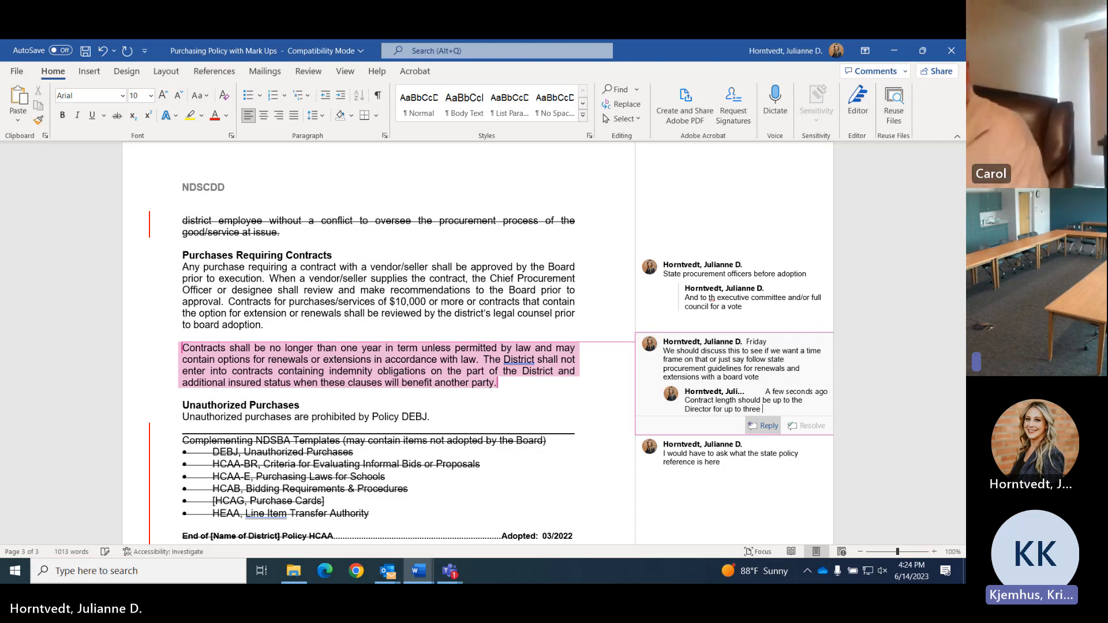
pyautogui.write('years.')
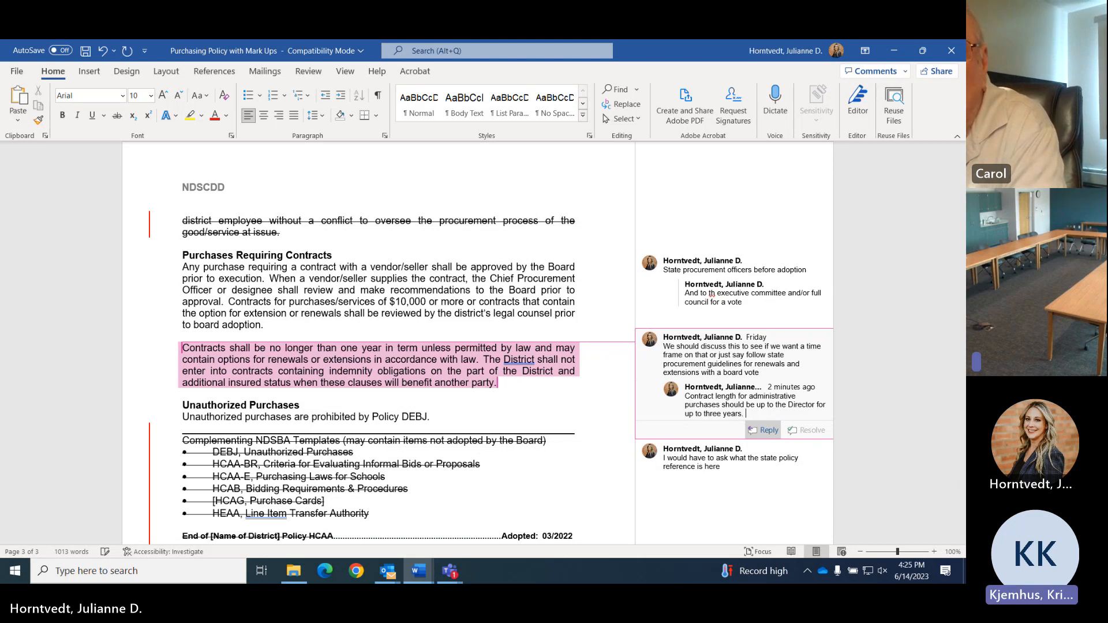
pyautogui.write('Co')
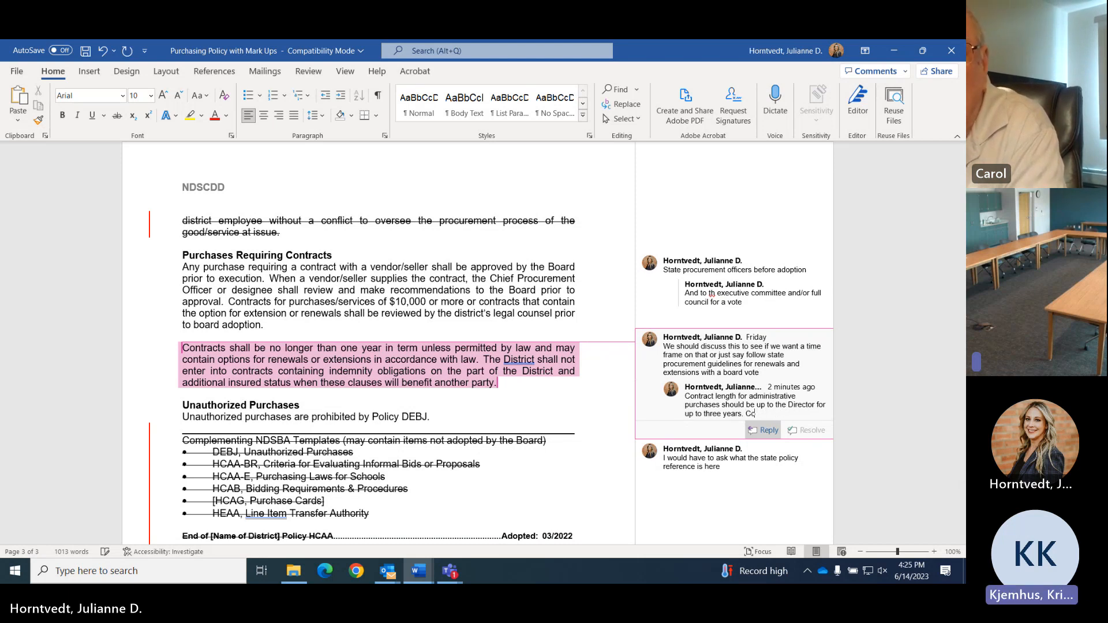
pyautogui.write('Contracts')
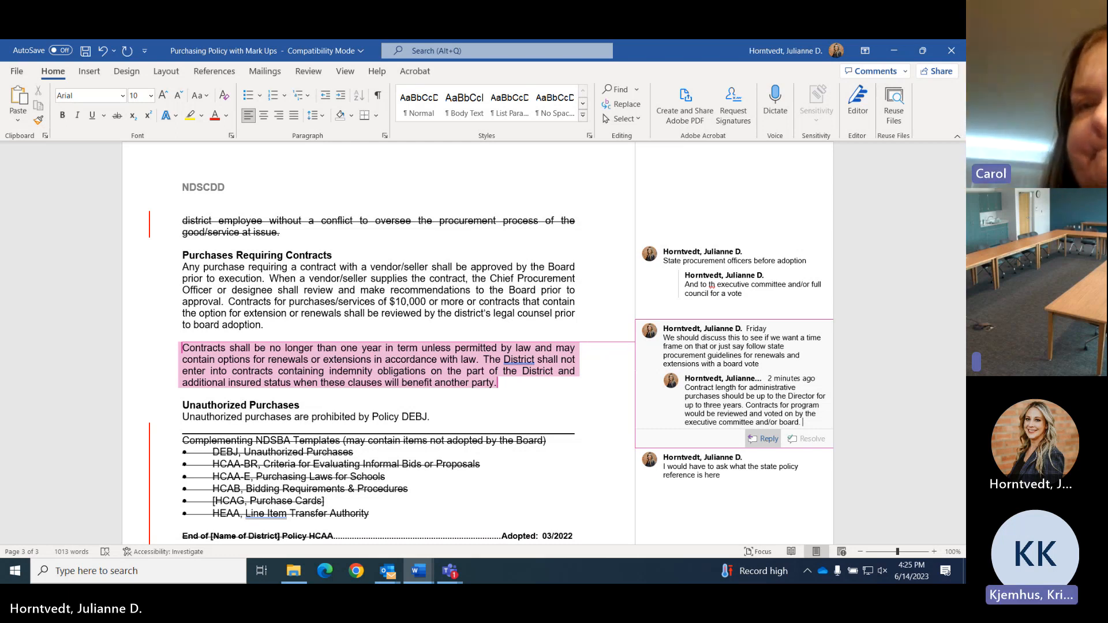
pyautogui.click(731, 466)
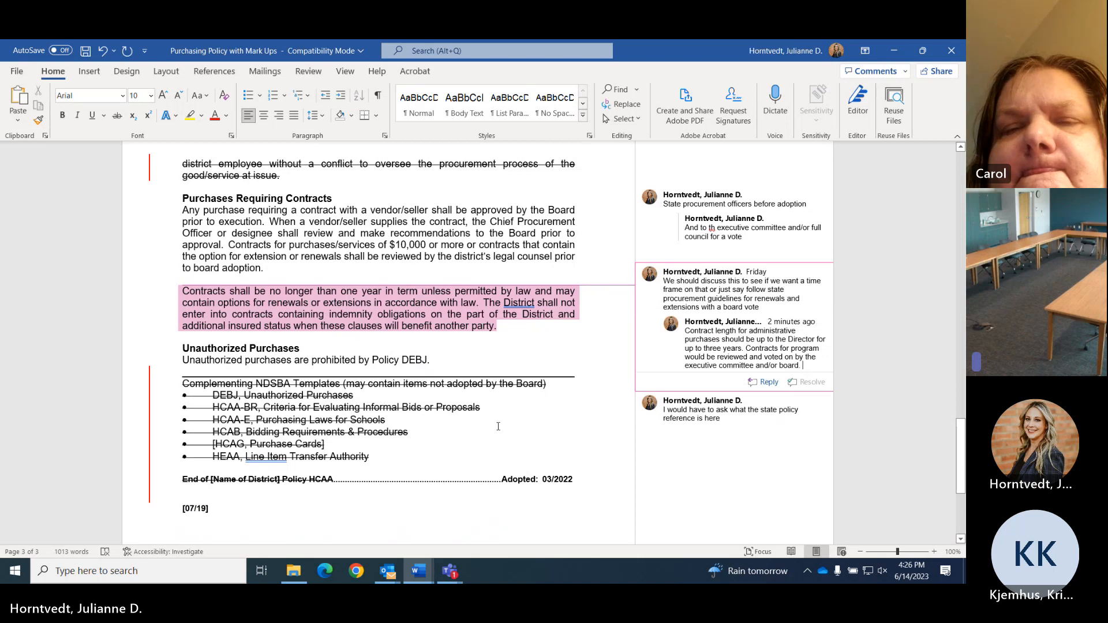
pyautogui.scroll(-3)
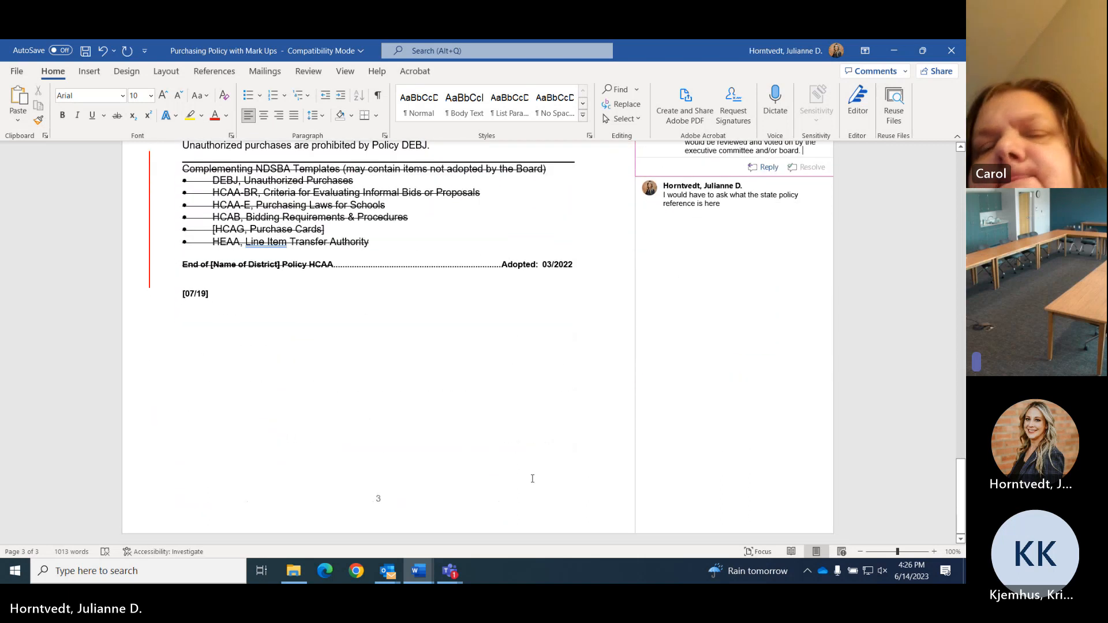
pyautogui.scroll(3)
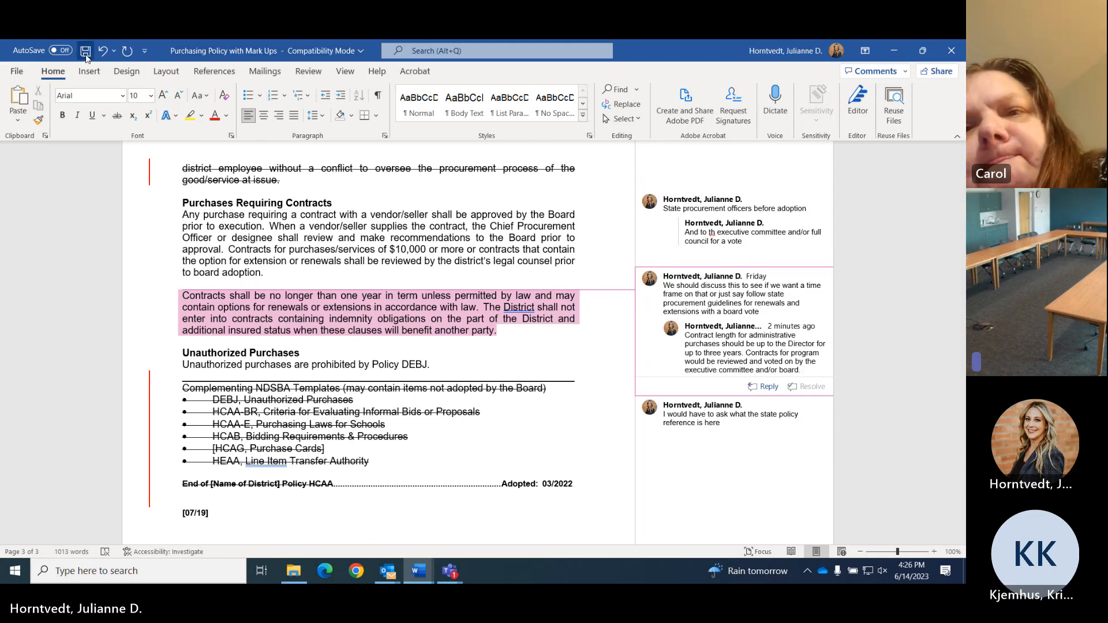
# Save the changes, then Save As 'Purchasing Policy with Mark Ups 6-14-23' on the T: drive
pyautogui.click(85, 50)
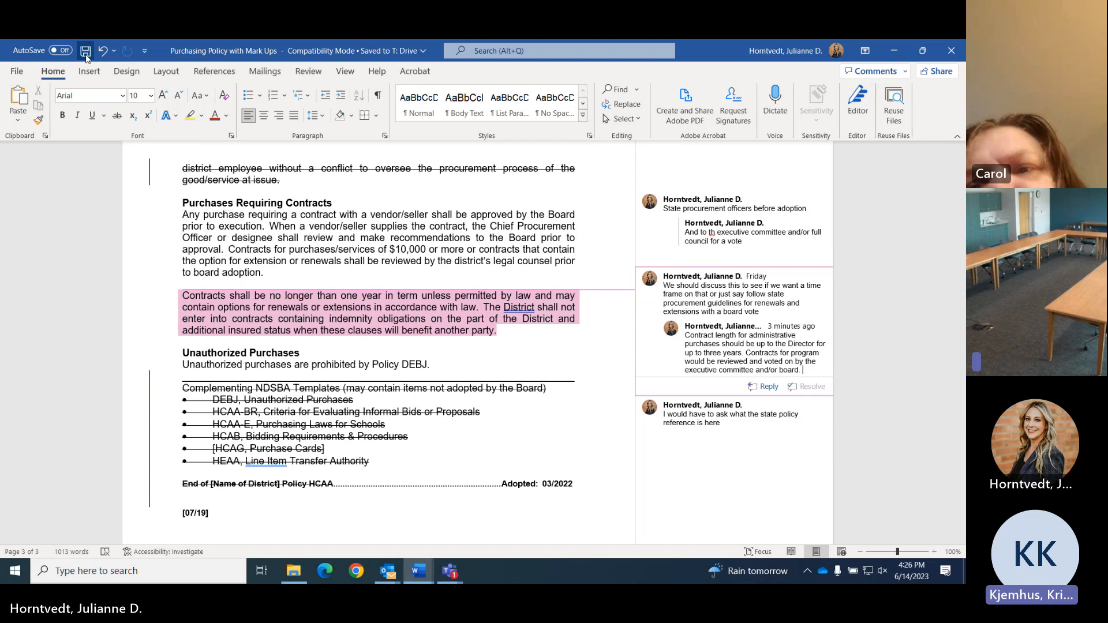
pyautogui.click(85, 50)
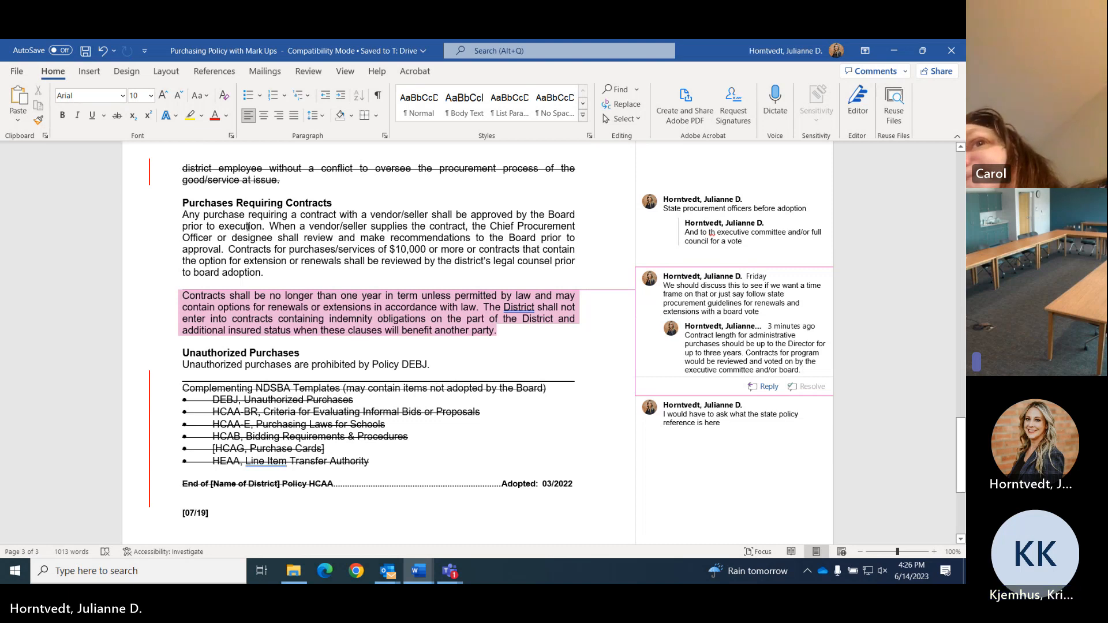
pyautogui.click(16, 70)
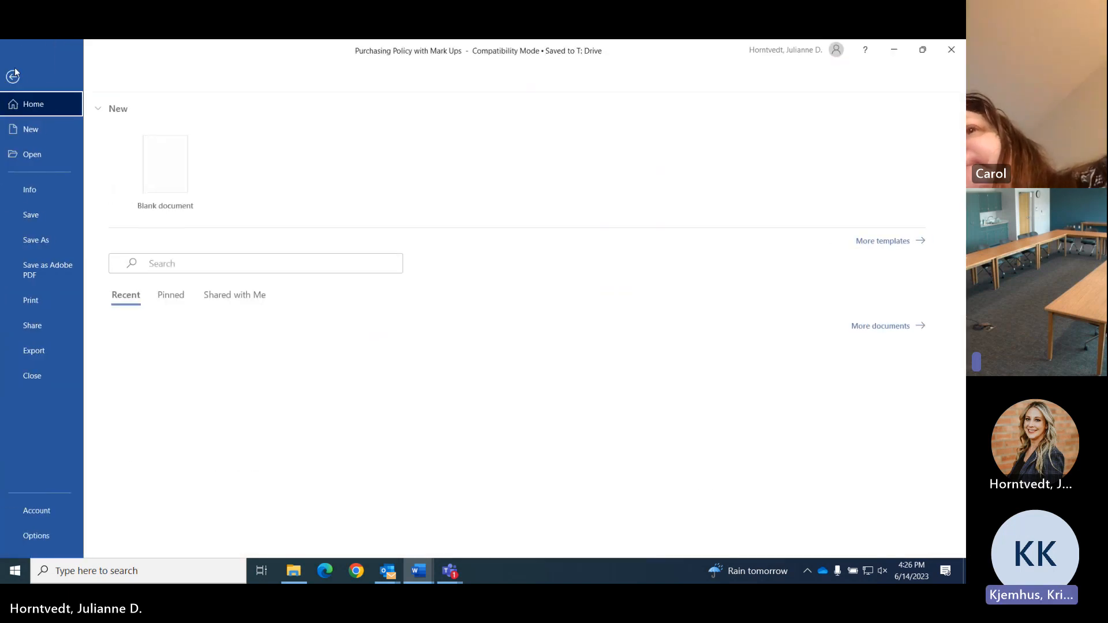
pyautogui.click(35, 240)
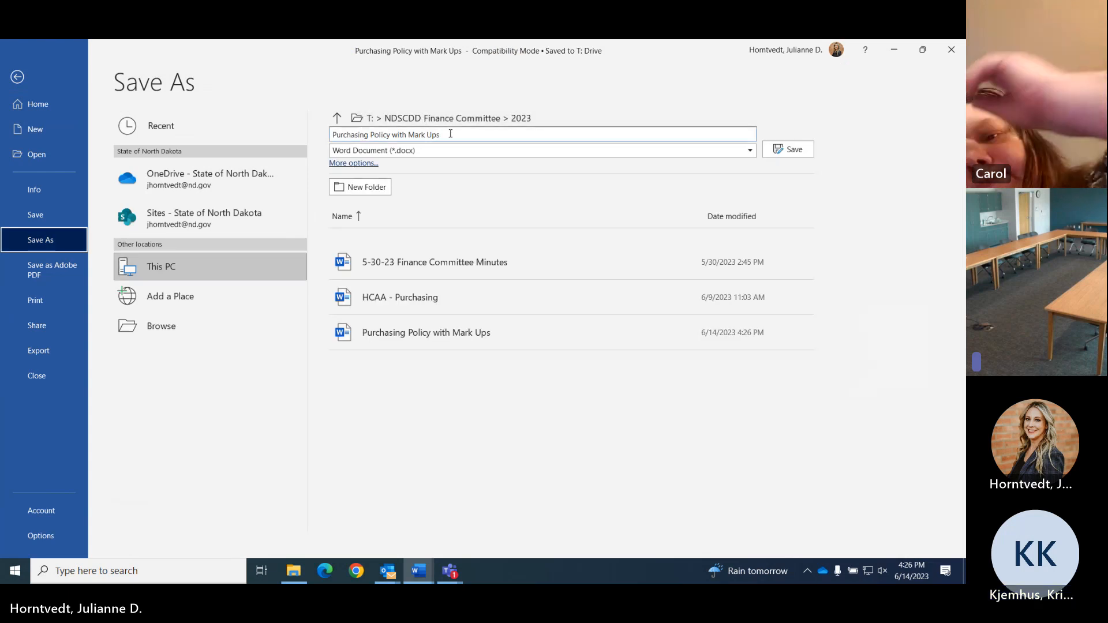
pyautogui.write('6-1')
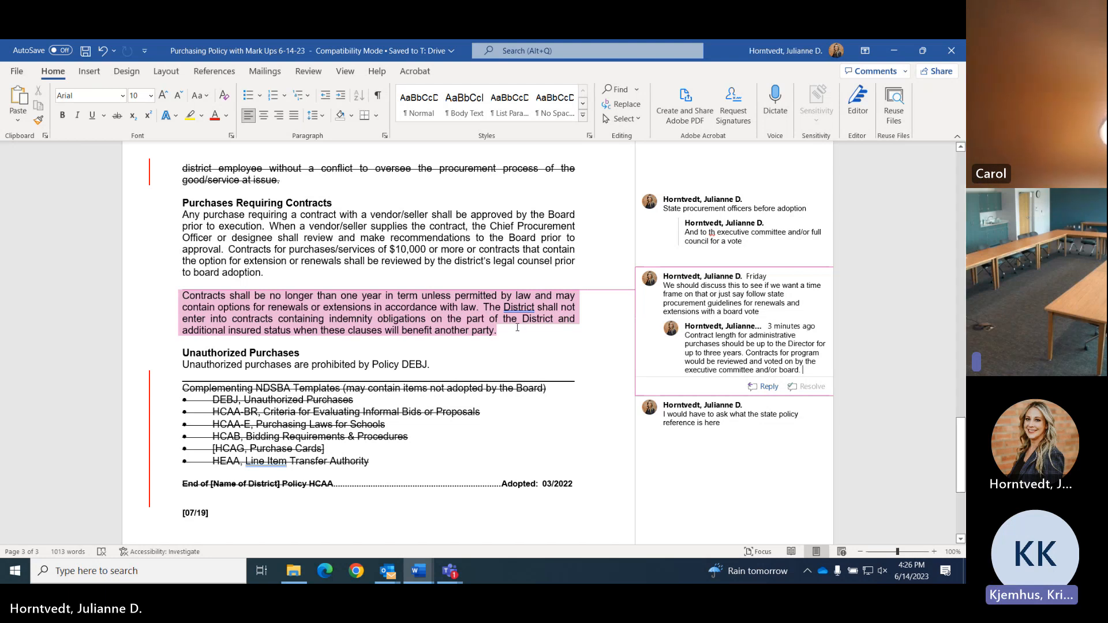
pyautogui.scroll(-3)
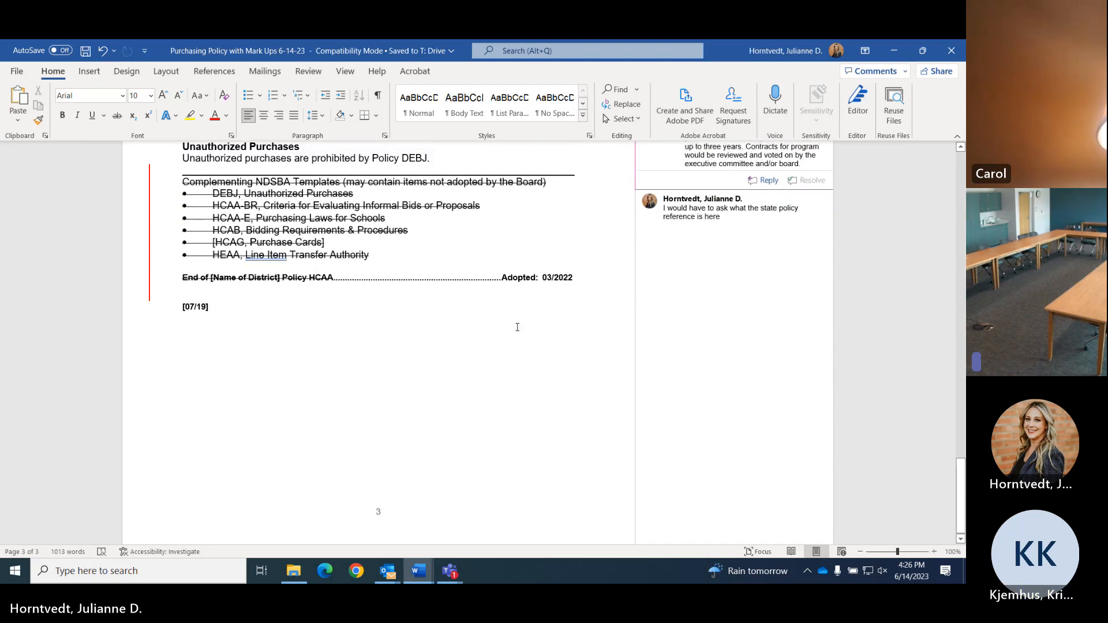
pyautogui.scroll(3)
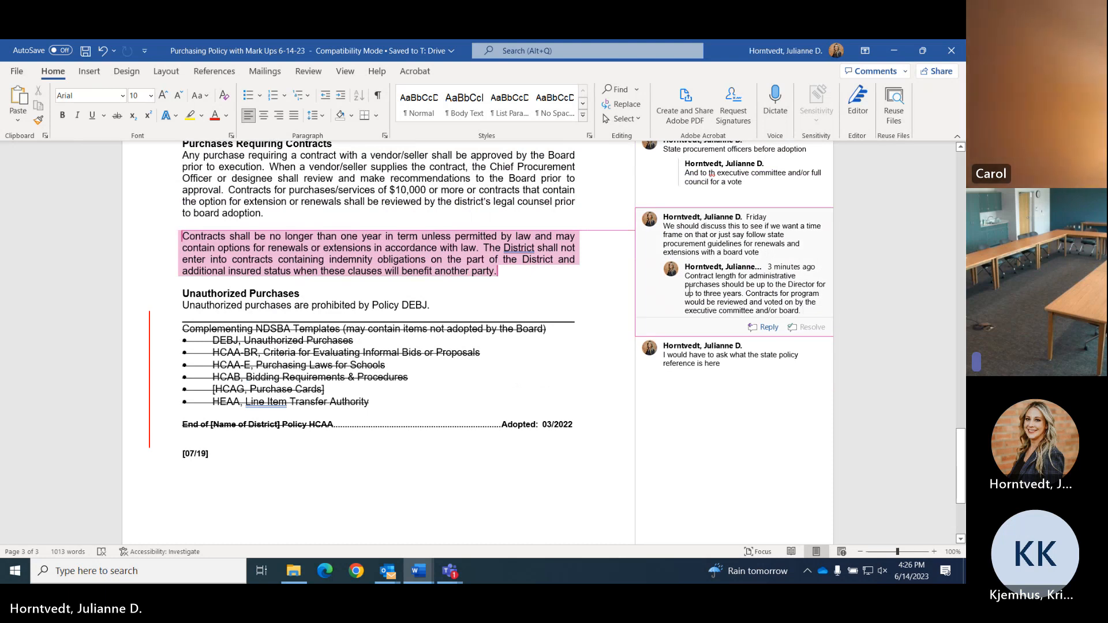